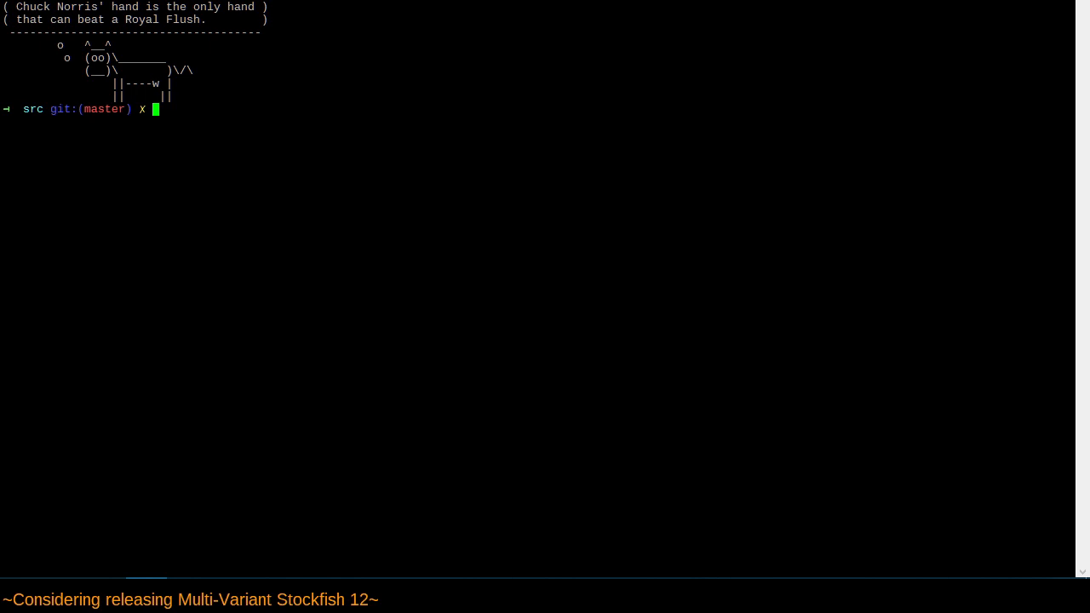
Step: Fetch the ddugovic remote with prune, then show the sf-12-no-nnue commit log
type("git fetch -p ddugovic")
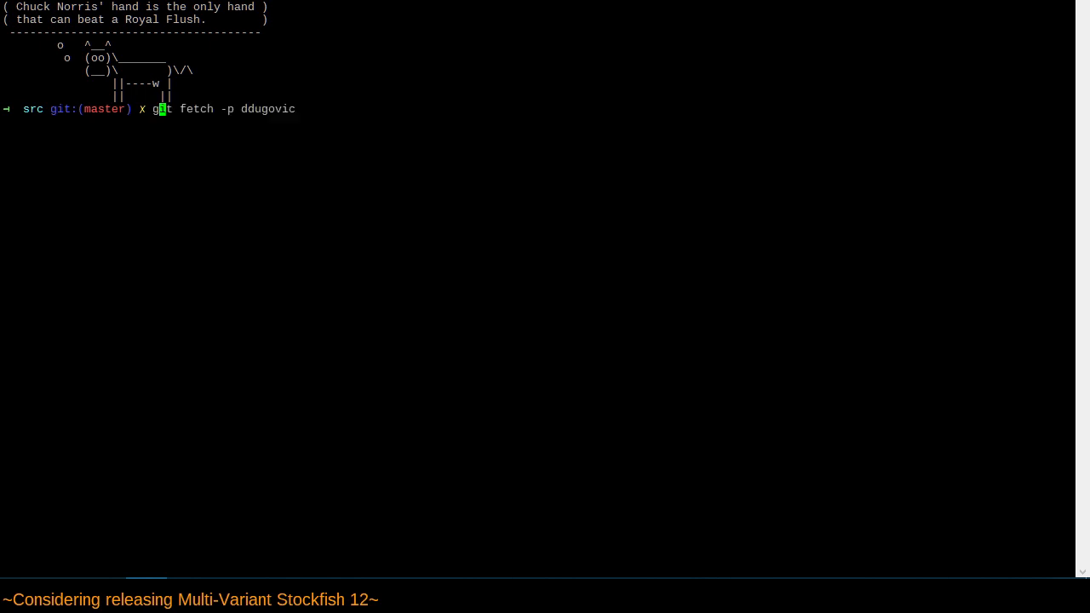
key("Return")
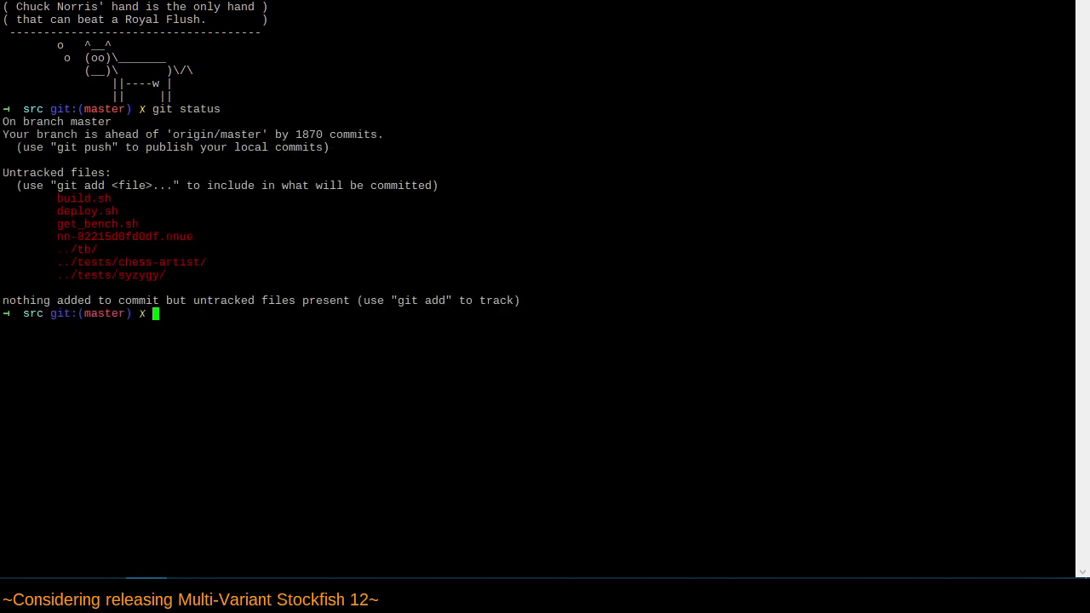
type("git log sf-12-no-nnue")
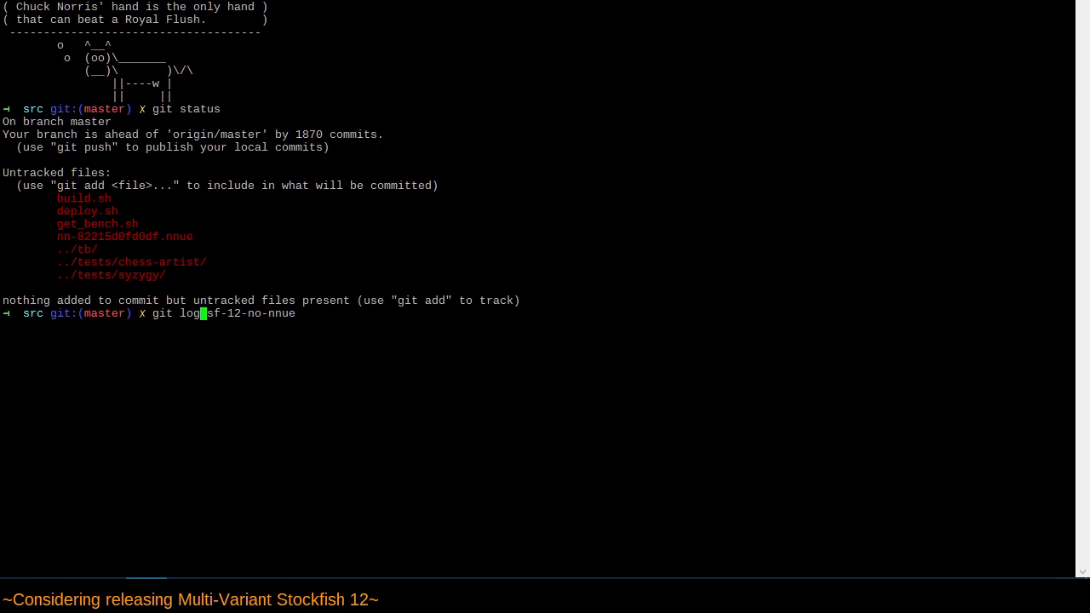
key("Return")
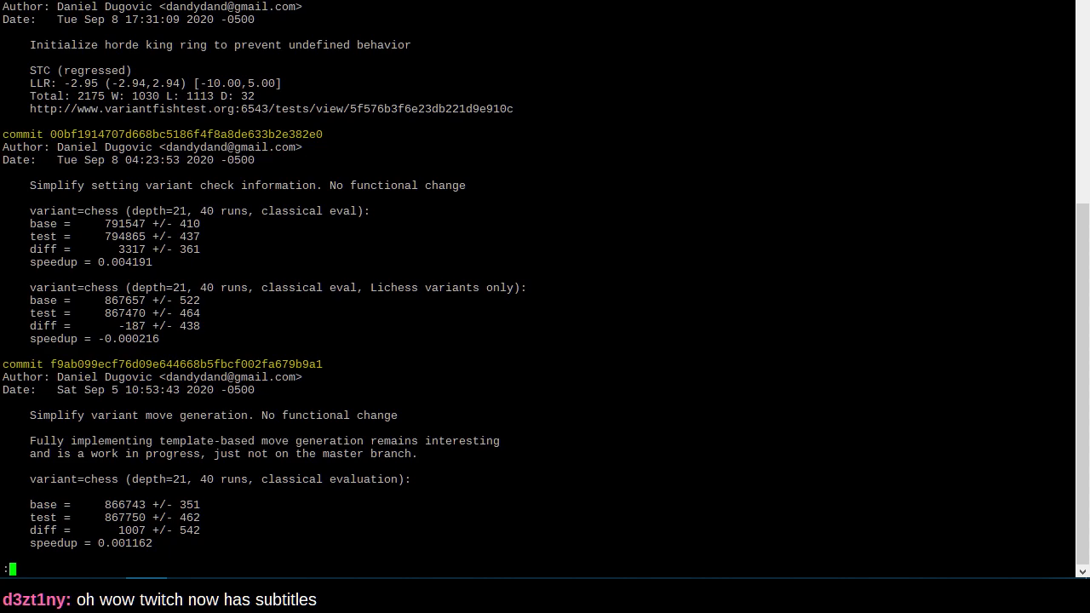
key("alt+tab")
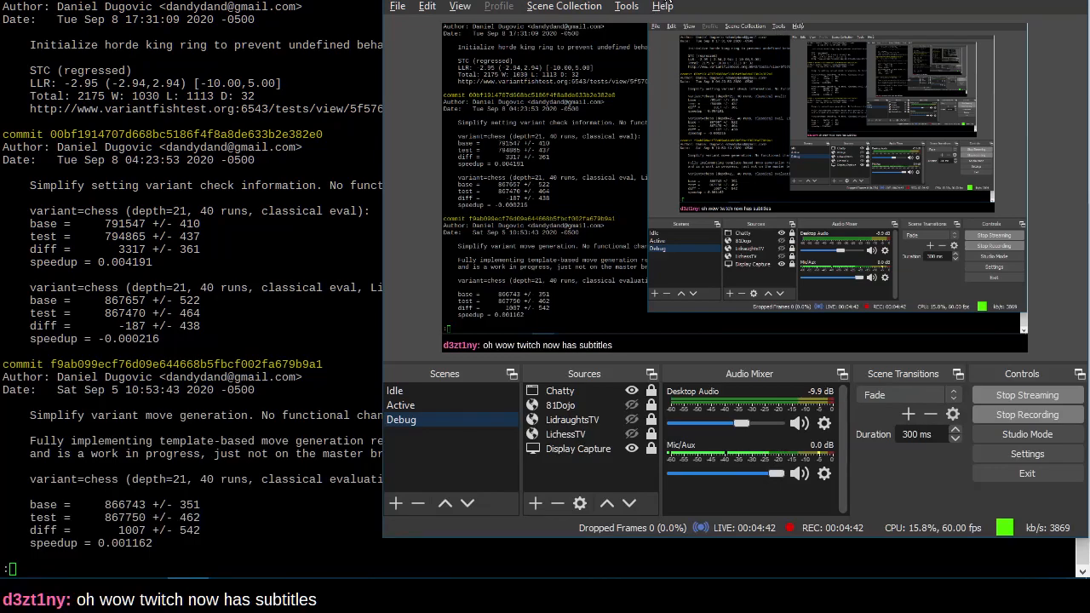
left_click(576, 352)
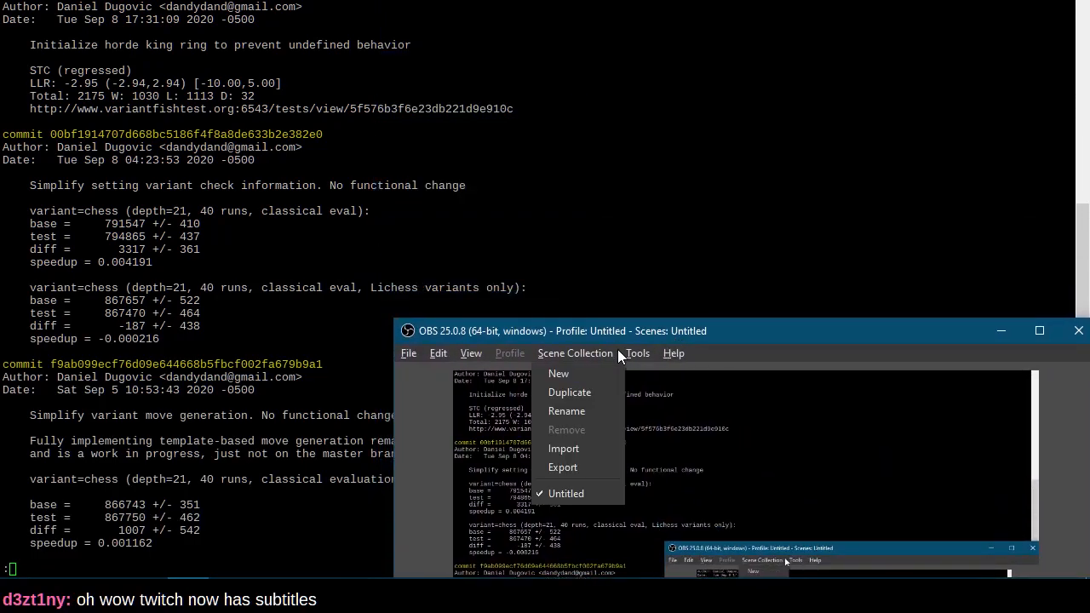
left_click(637, 352)
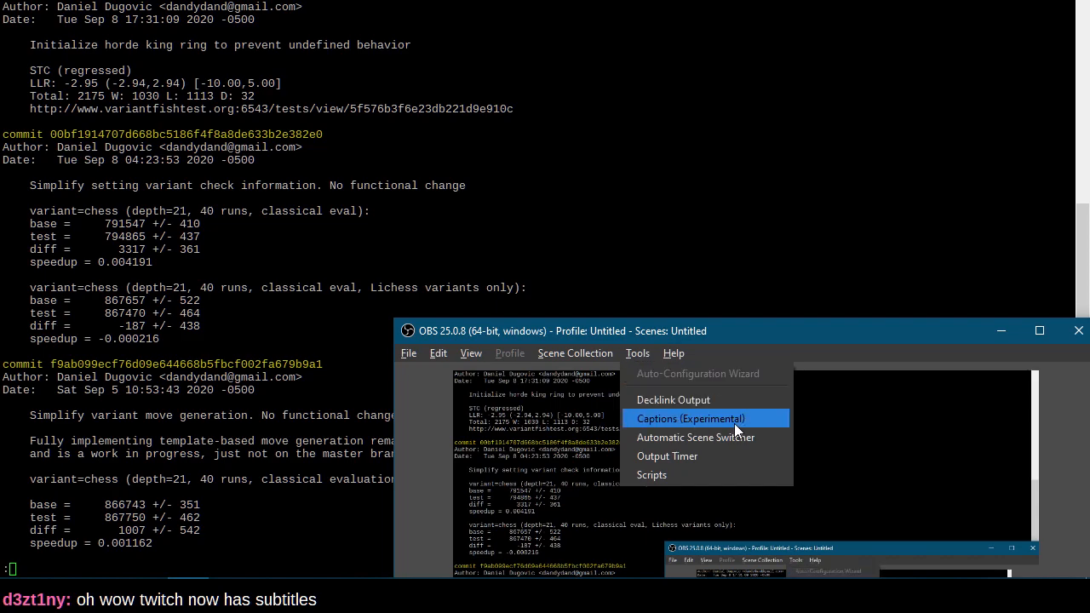
mouse_move(797, 351)
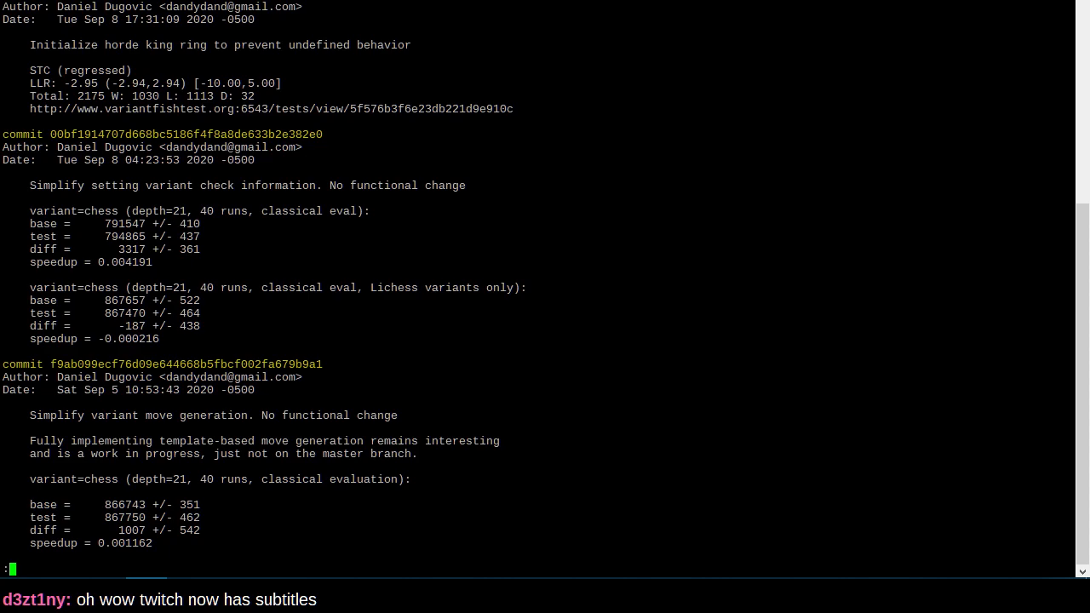
key("q")
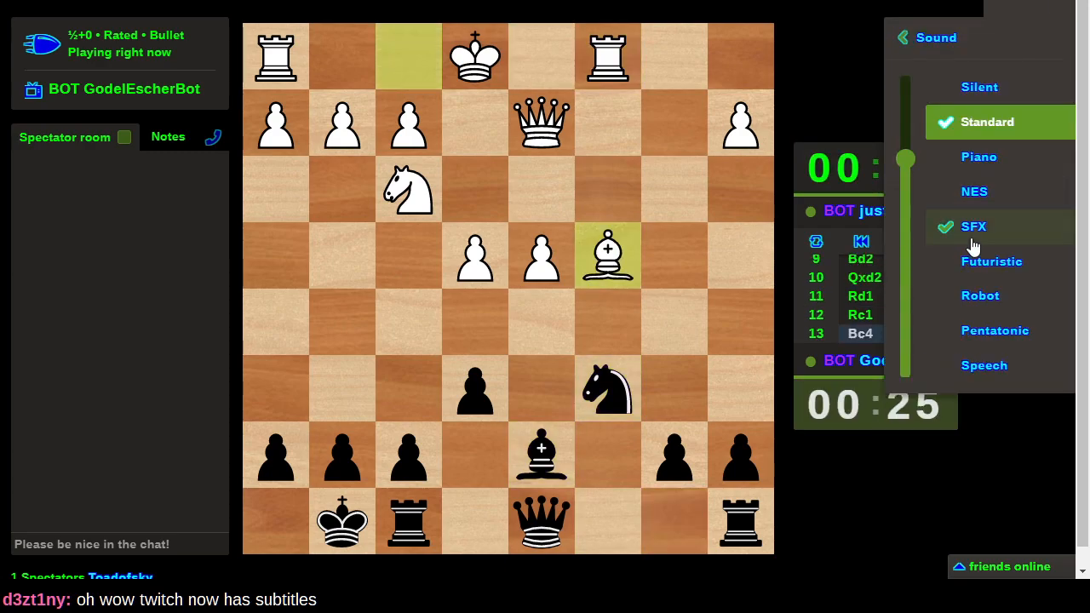
Step: Switch the Lichess game sounds to the SFX theme
left_click(979, 87)
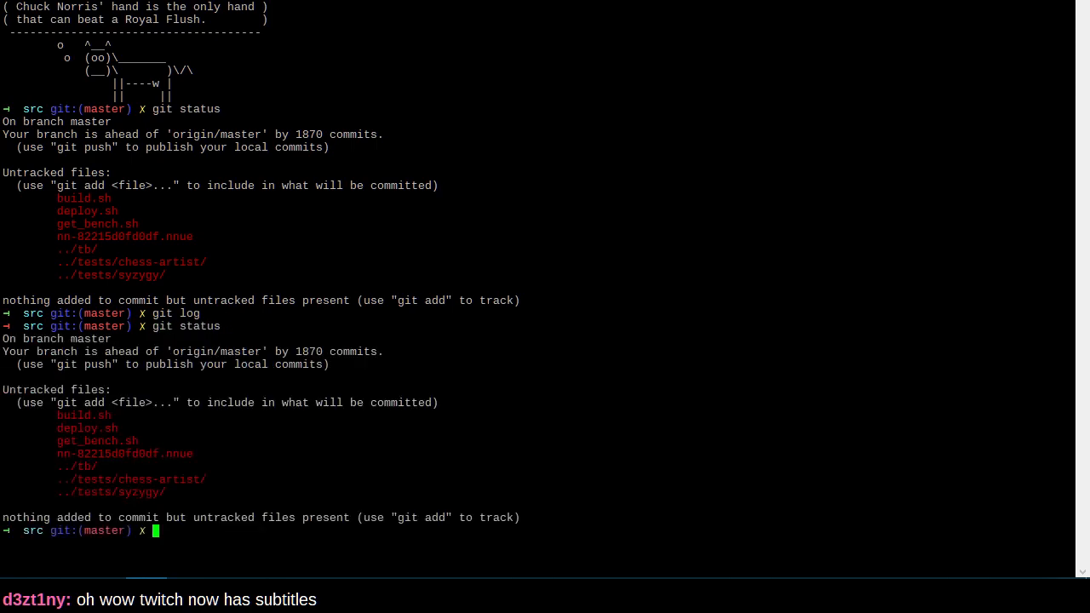
Step: Force-push sf-12-no-nnue and movegen-template to ddugovic, then open the conflicted sources in vim
type("git push -f ddugovic sf-12-no-nnue movegen-template")
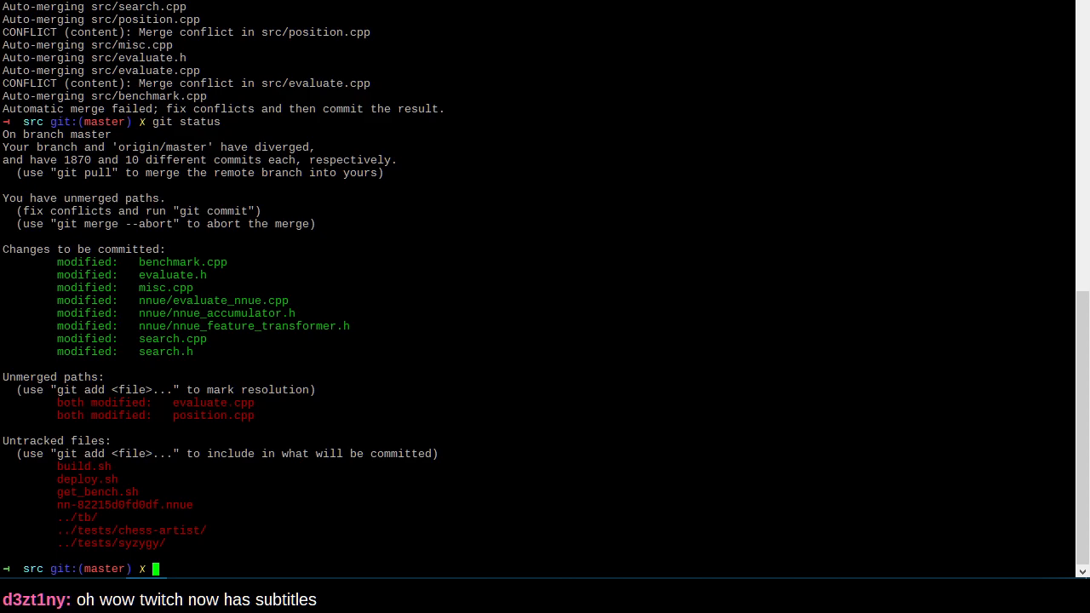
double_click(213, 402)
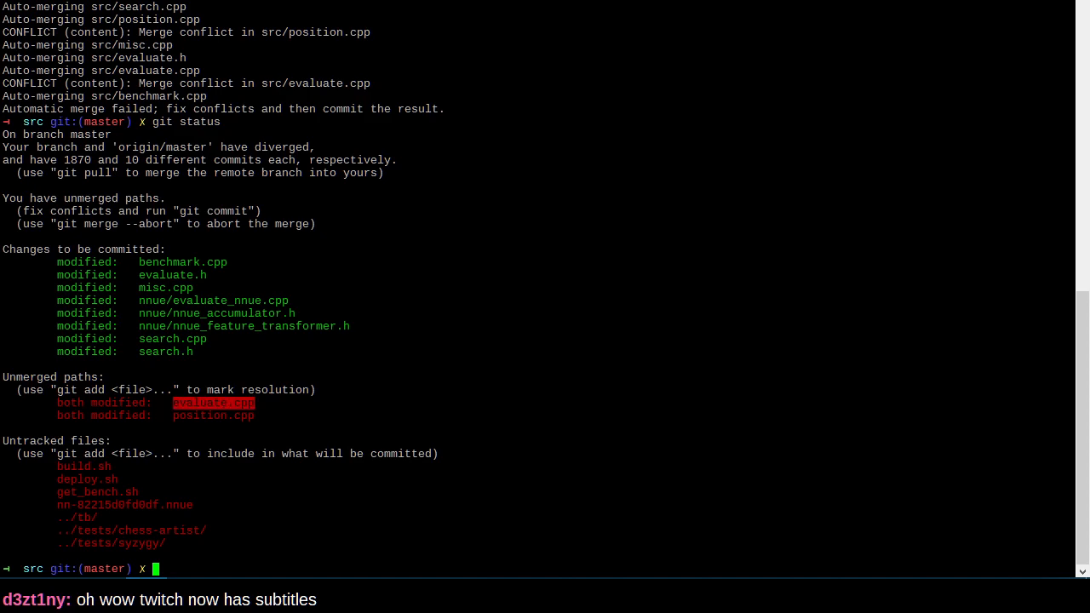
type("vim evaluate.cpp material.cpp position.cpp search.cpp")
type("/====")
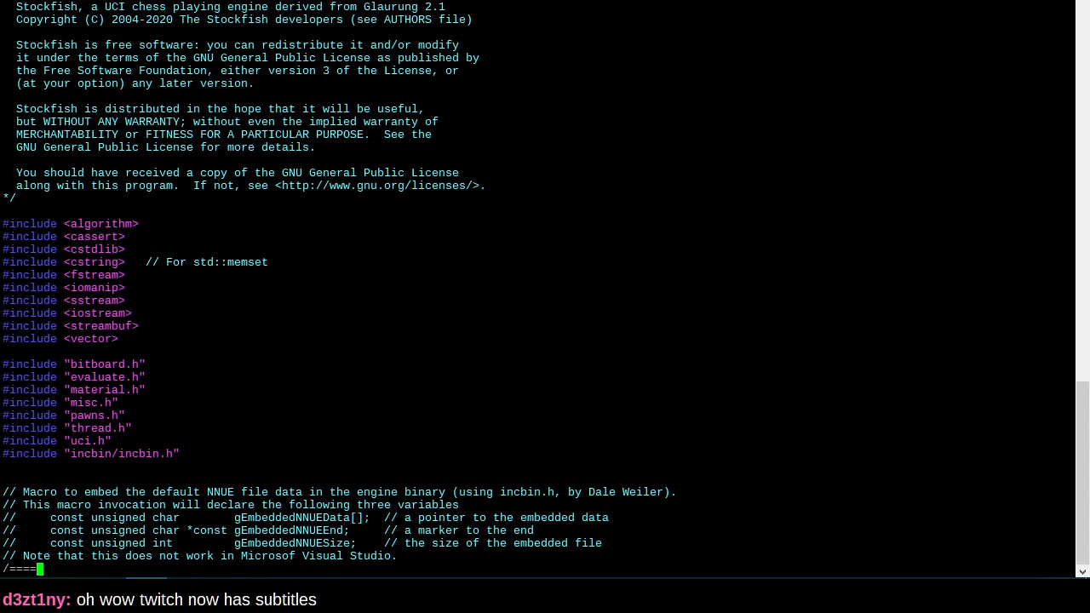
Step: Scroll evaluate.cpp down to the HEAD conflict marker inside Eval::evaluate
scroll("down", 3)
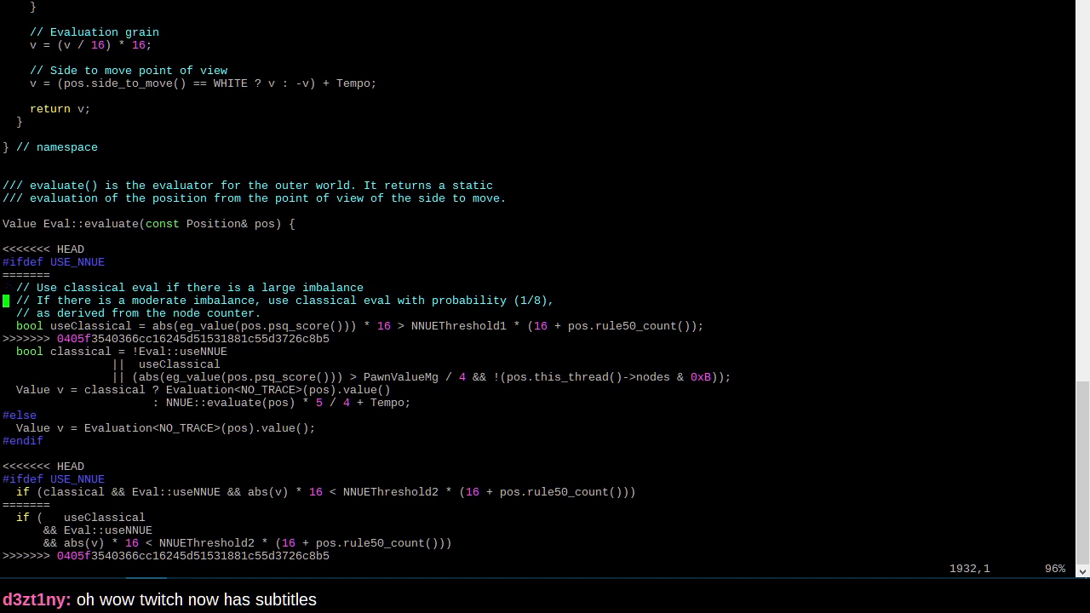
scroll("down", 3)
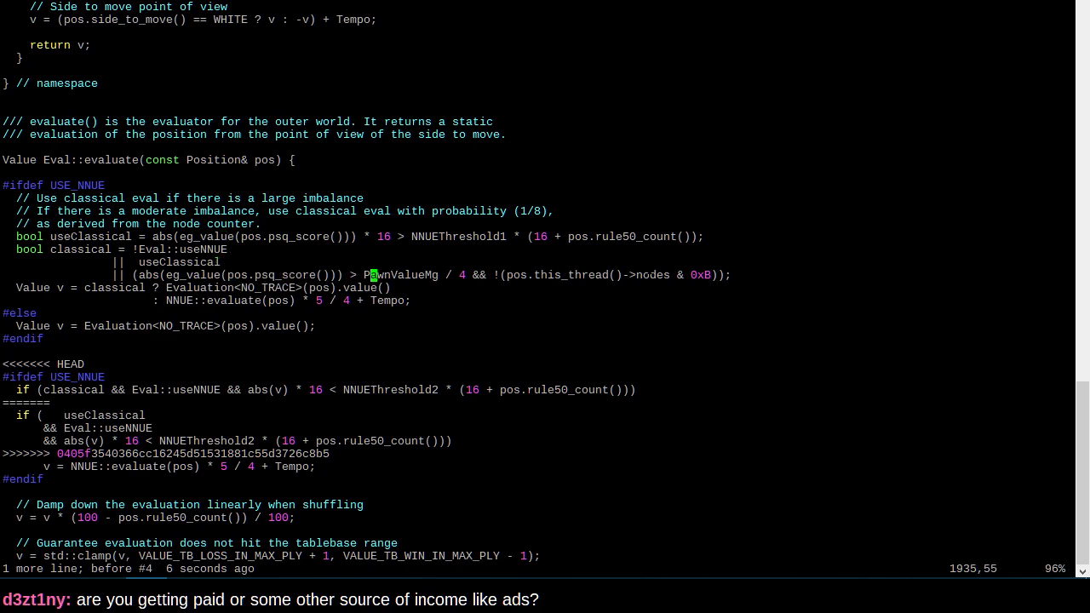
mouse_move(284, 274)
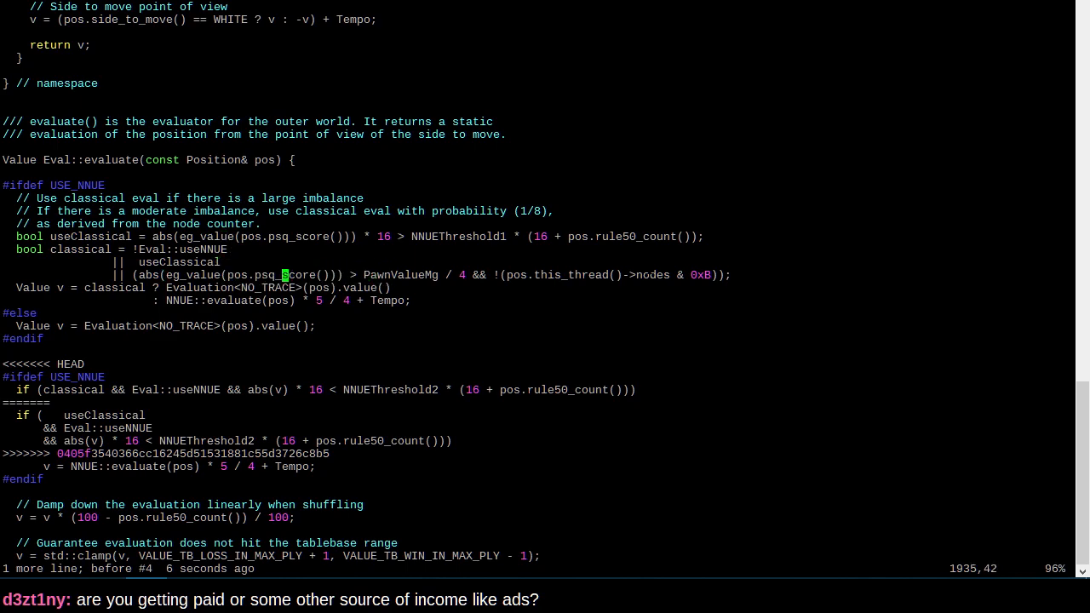
key("Home")
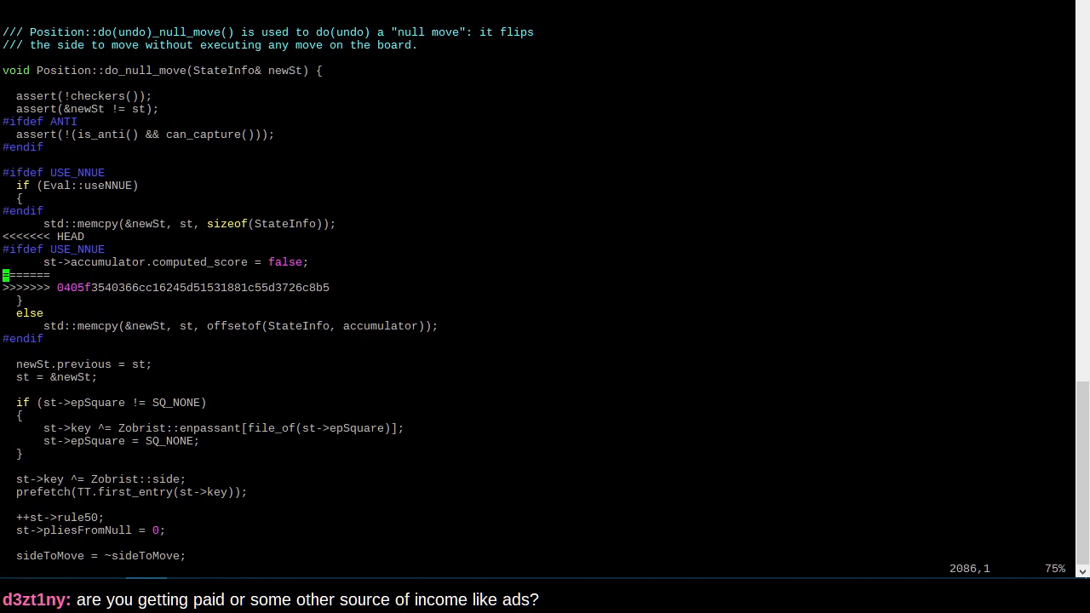
Step: Jump to the do_null_move conflict in position.cpp and begin resolving it
key("n")
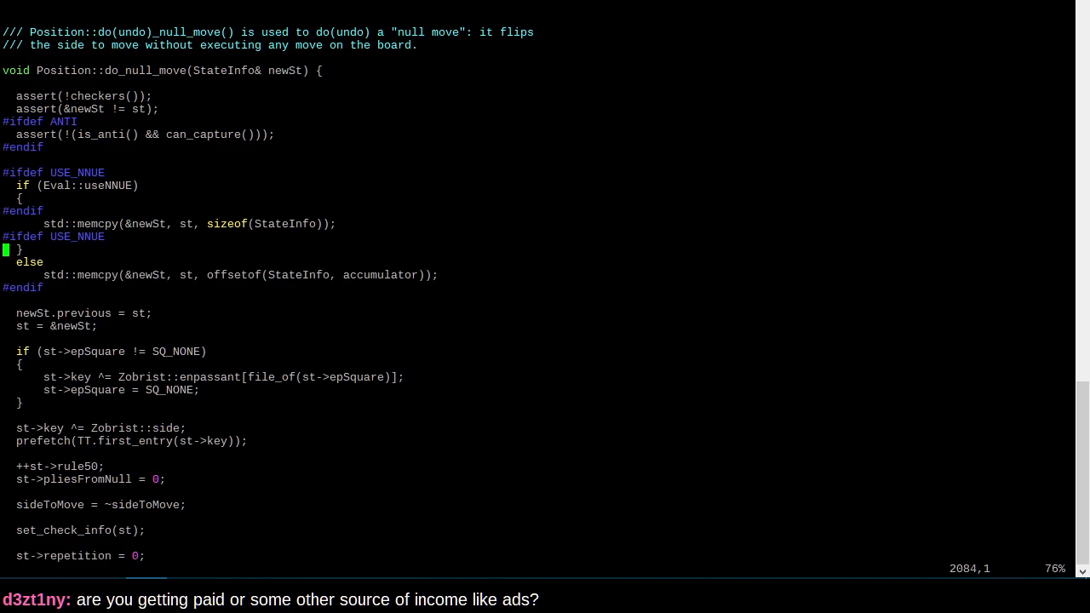
key("Up")
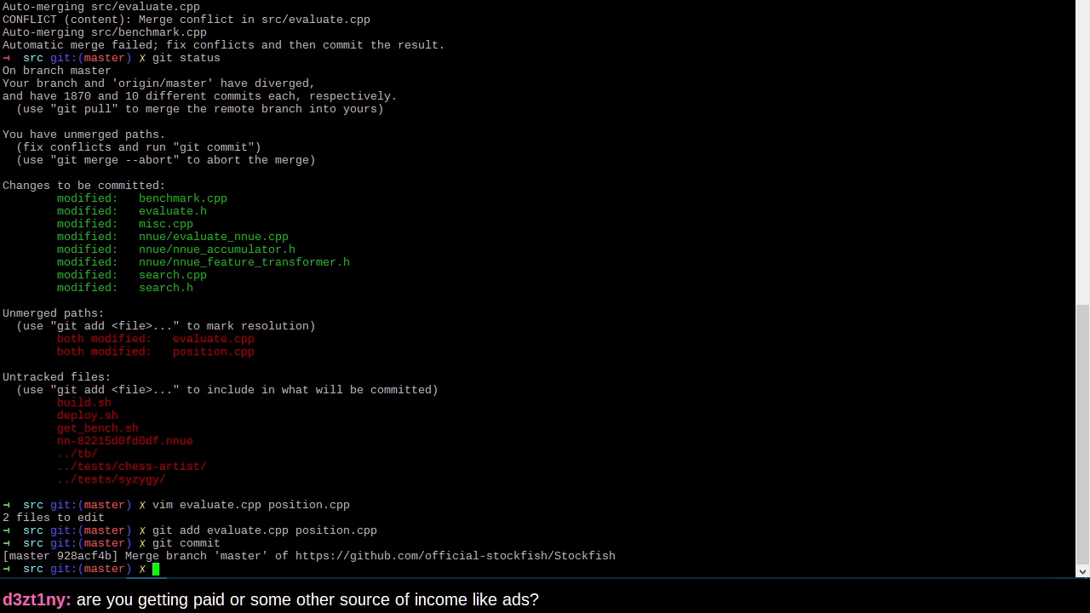
Step: Open build.sh in vim after committing the merge
type("vim build.sh")
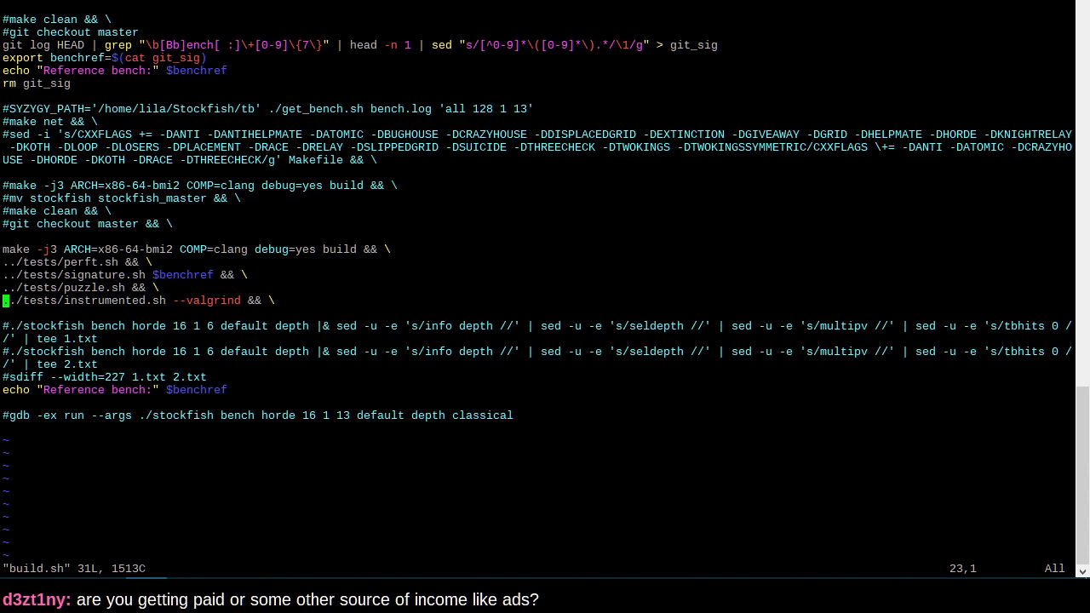
Step: Move up through build.sh's test commands to the perft test line
key("Up")
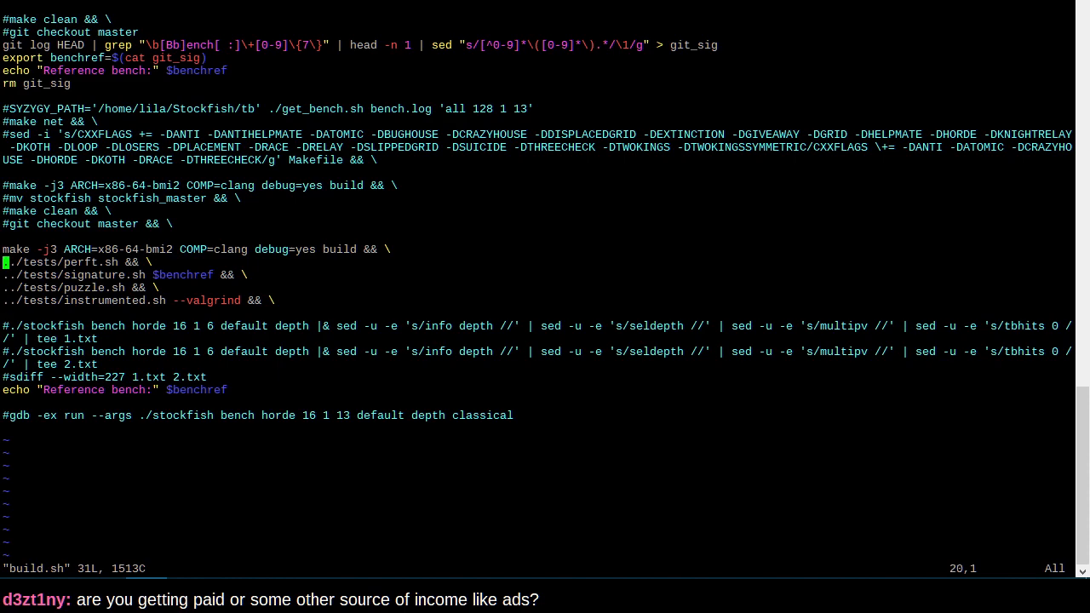
key("Up")
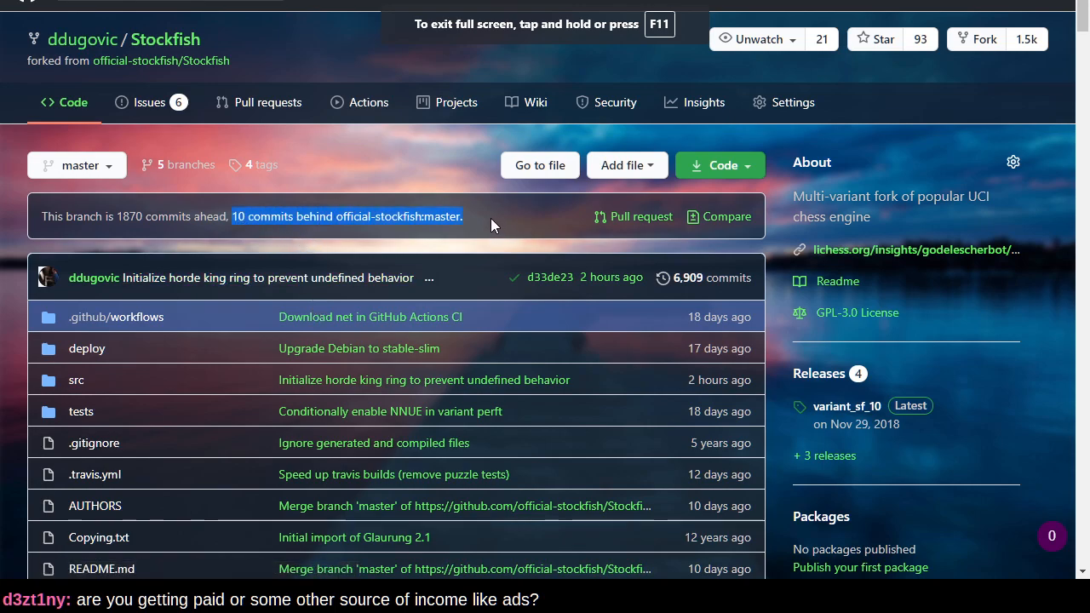
mouse_move(160, 61)
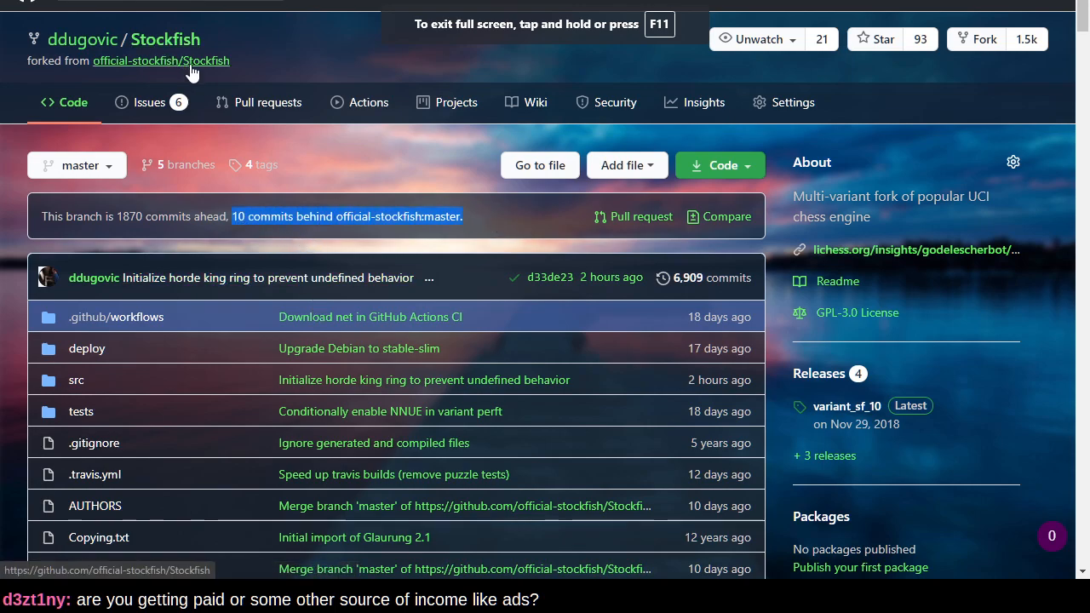
Step: Go to the upstream official-stockfish/Stockfish repository from the fork link
left_click(160, 61)
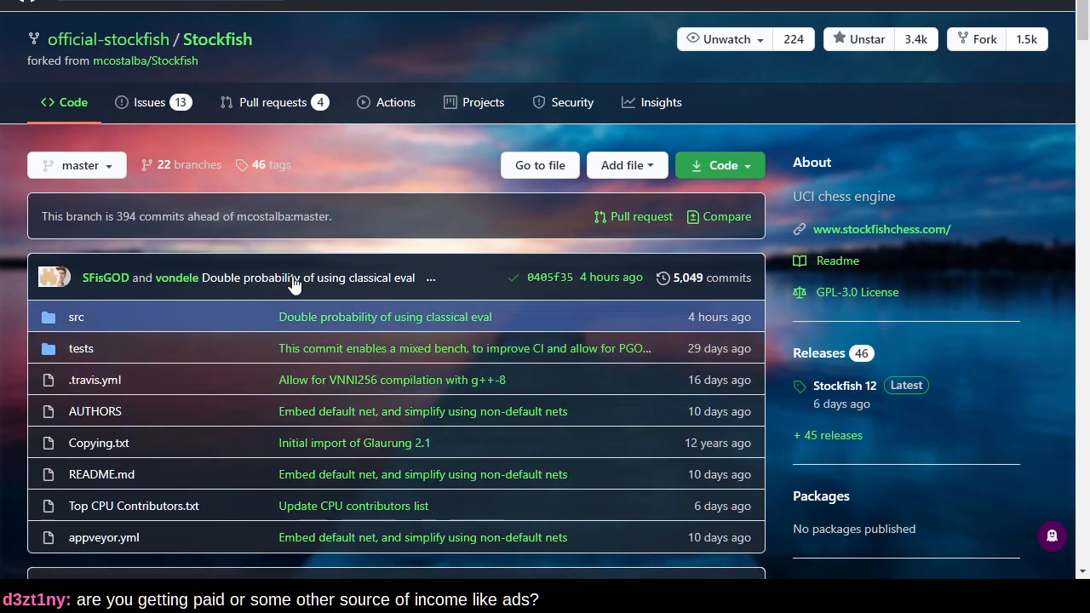
mouse_move(712, 277)
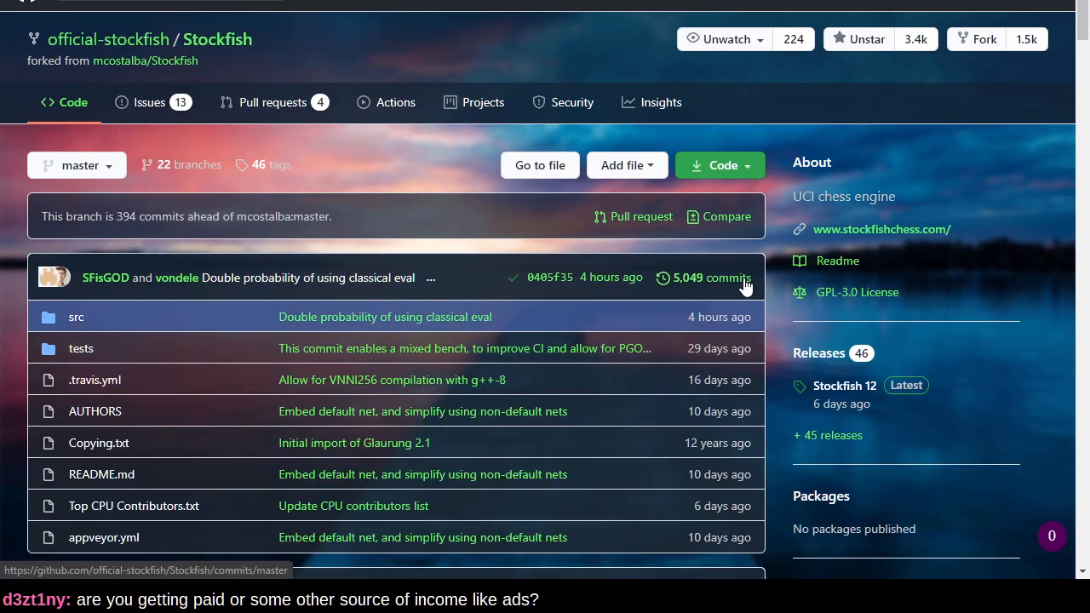
Step: Browse the upstream commit history down to the 'Restore development version' commit
left_click(712, 277)
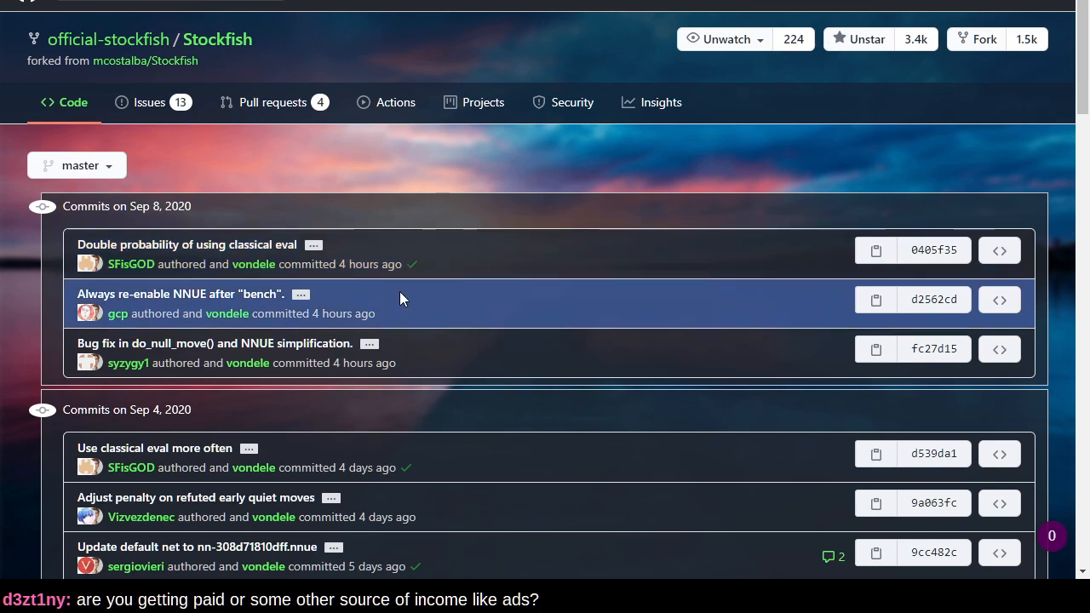
mouse_move(458, 361)
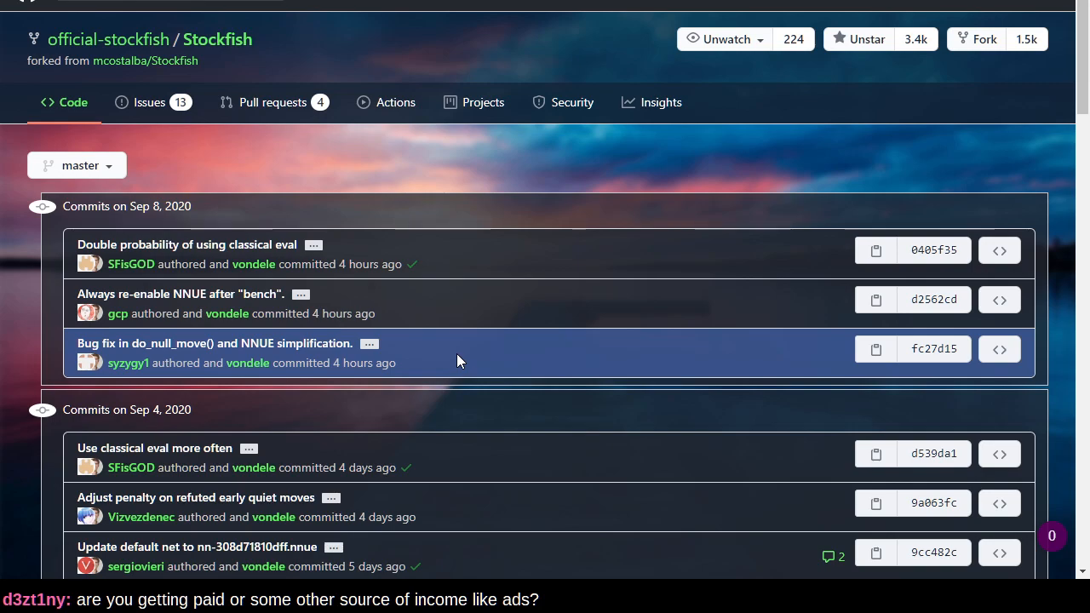
scroll("down", 3)
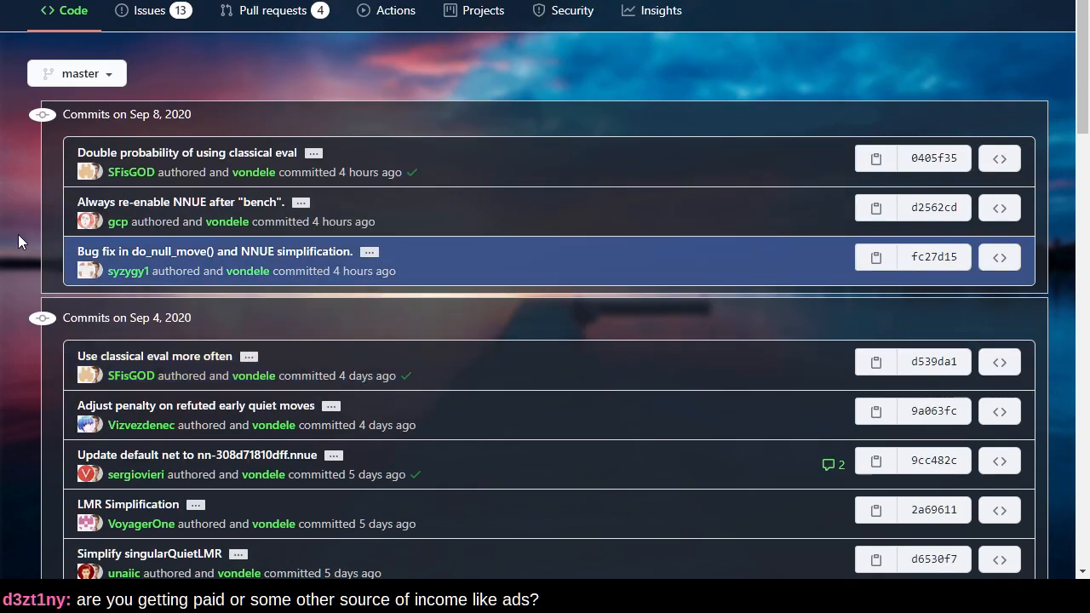
mouse_move(51, 269)
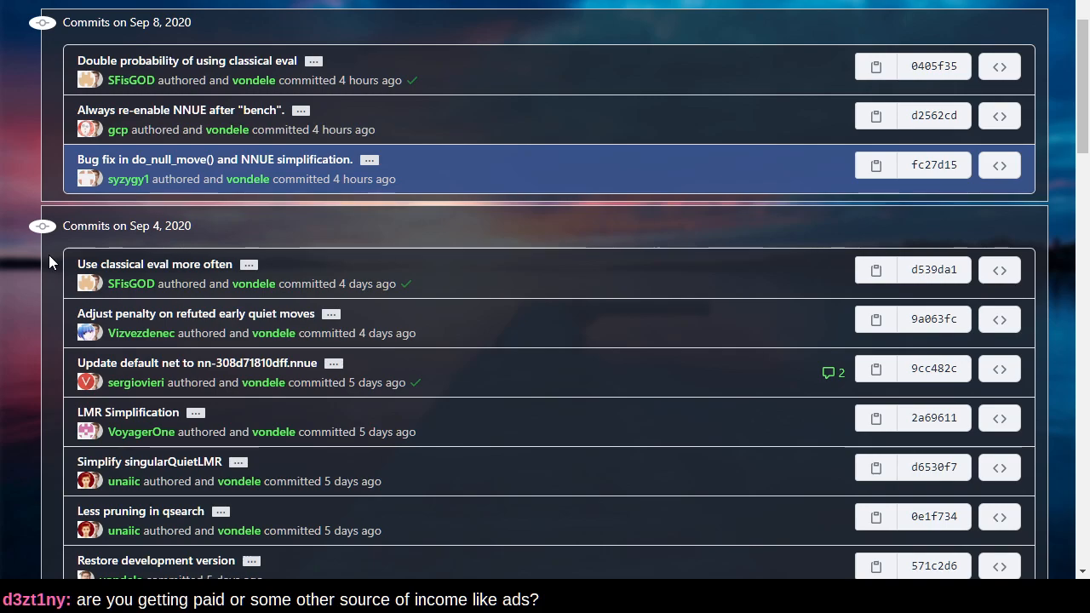
mouse_move(54, 281)
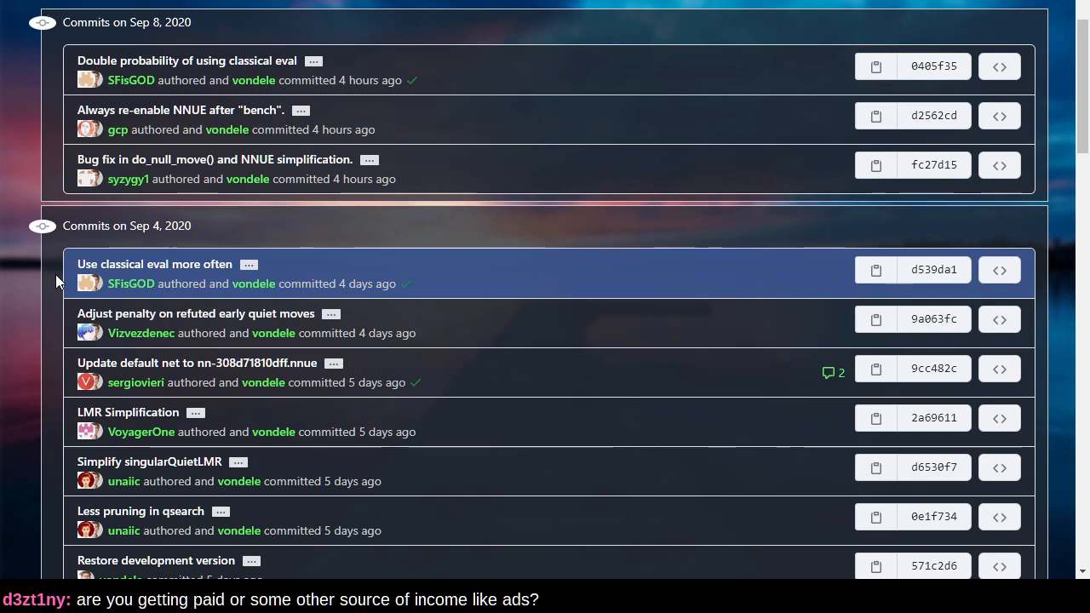
mouse_move(68, 337)
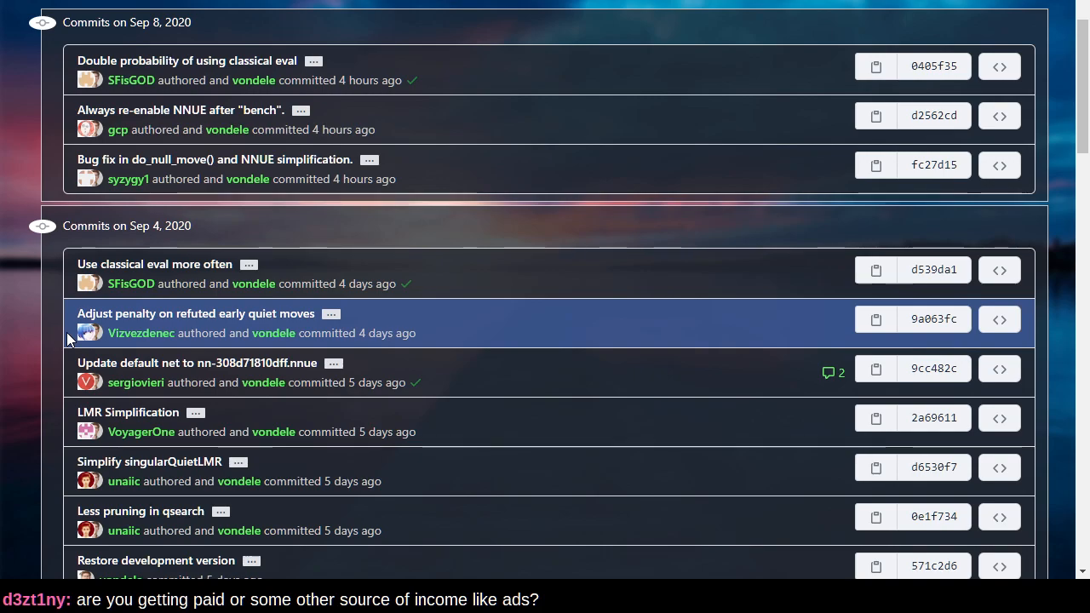
mouse_move(72, 371)
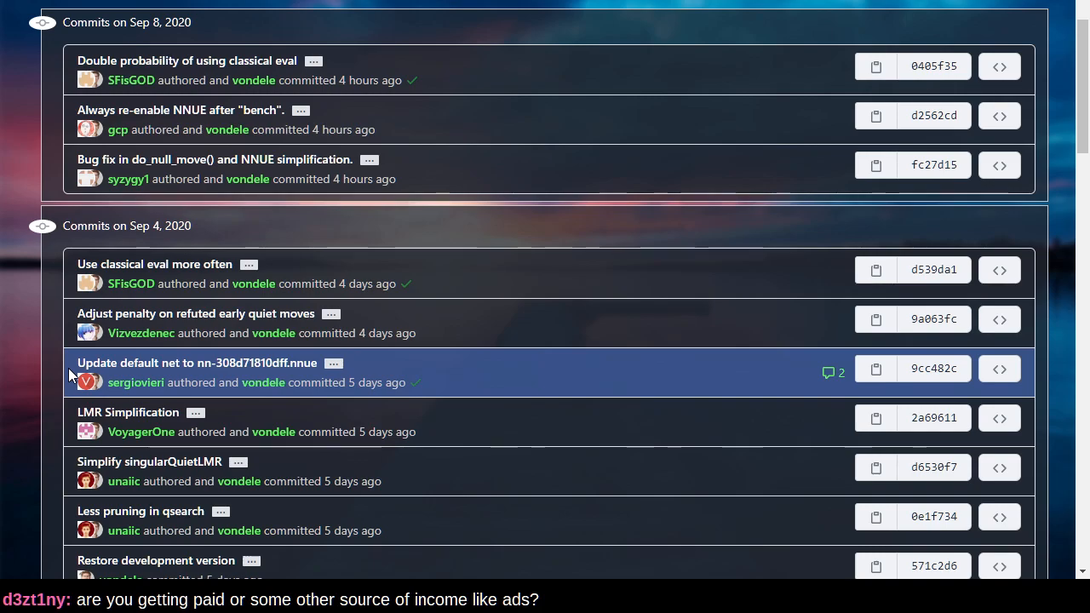
mouse_move(68, 433)
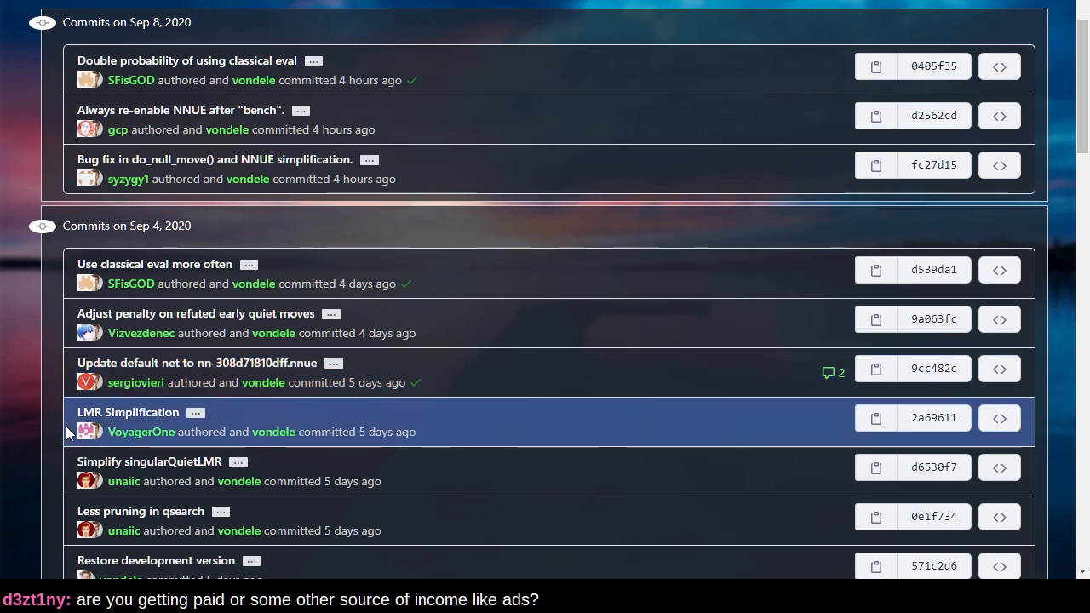
mouse_move(71, 463)
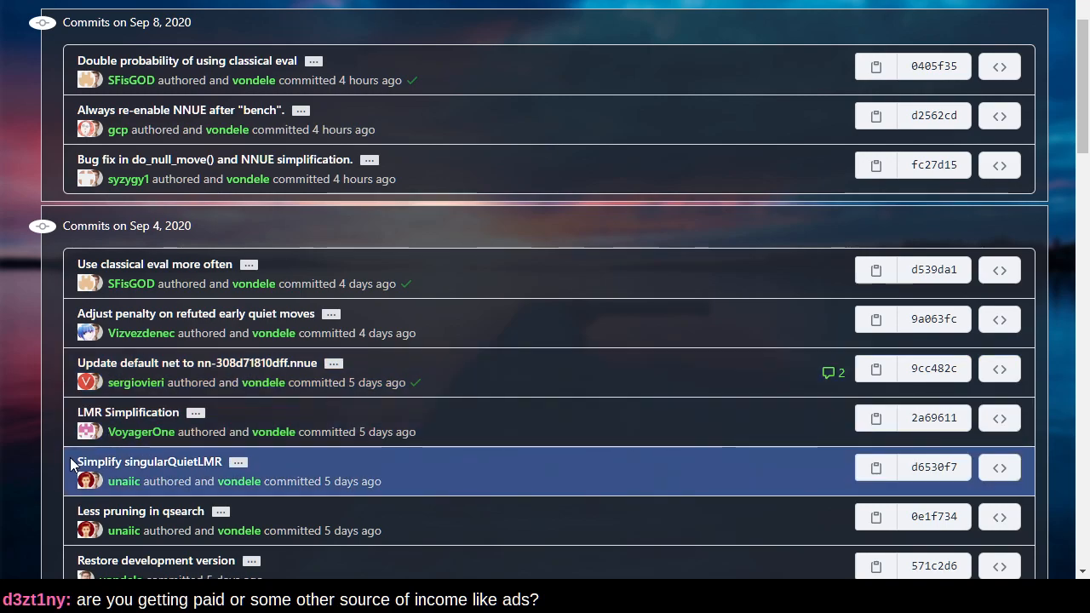
scroll("down", 3)
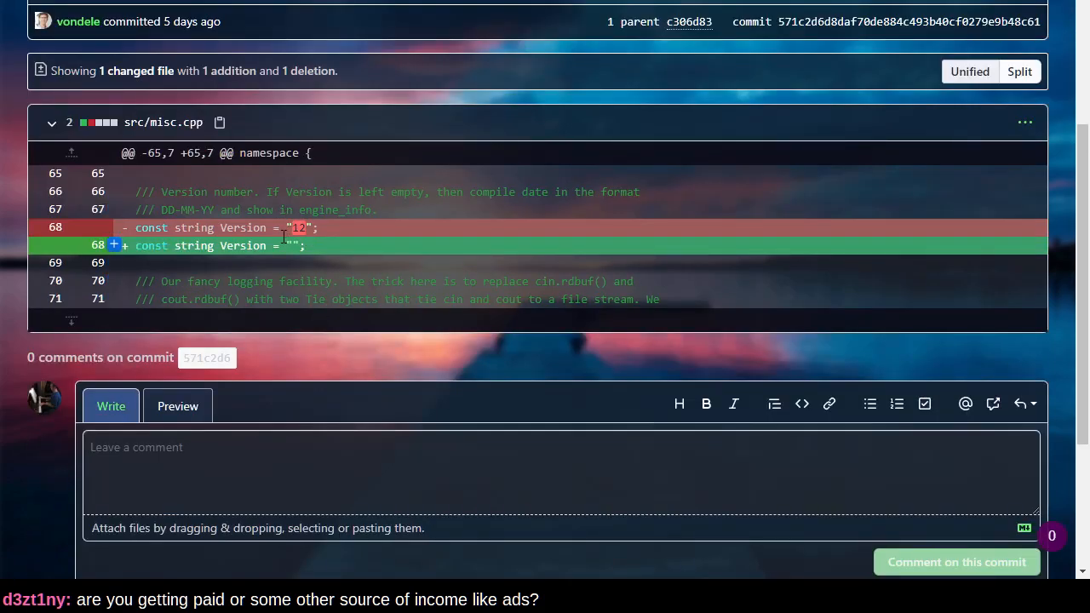
mouse_move(436, 263)
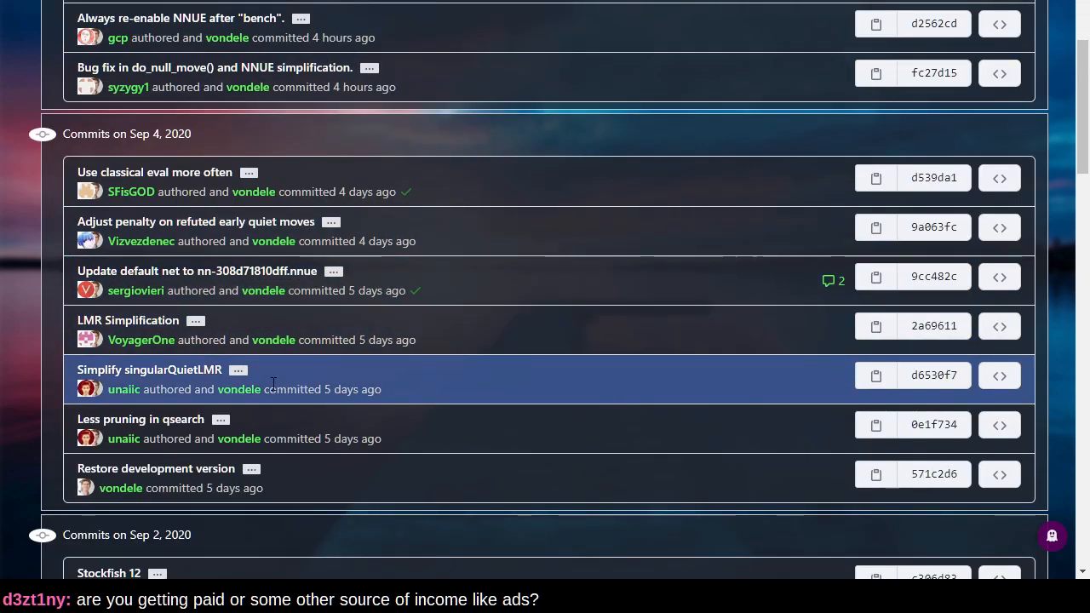
Step: Scroll the Stockfish commit list back to the top Sep 8 commits
scroll("up", 3)
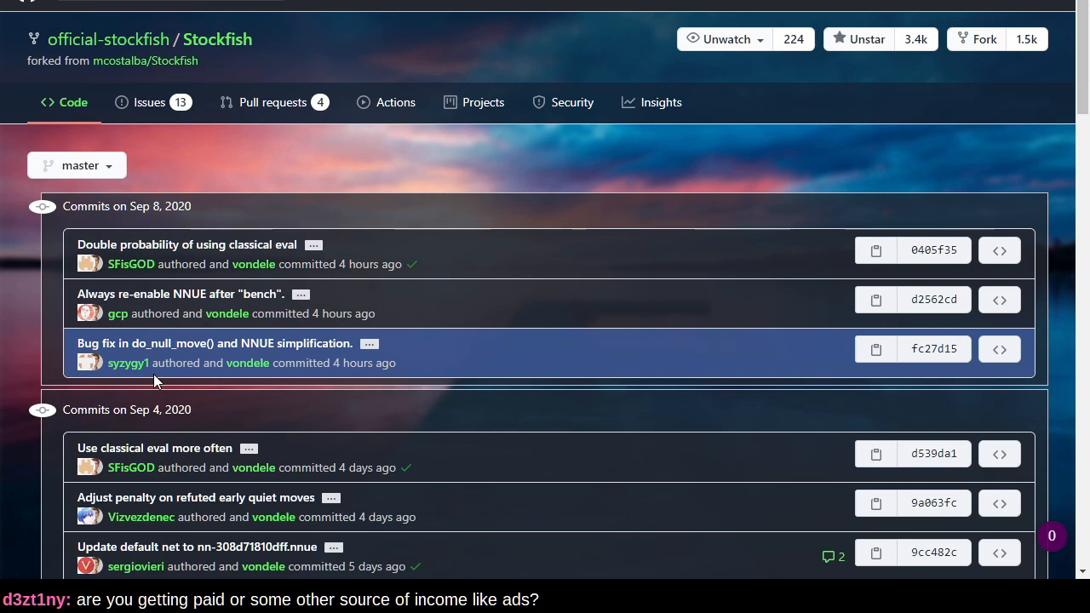
mouse_move(269, 203)
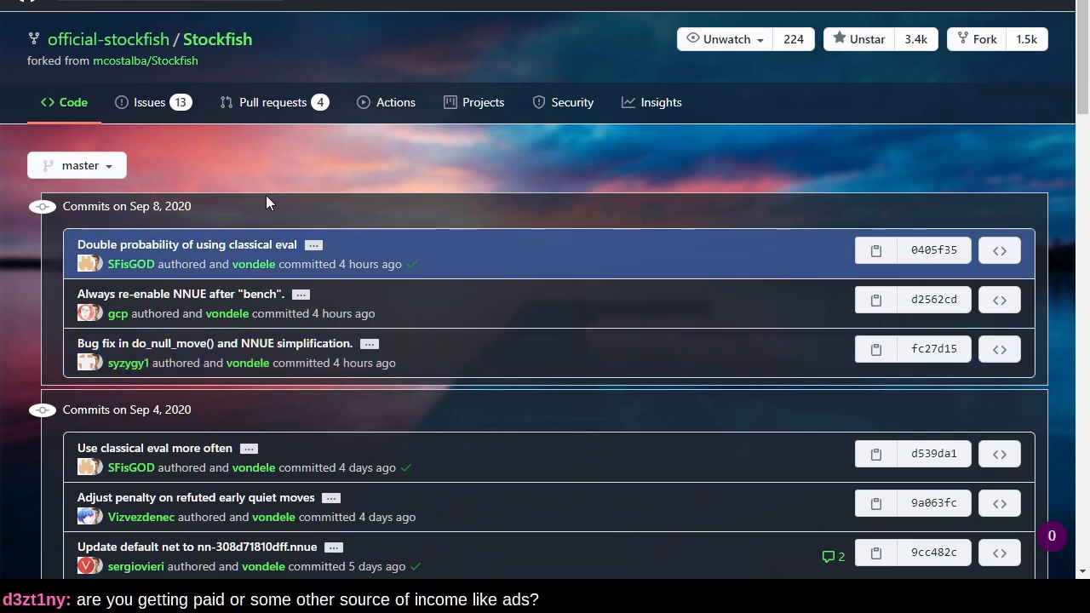
mouse_move(378, 167)
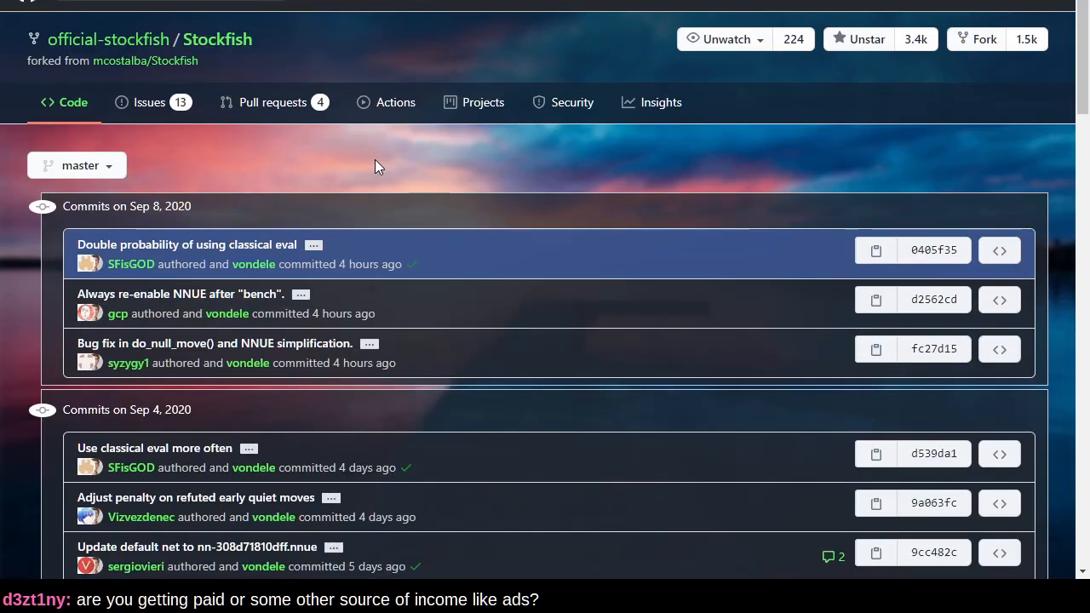
mouse_move(371, 161)
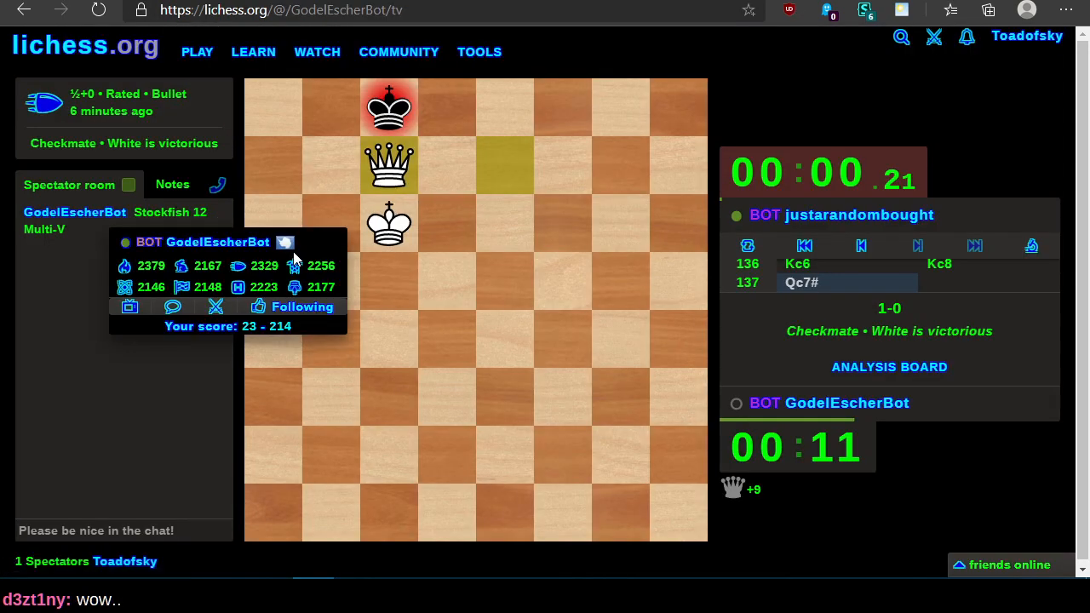
left_click(317, 51)
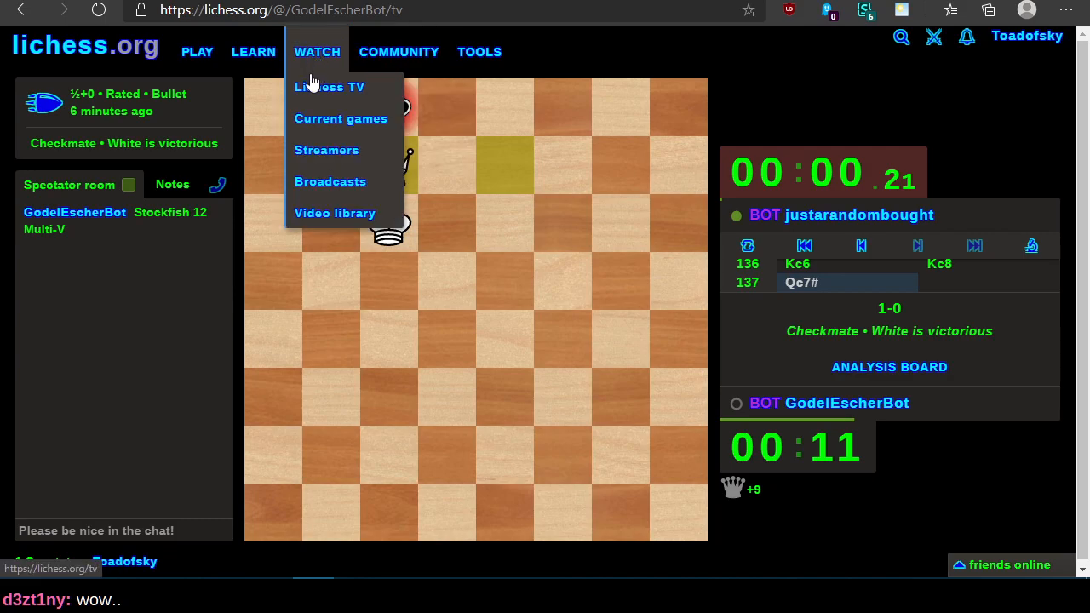
left_click(331, 86)
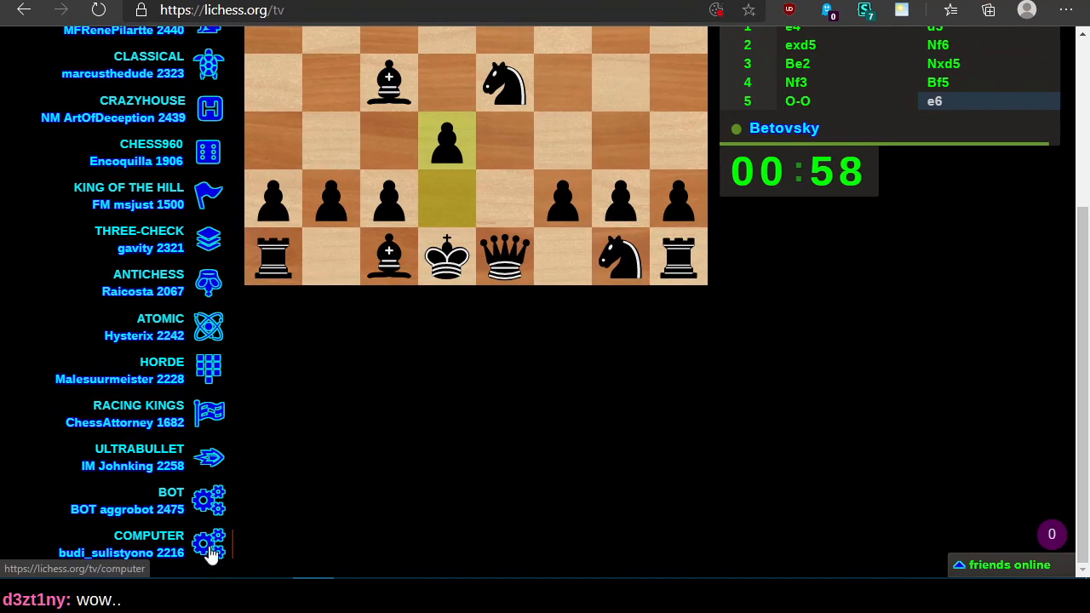
left_click(148, 534)
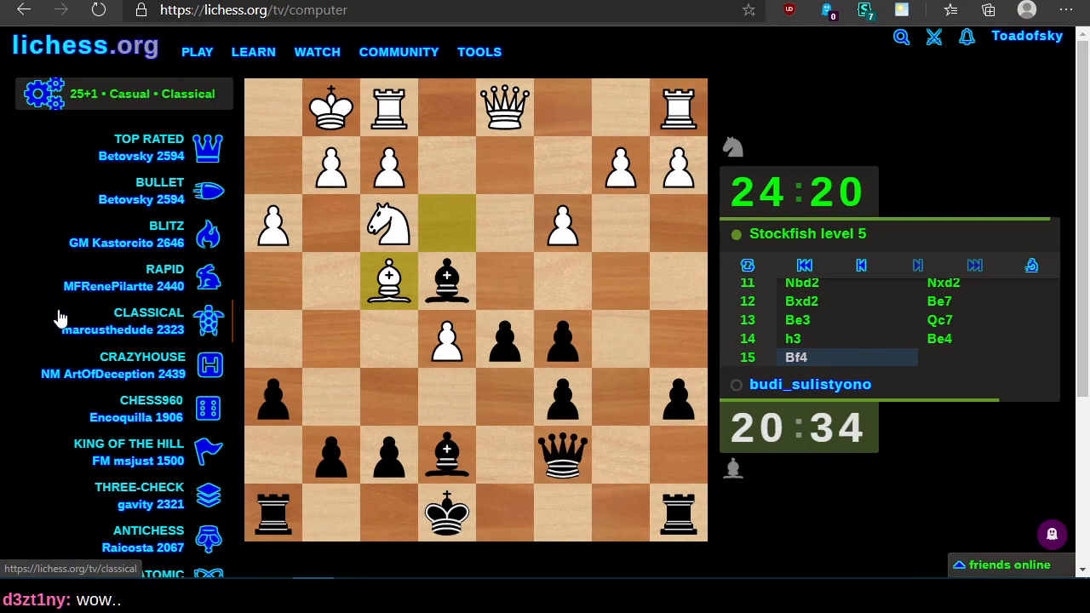
scroll("down", 3)
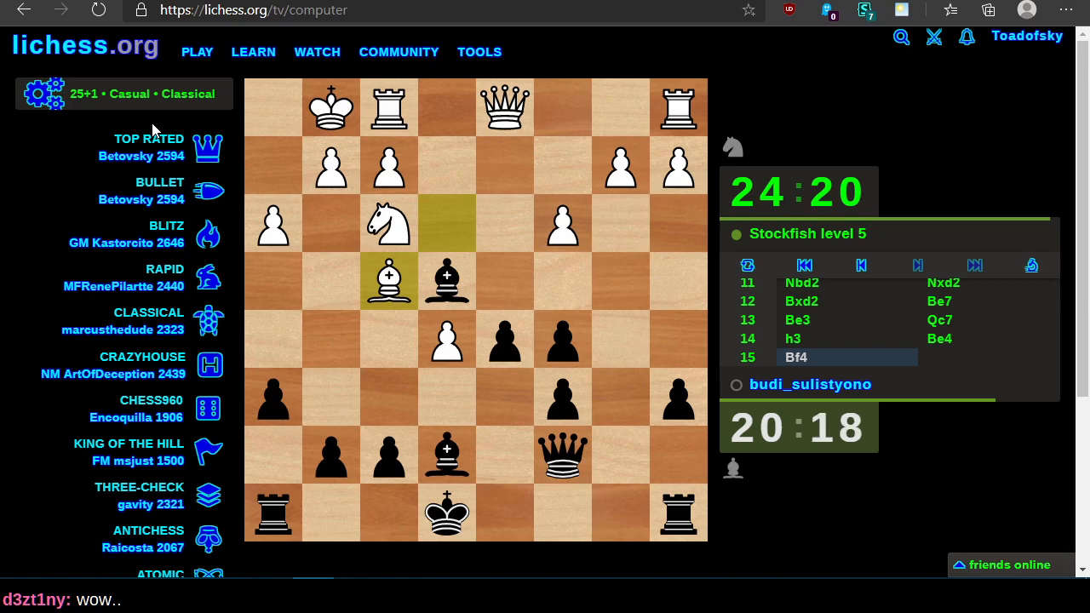
mouse_move(44, 225)
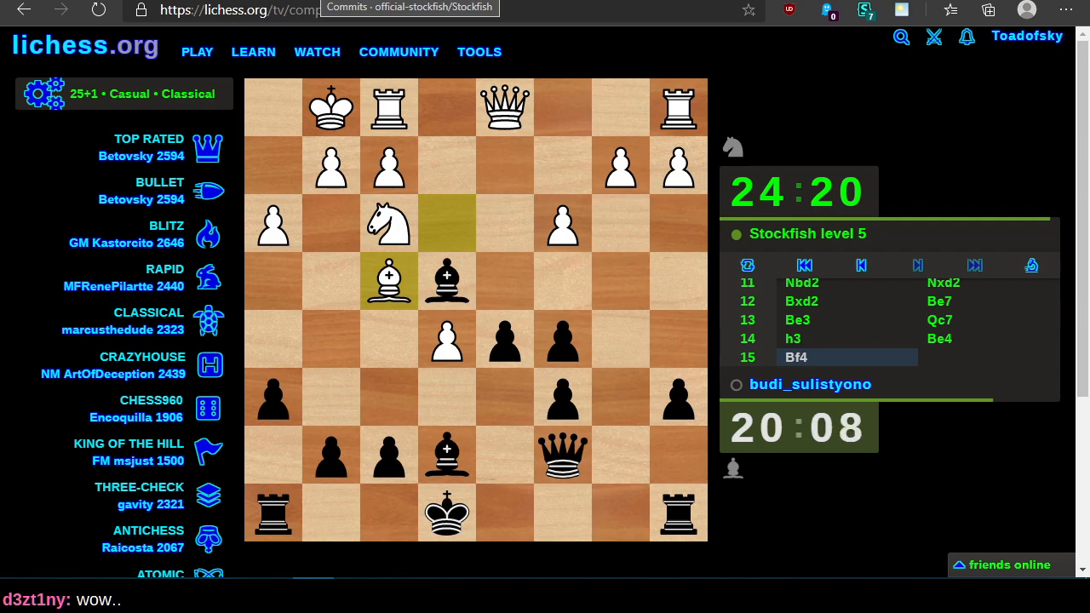
mouse_move(78, 314)
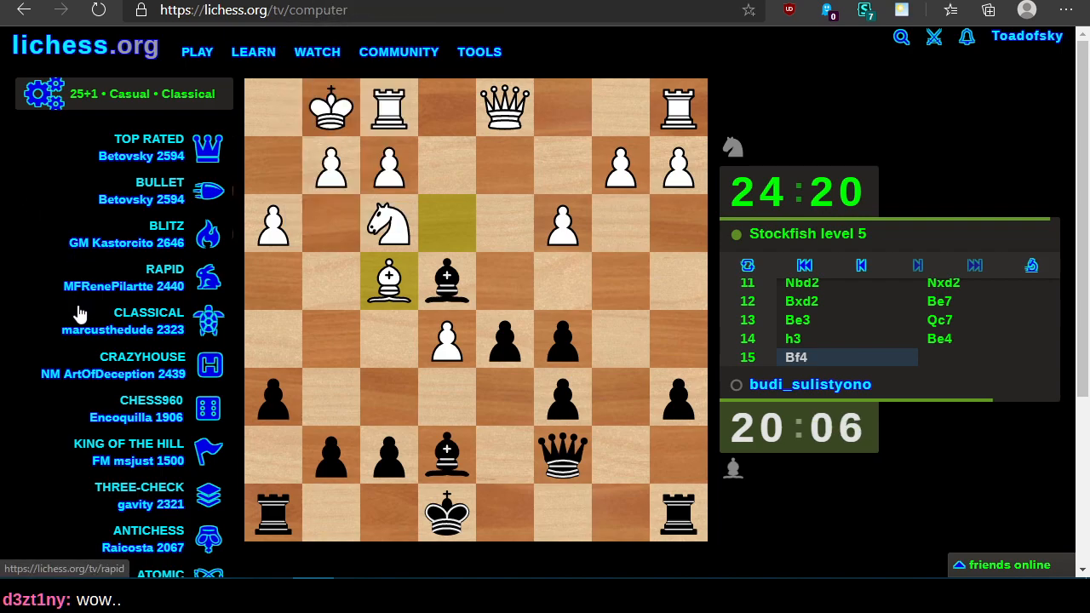
mouse_move(75, 296)
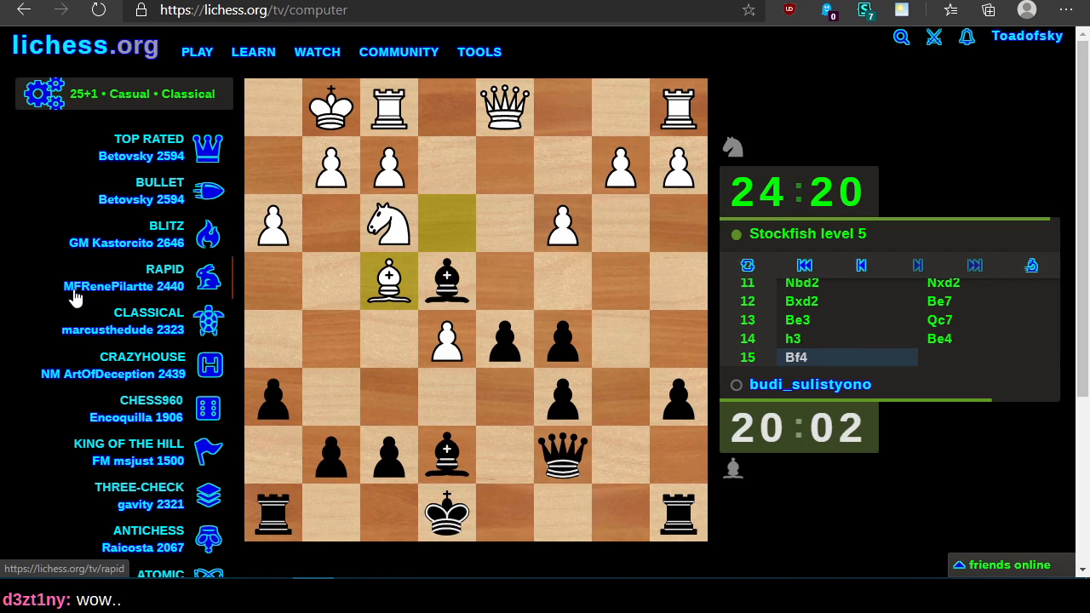
left_click(317, 52)
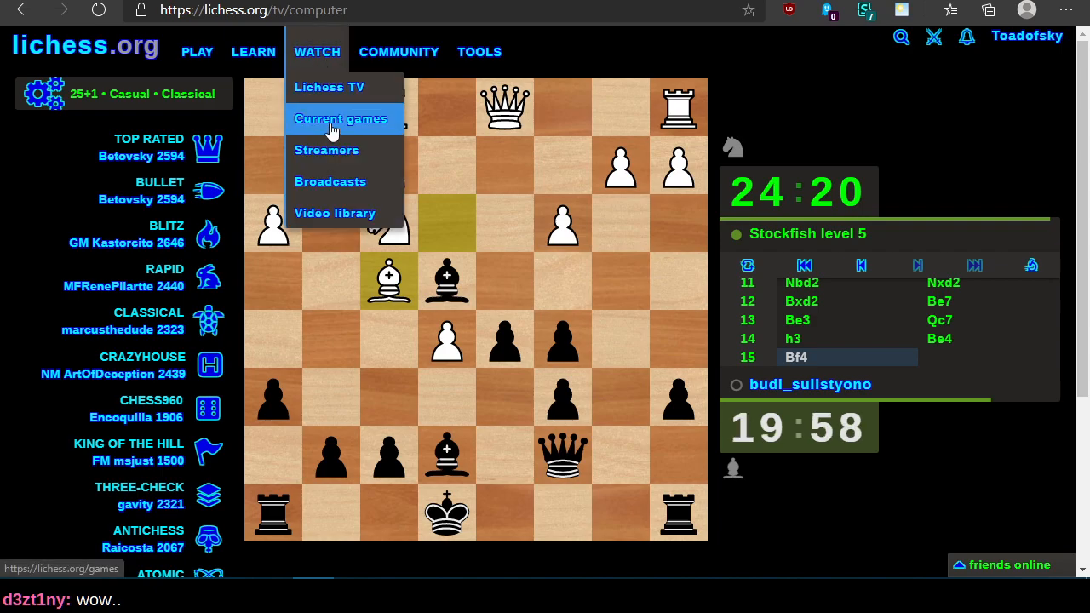
Step: List current games filtered to games against the computer and browse the grid
left_click(340, 120)
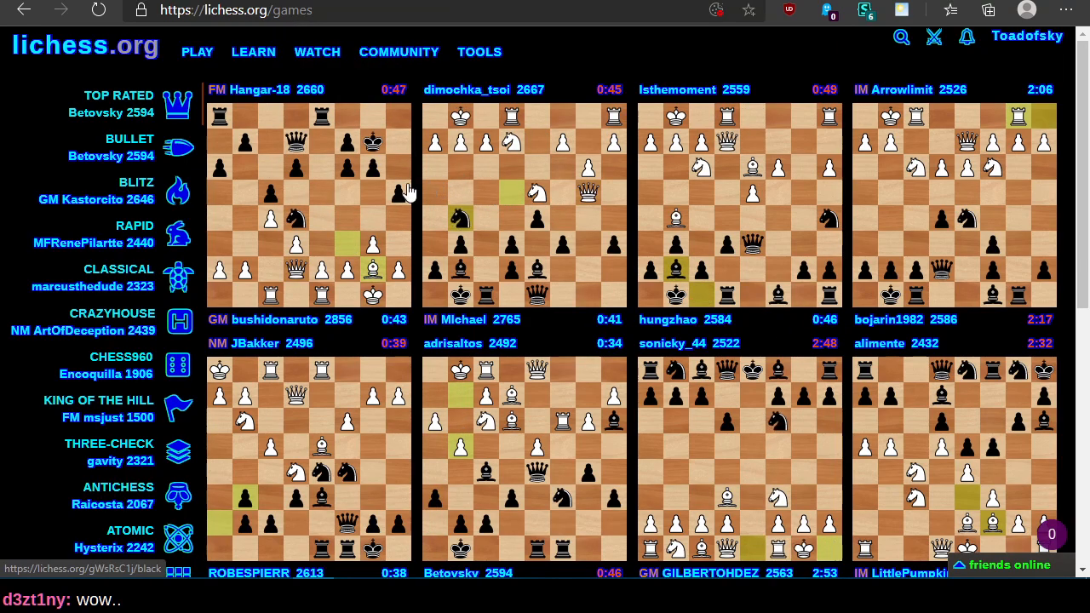
scroll("down", 3)
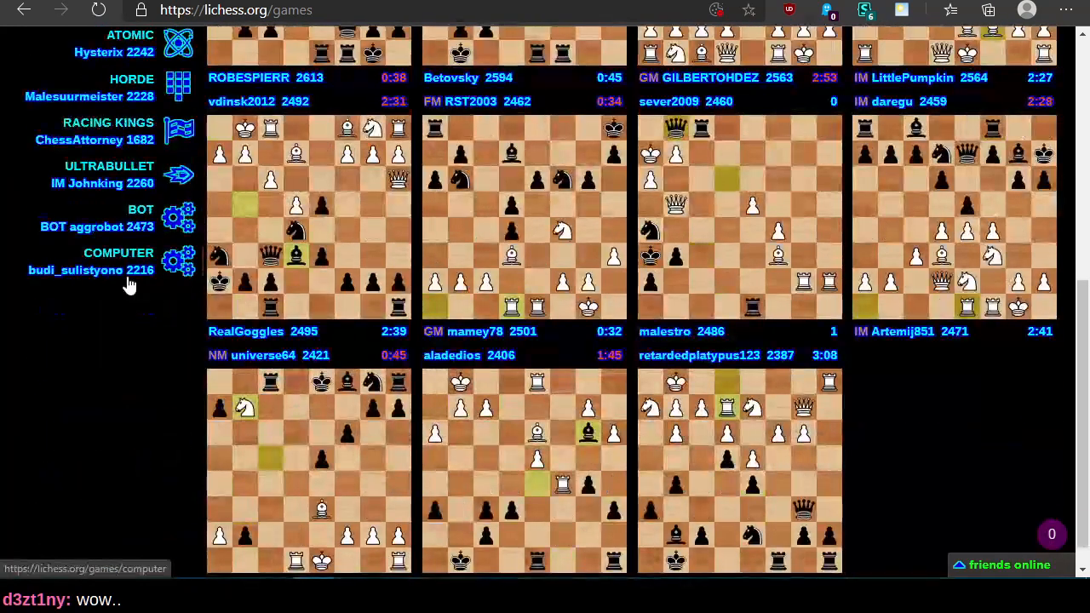
left_click(119, 260)
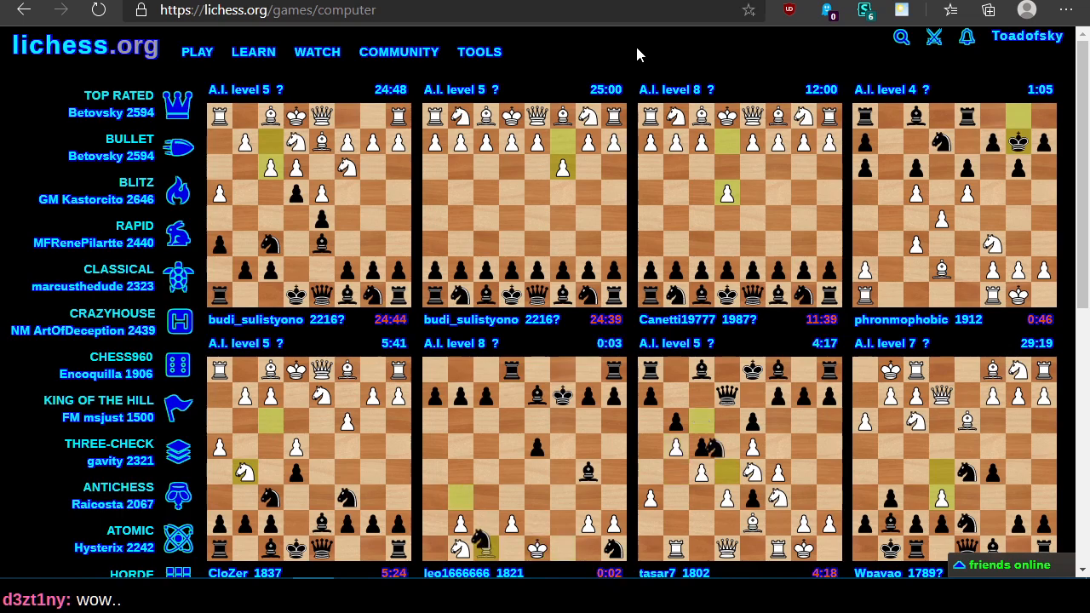
scroll("down", 3)
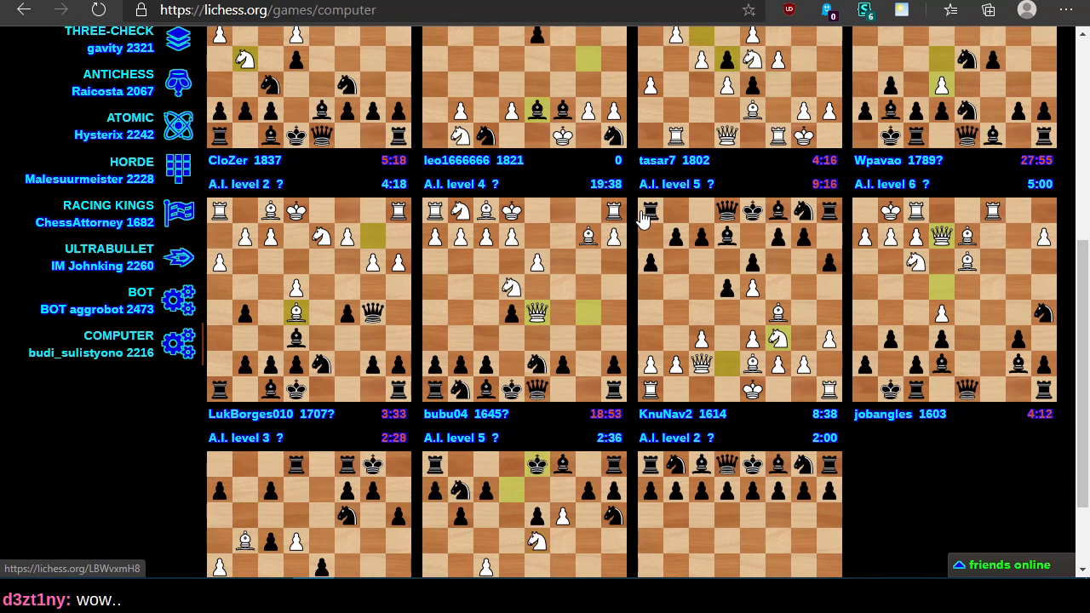
scroll("up", 3)
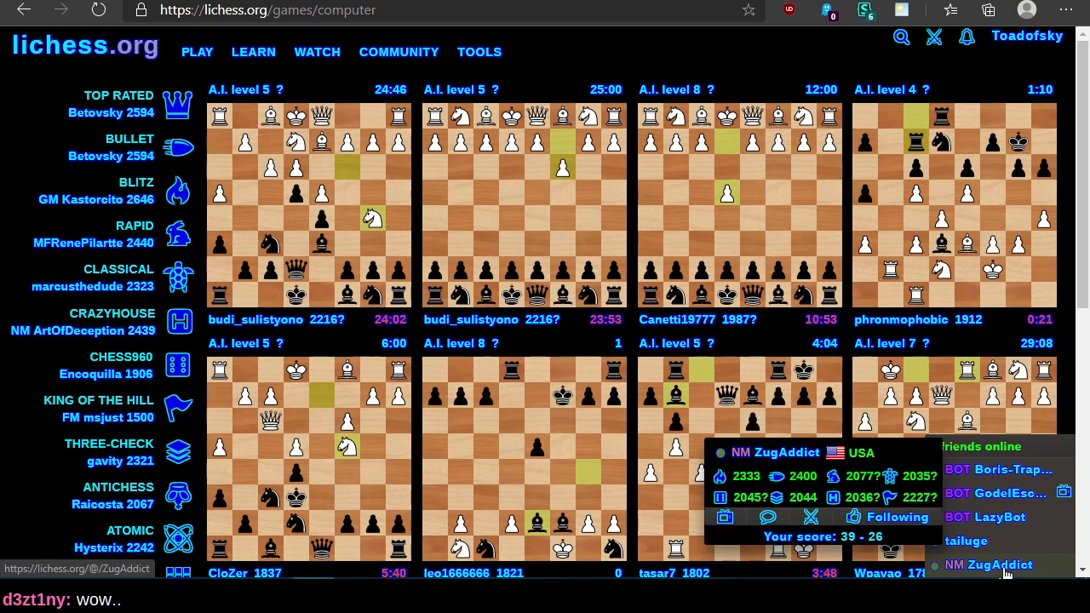
Step: Search for 'yasser-seirawan' and open the GM's Lichess profile
left_click(478, 51)
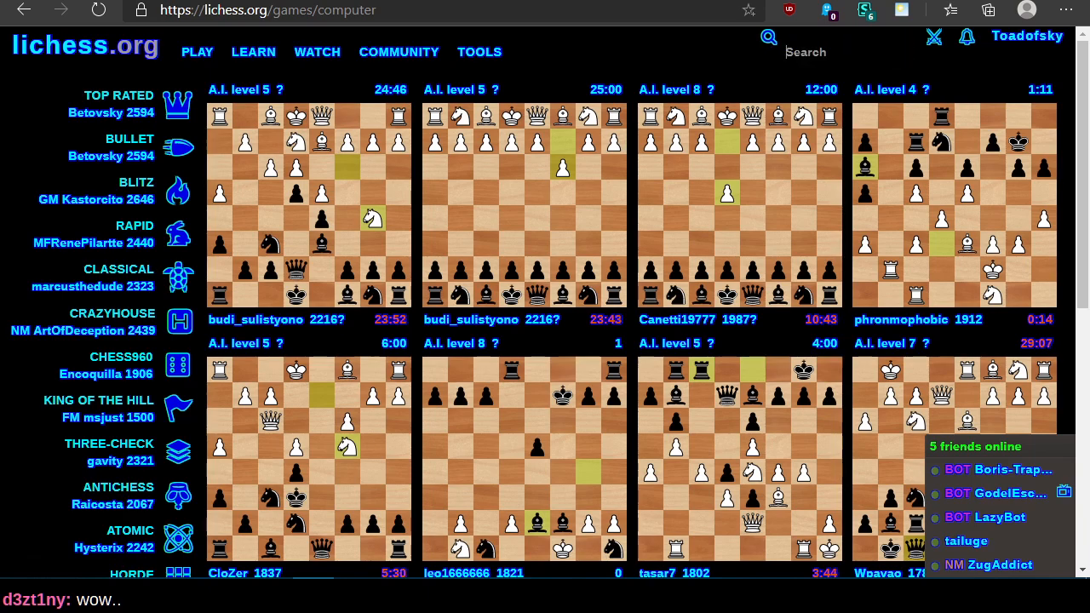
type("yasser-s")
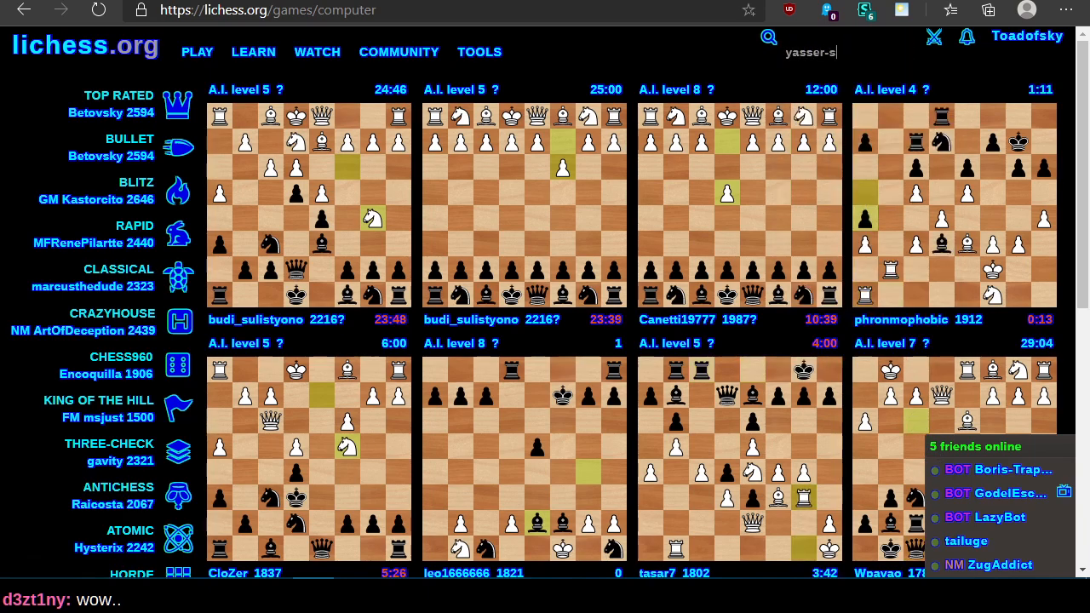
type("ei")
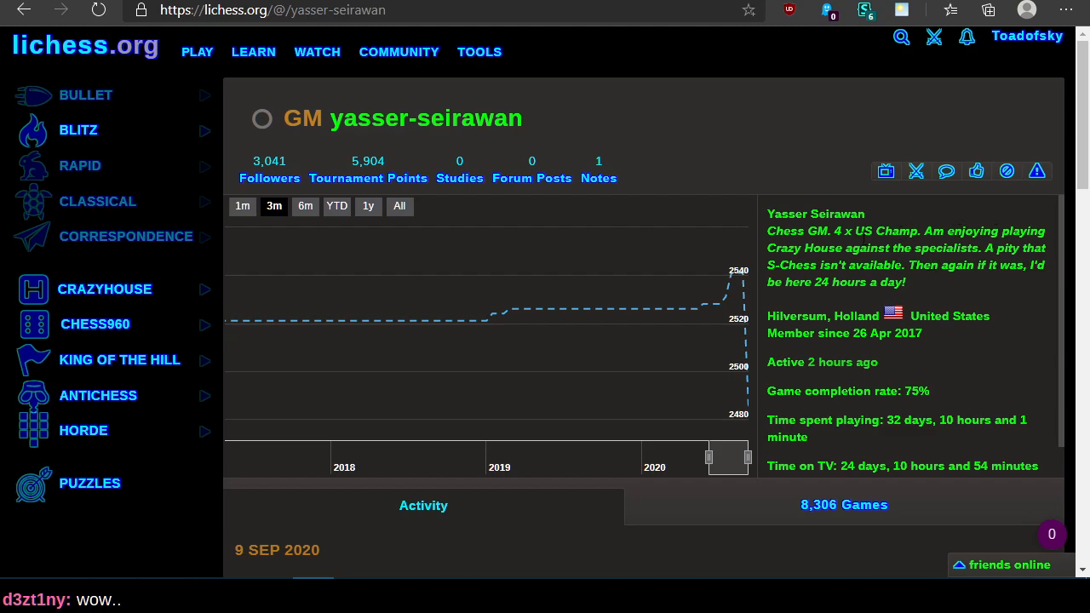
Step: Reach the advanced search form for yasser-seirawan's 8,306 games
scroll("down", 3)
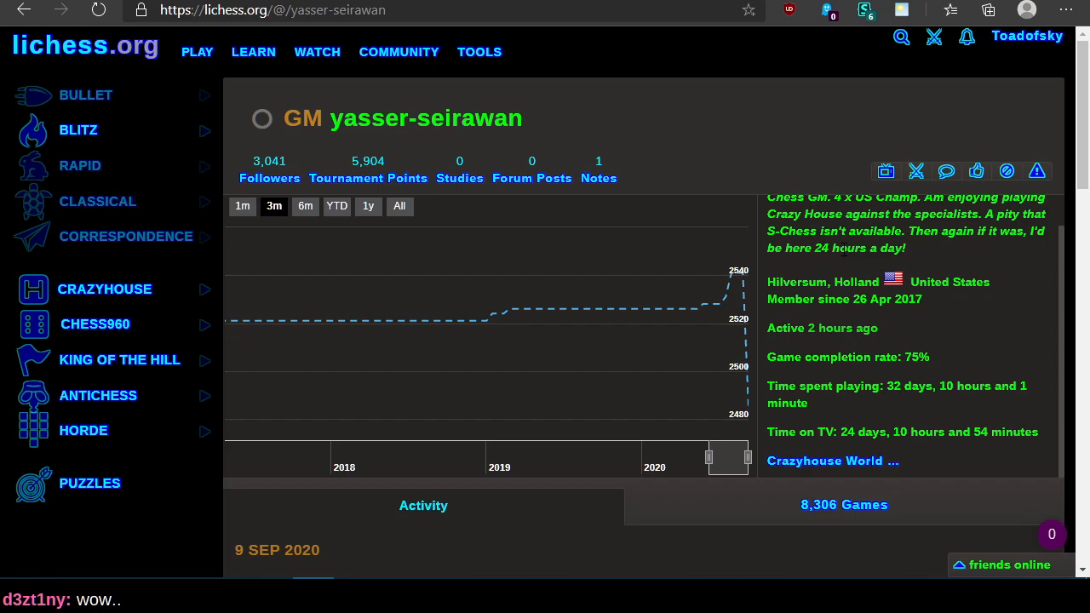
scroll("down", 3)
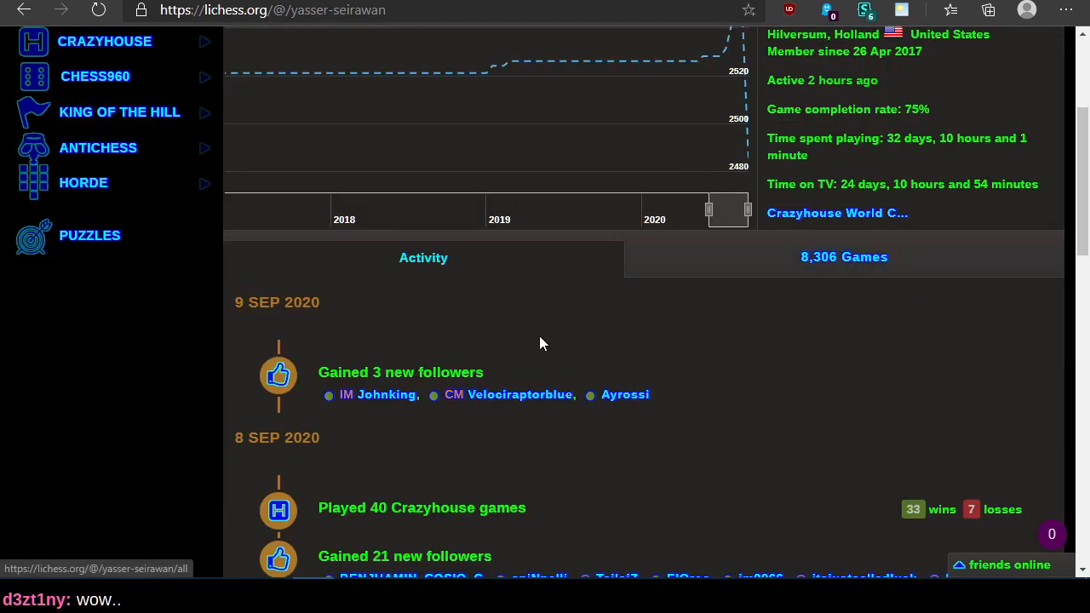
scroll("up", 3)
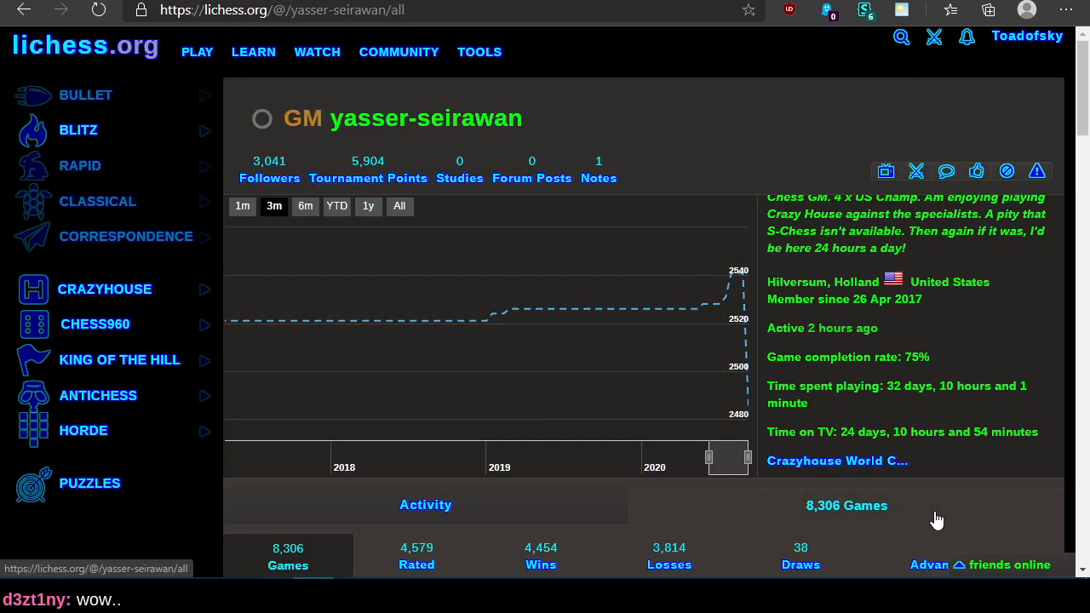
scroll("down", 3)
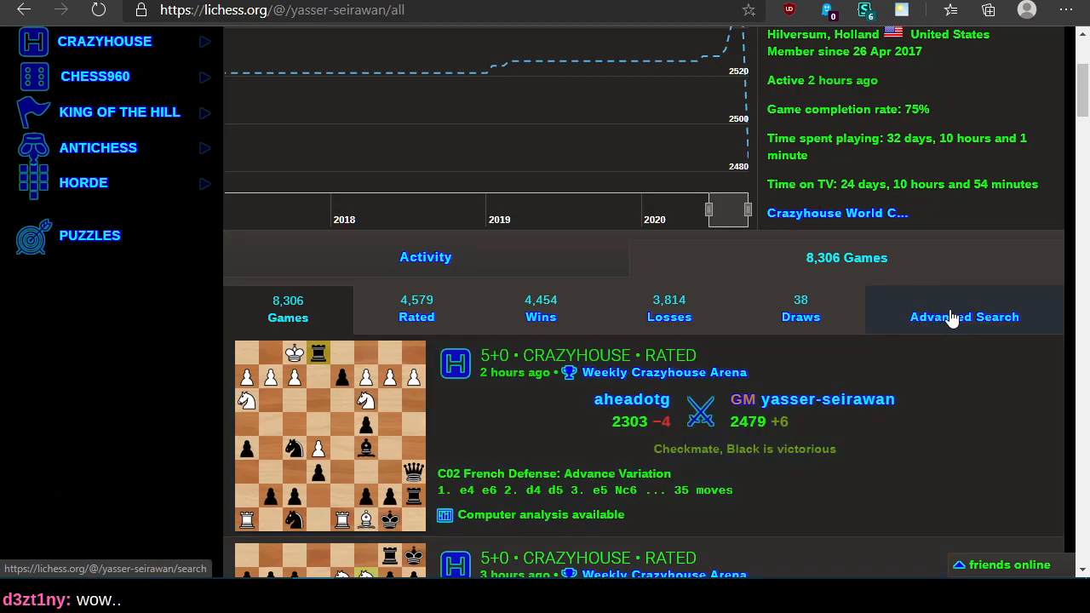
left_click(963, 317)
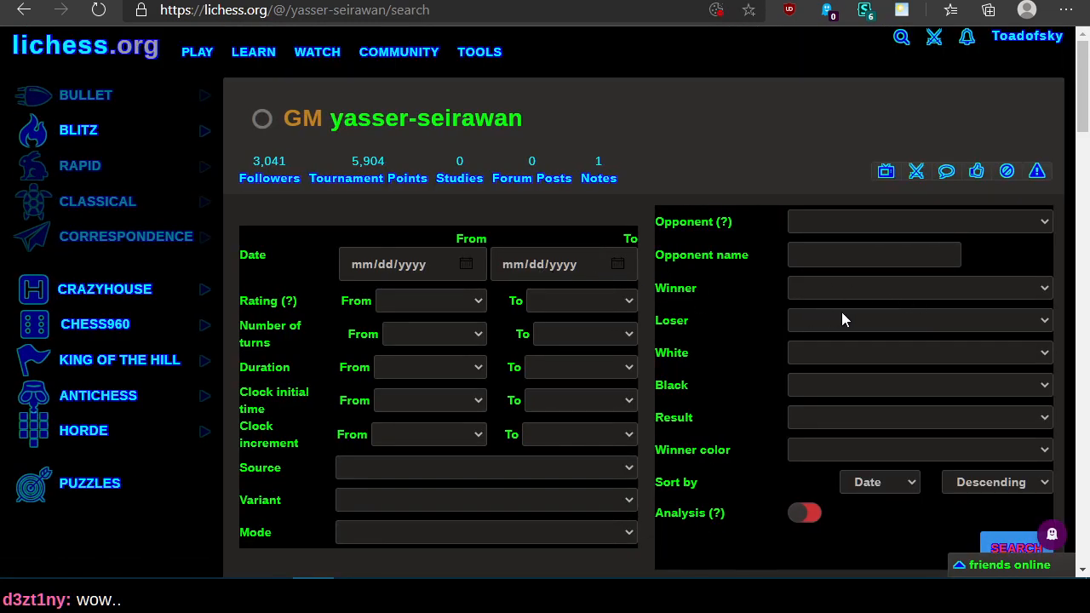
Step: Filter Opponent to computer and search, yielding 3,666 games led by Stockfish level 6
left_click(919, 222)
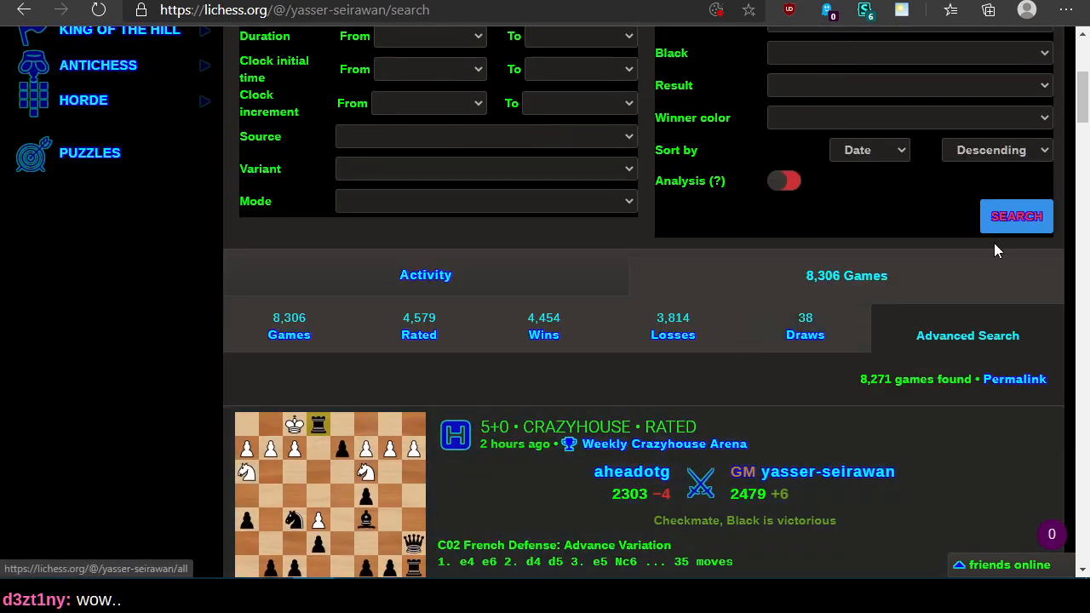
left_click(1015, 215)
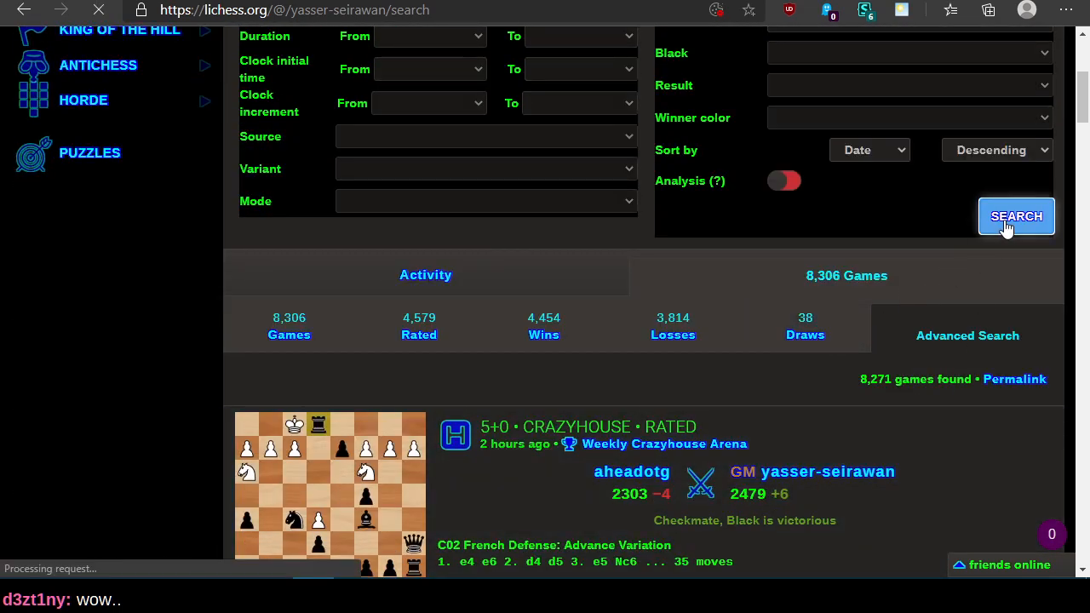
left_click(1015, 215)
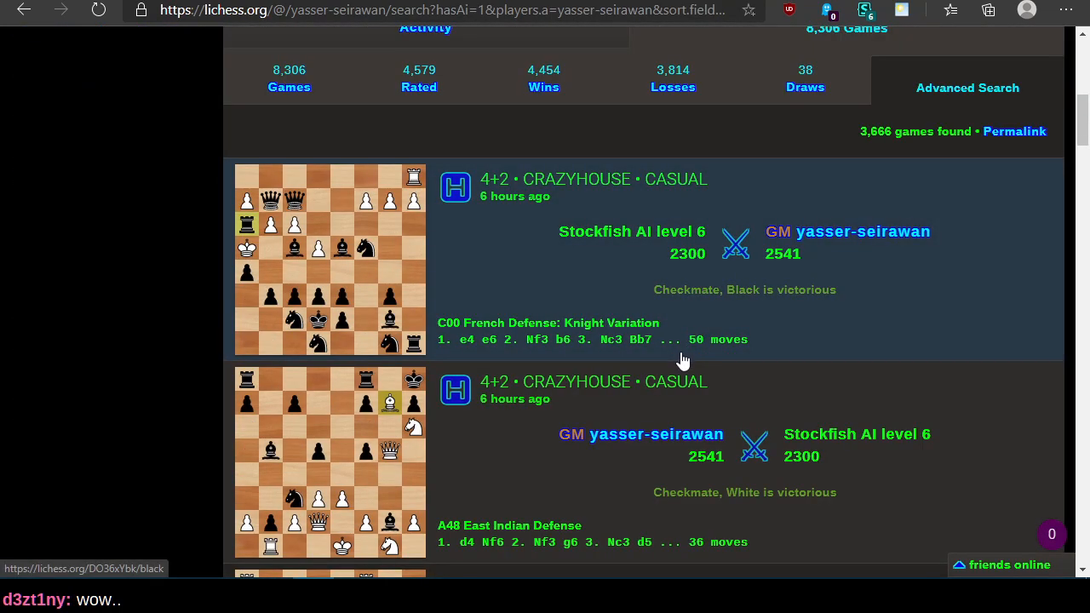
mouse_move(541, 331)
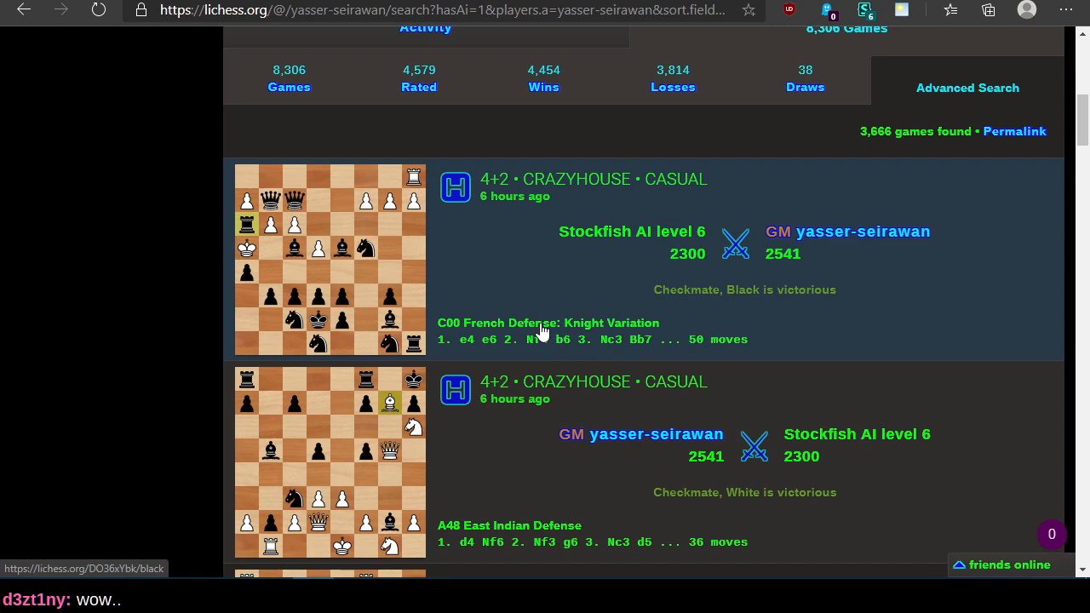
mouse_move(702, 259)
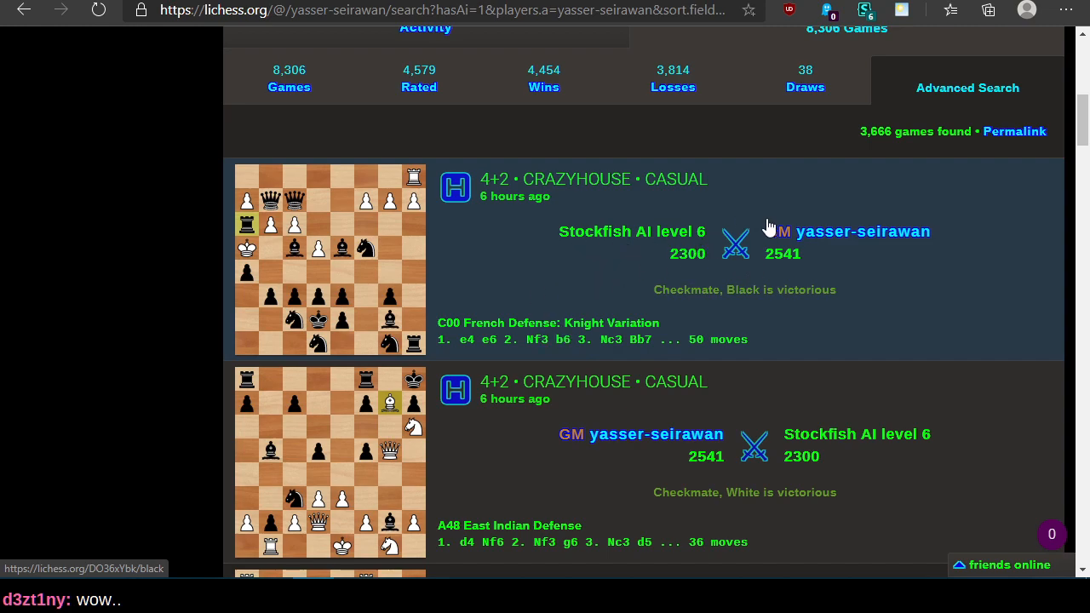
mouse_move(760, 279)
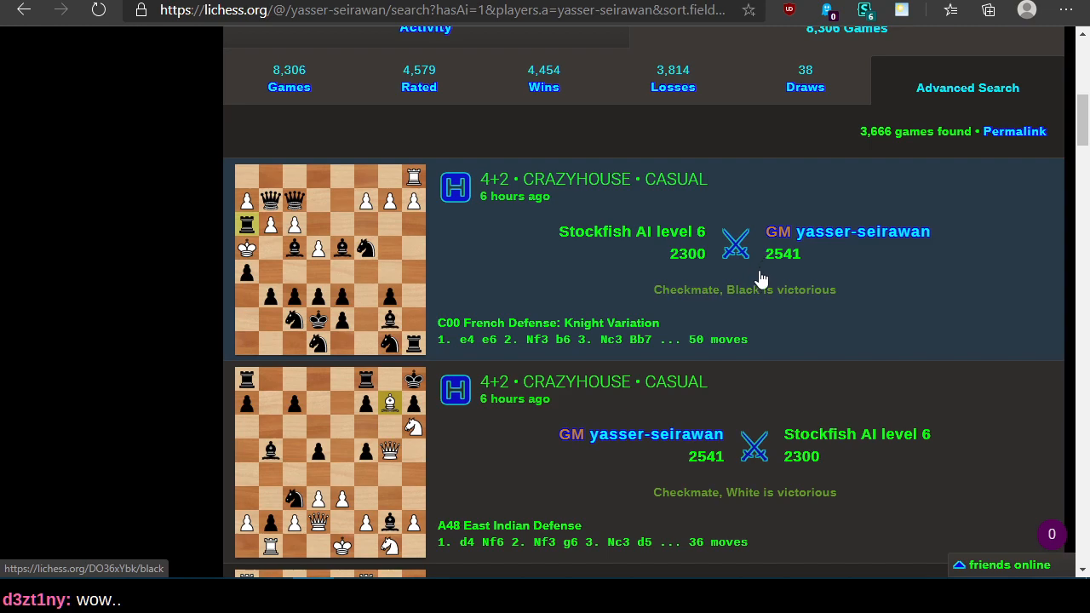
mouse_move(487, 281)
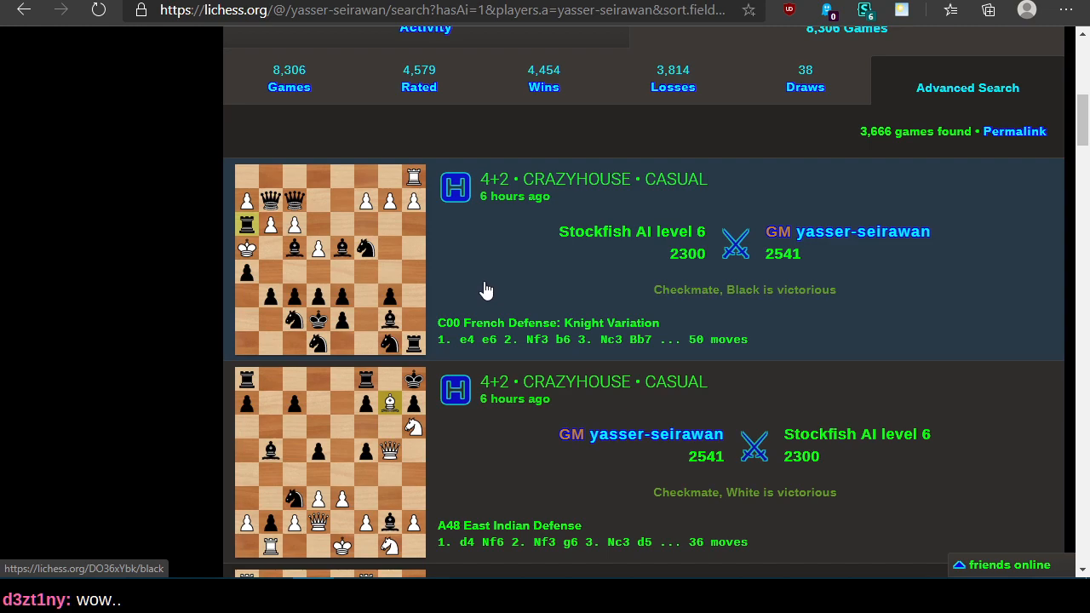
mouse_move(610, 255)
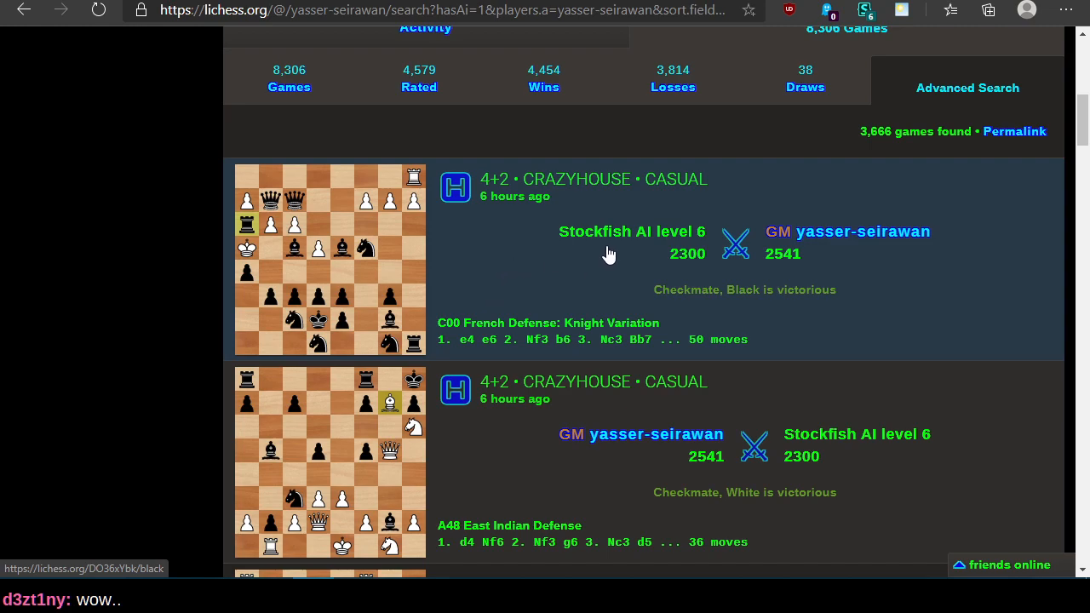
mouse_move(509, 207)
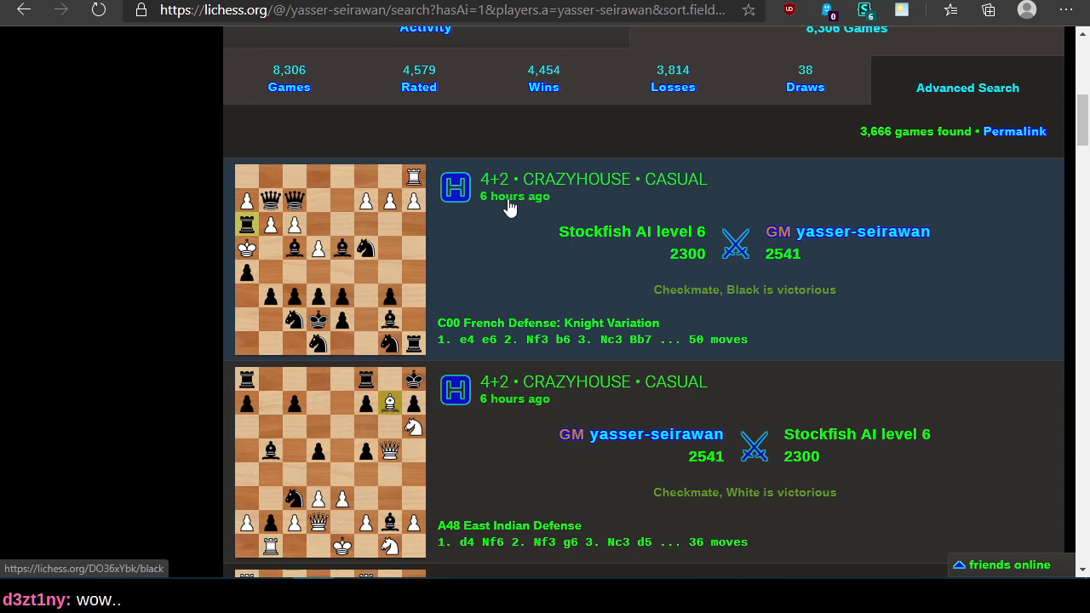
mouse_move(220, 241)
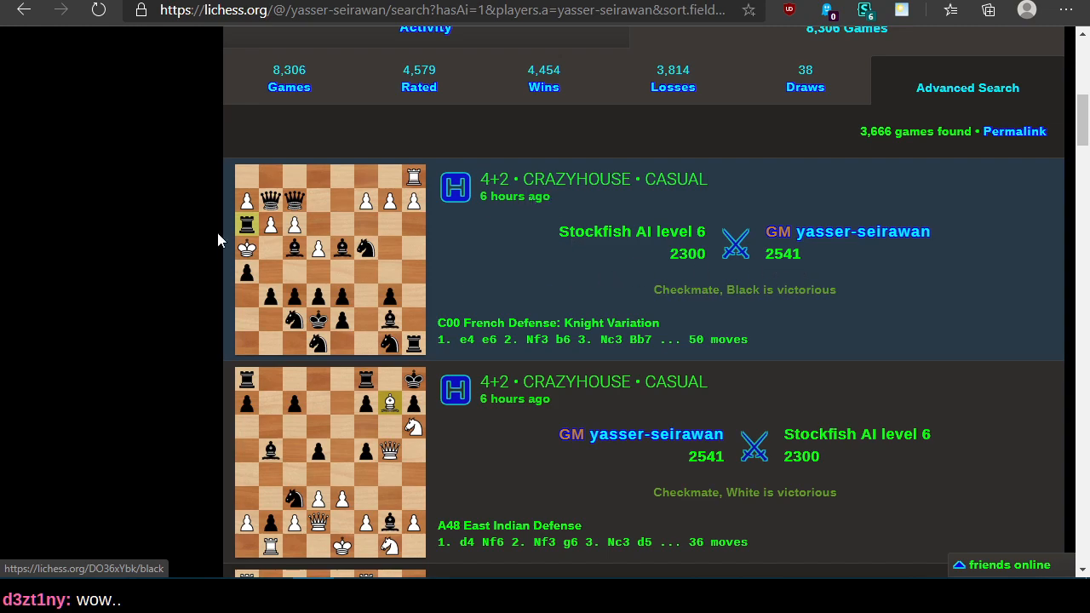
mouse_move(340, 259)
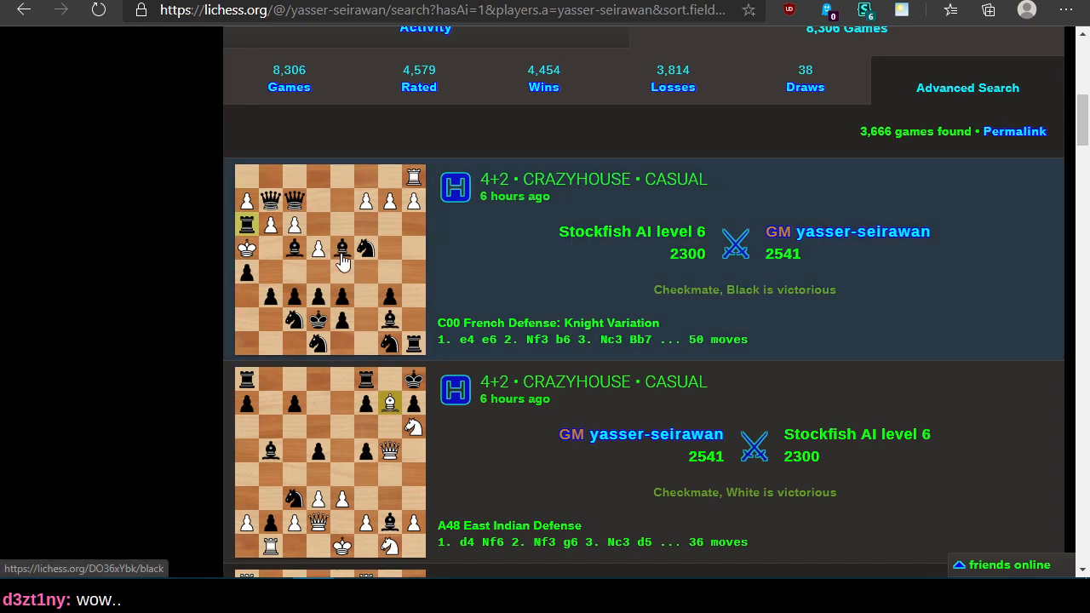
mouse_move(373, 259)
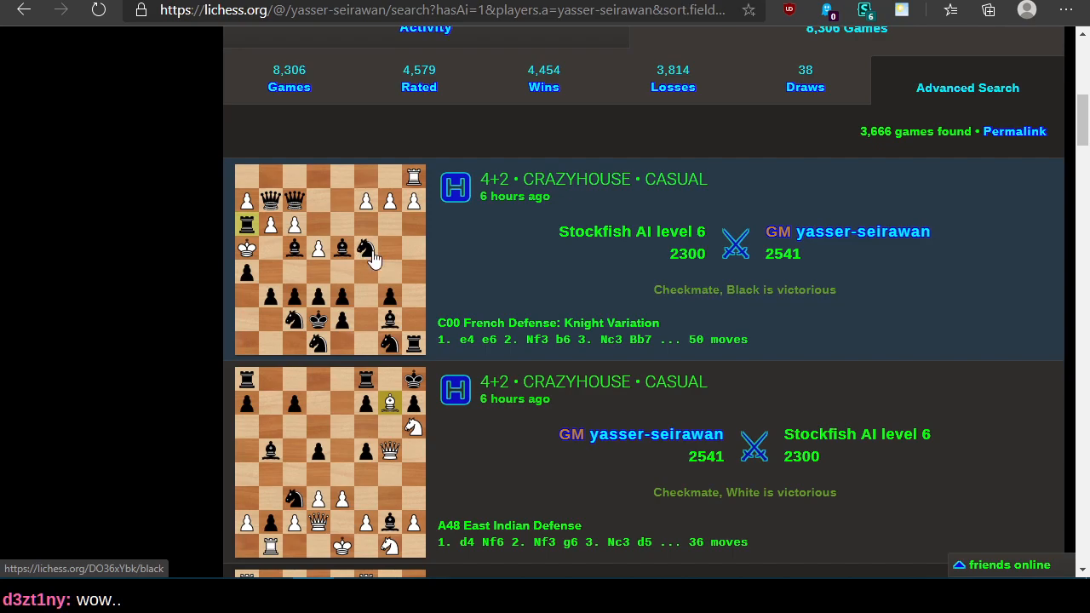
Step: Browse the crazyhouse results against Stockfish level 6, then return to the search filters
scroll("down", 3)
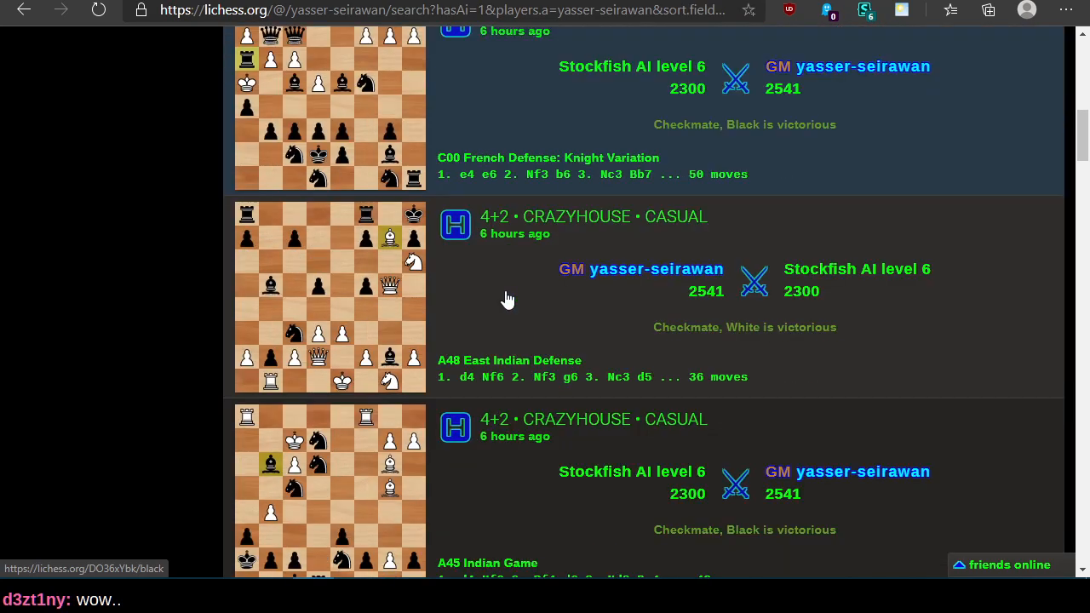
scroll("down", 3)
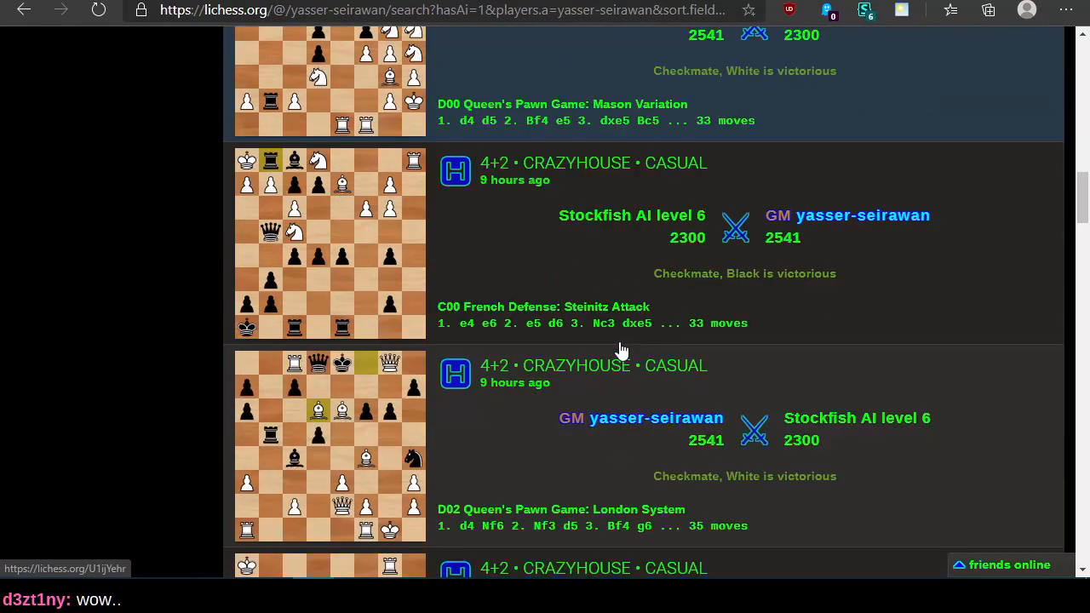
scroll("down", 3)
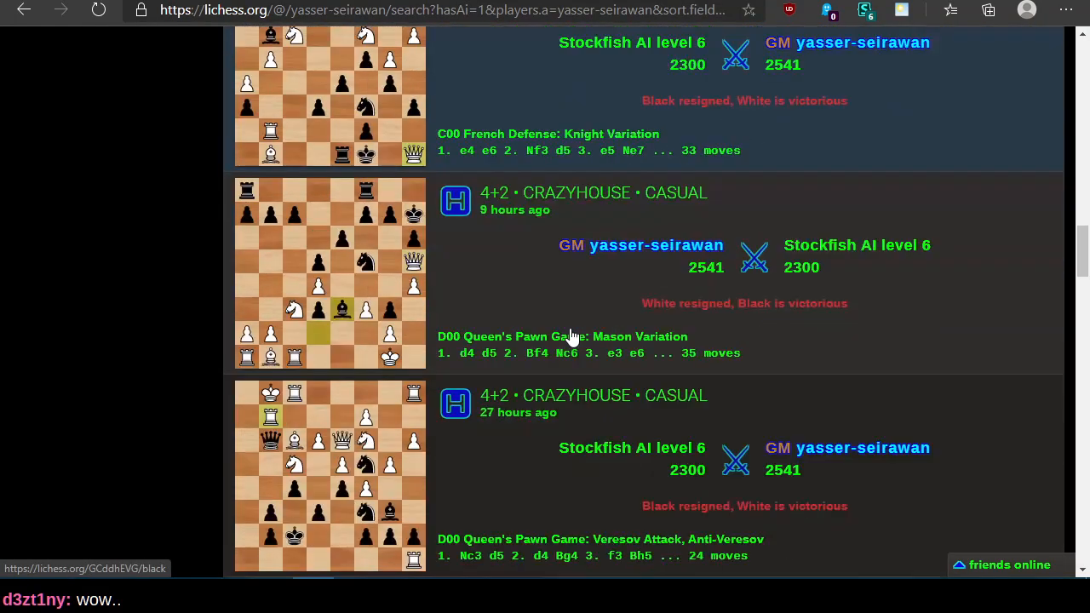
scroll("down", 3)
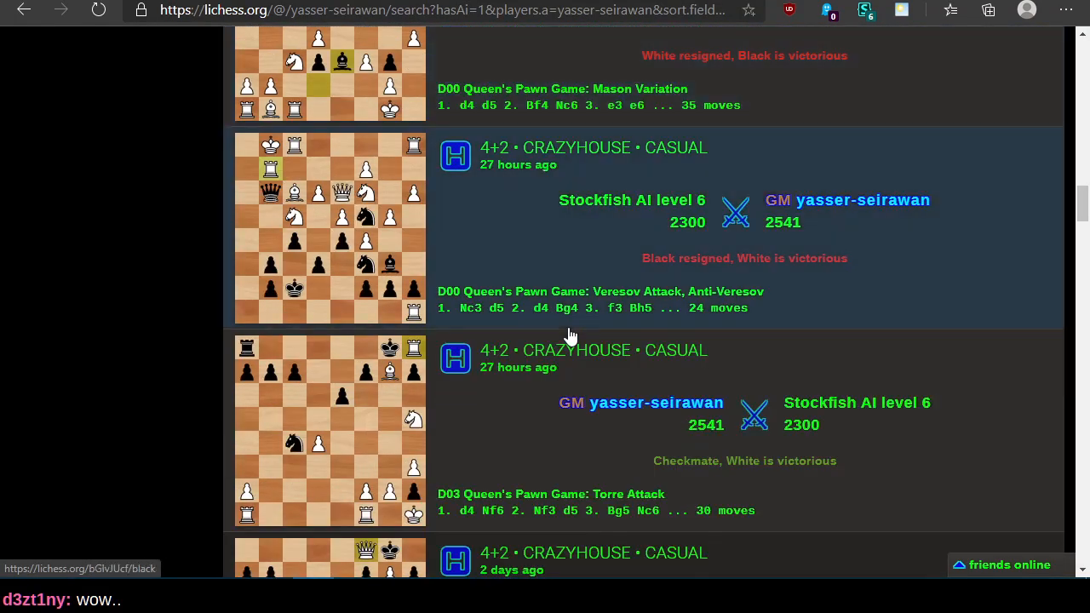
scroll("down", 3)
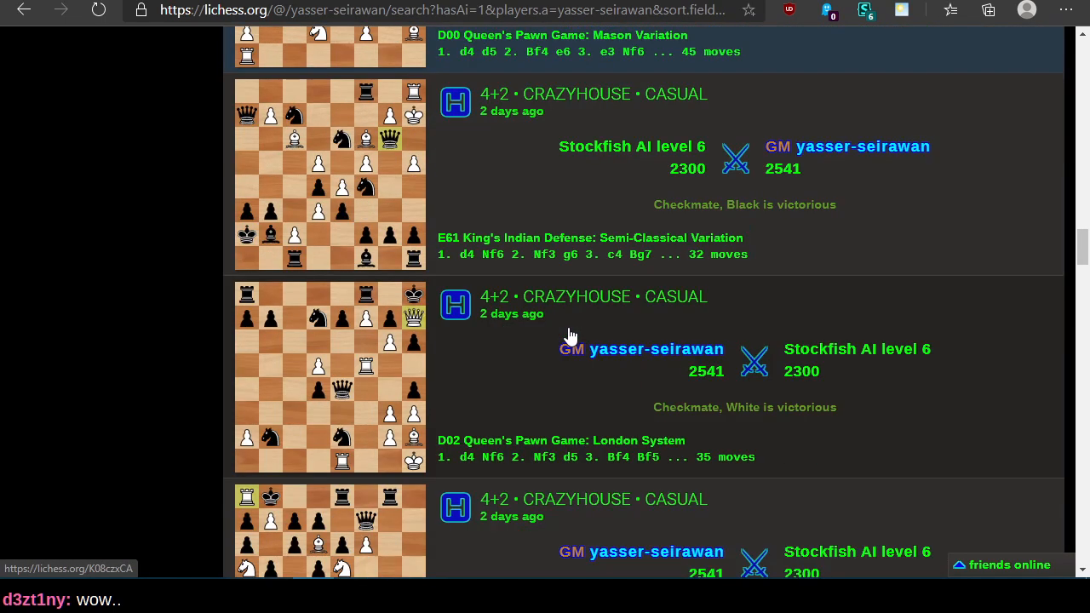
scroll("down", 3)
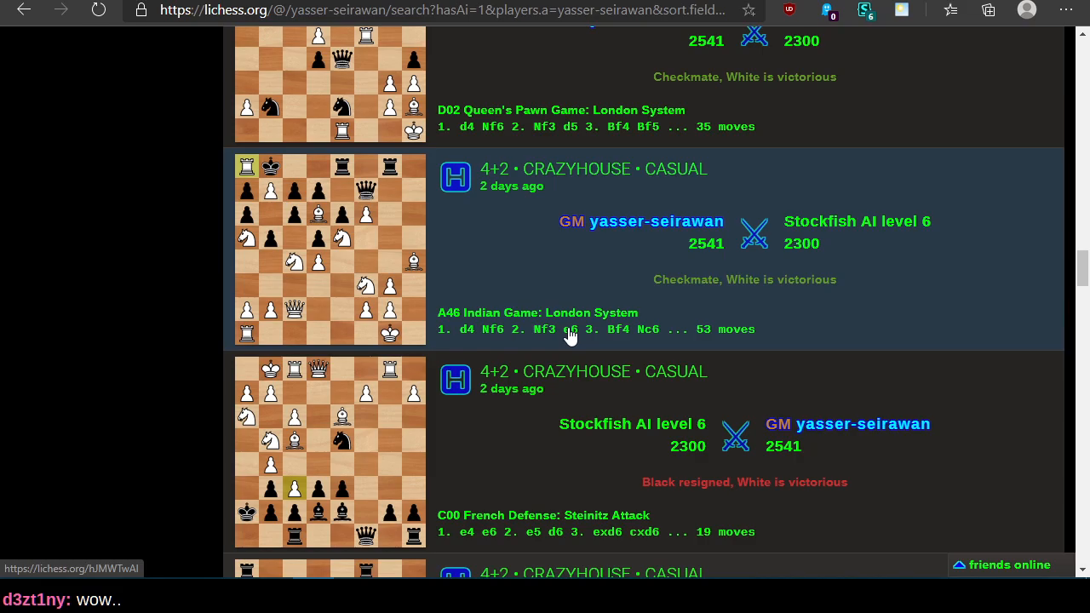
scroll("down", 3)
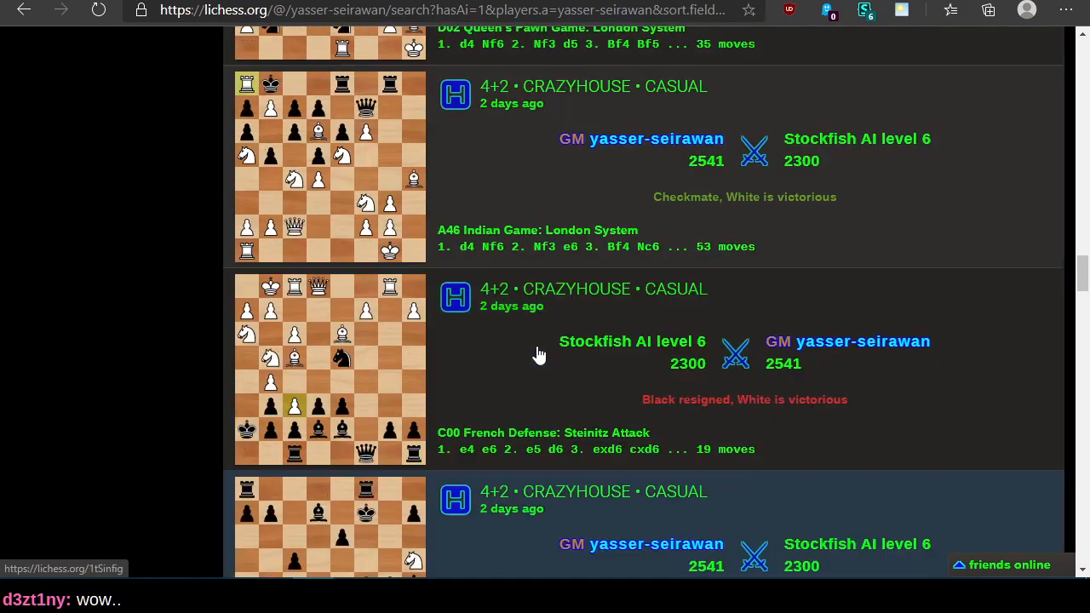
scroll("down", 3)
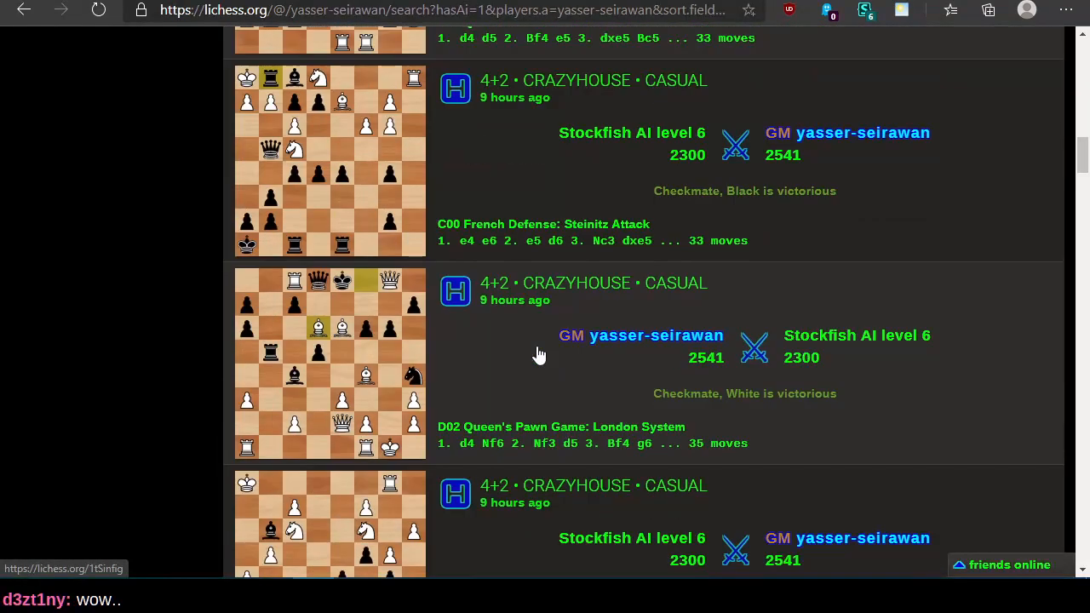
scroll("up", 3)
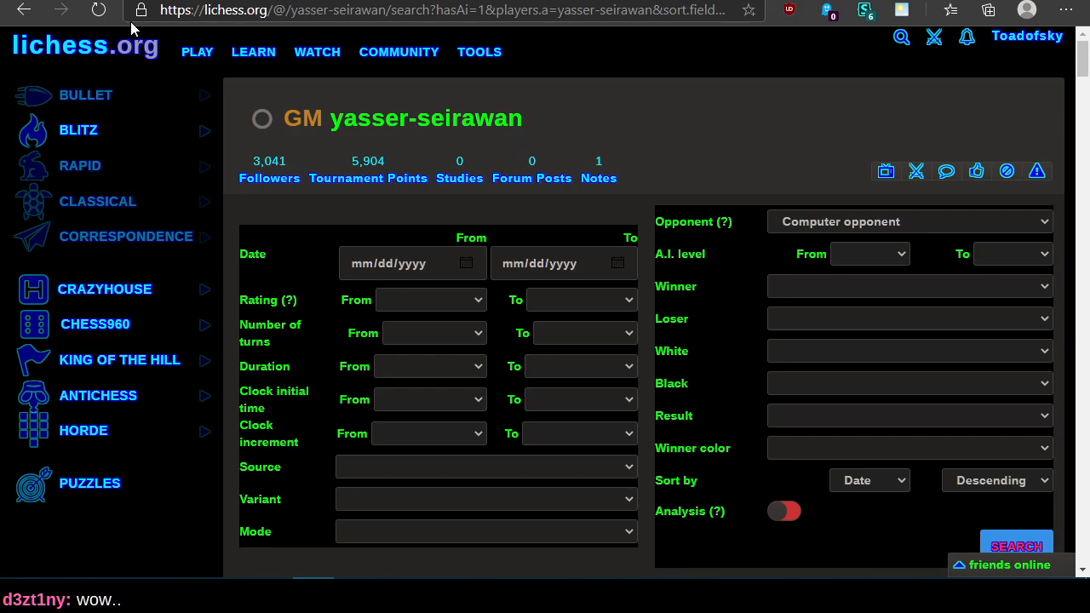
Step: Switch to the Stockfish master commit history with the Sep 8, 2020 commits on top
left_click(317, 51)
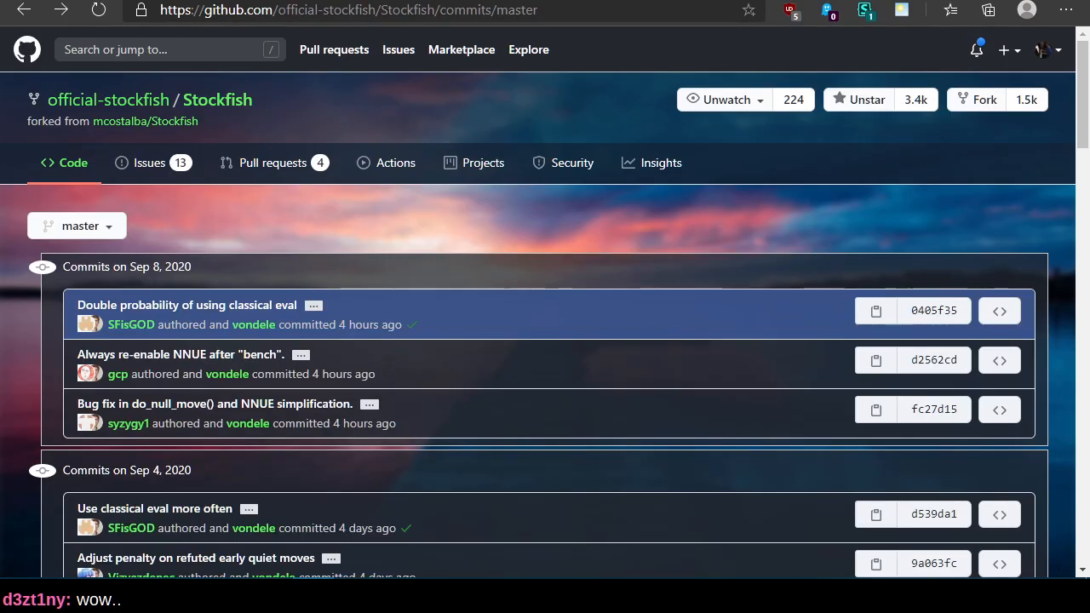
mouse_move(487, 306)
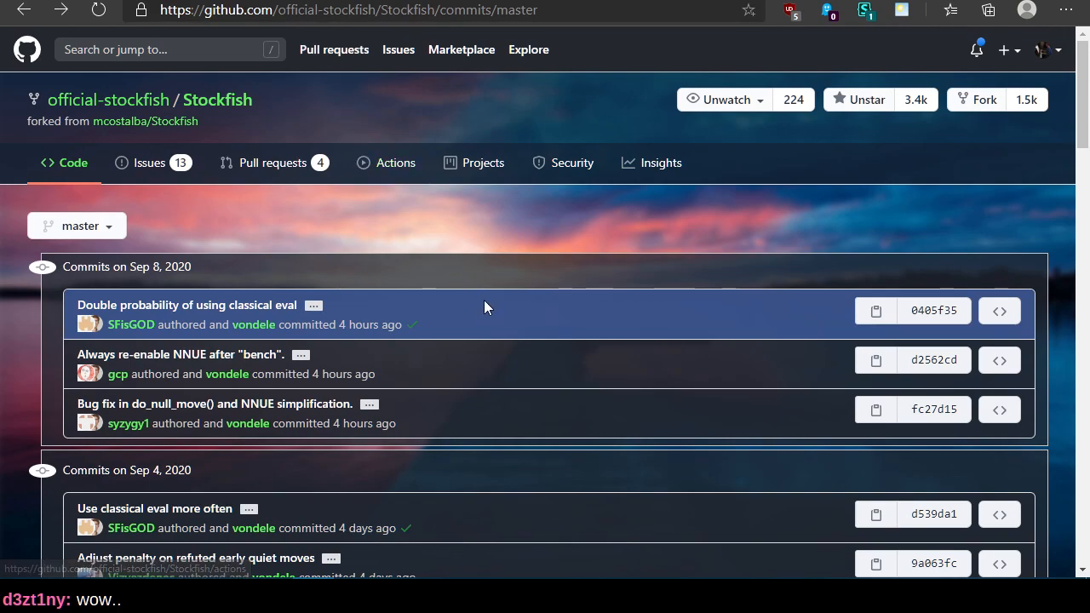
mouse_move(371, 41)
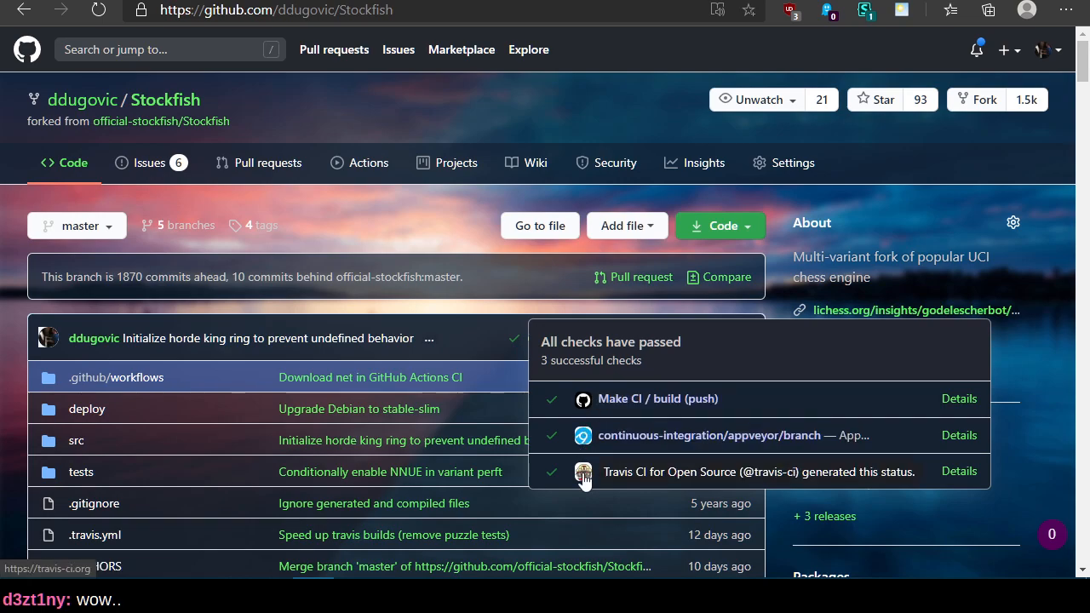
mouse_move(579, 408)
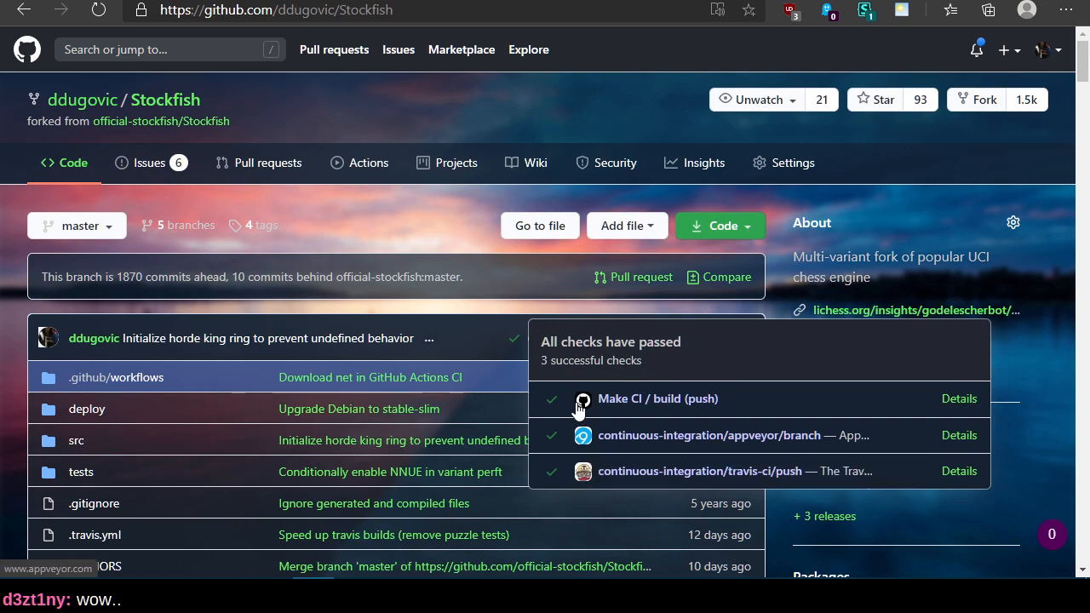
mouse_move(859, 381)
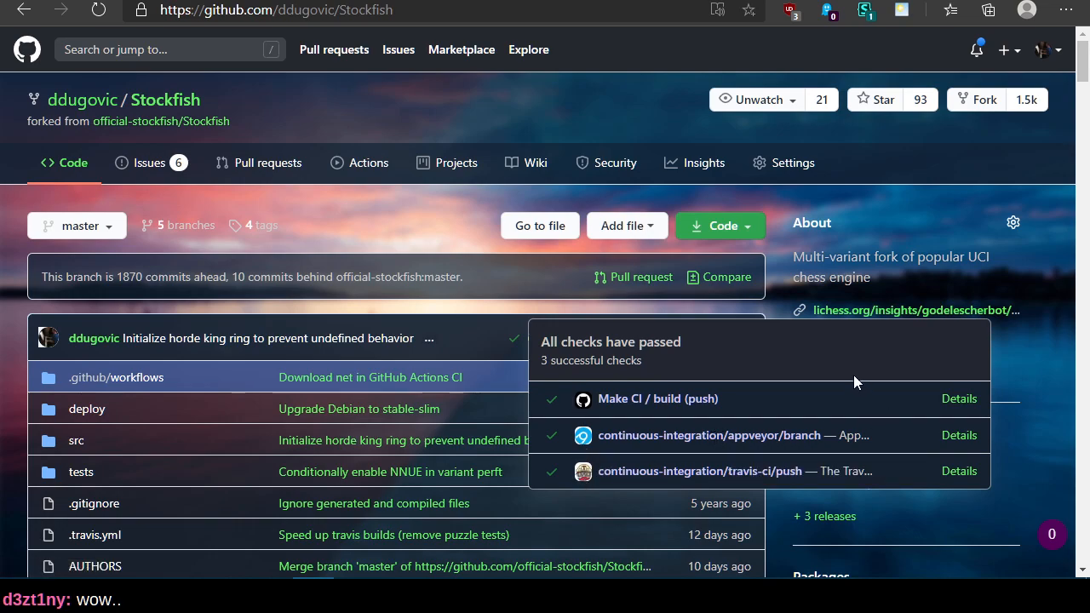
mouse_move(854, 376)
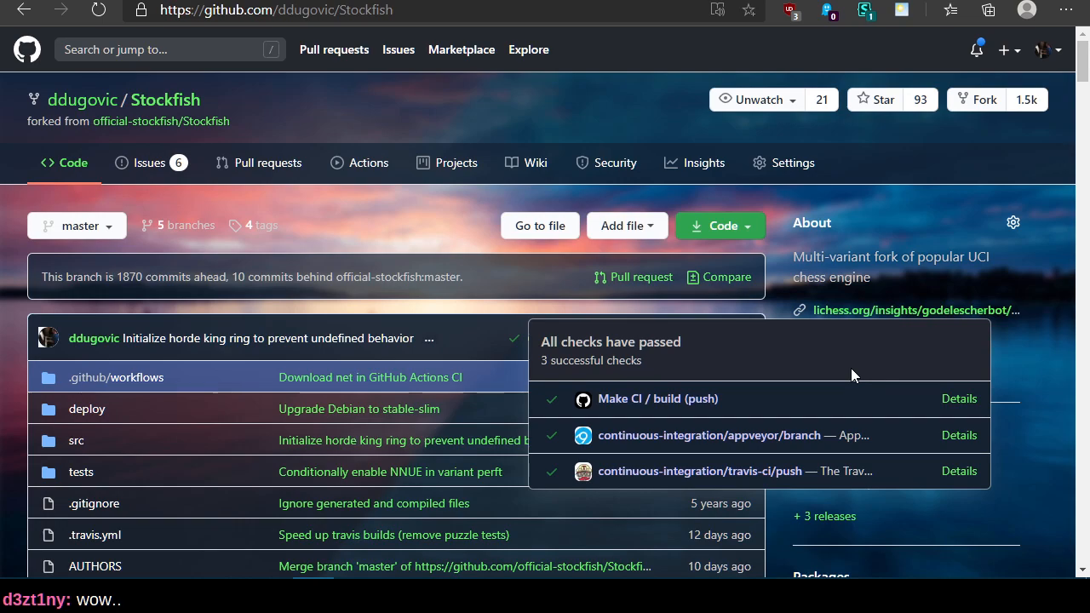
mouse_move(832, 378)
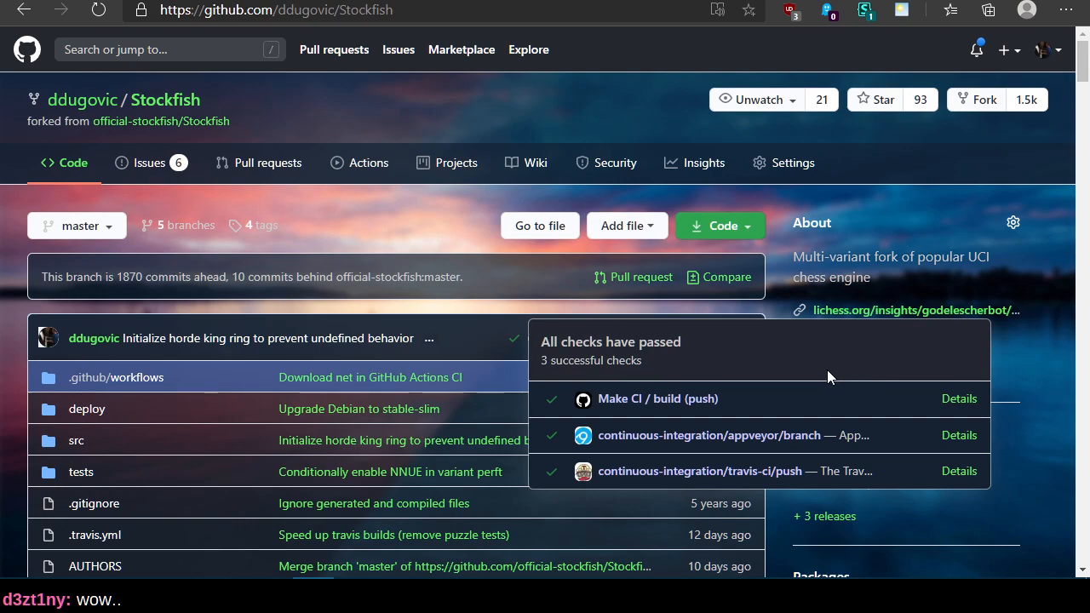
mouse_move(508, 276)
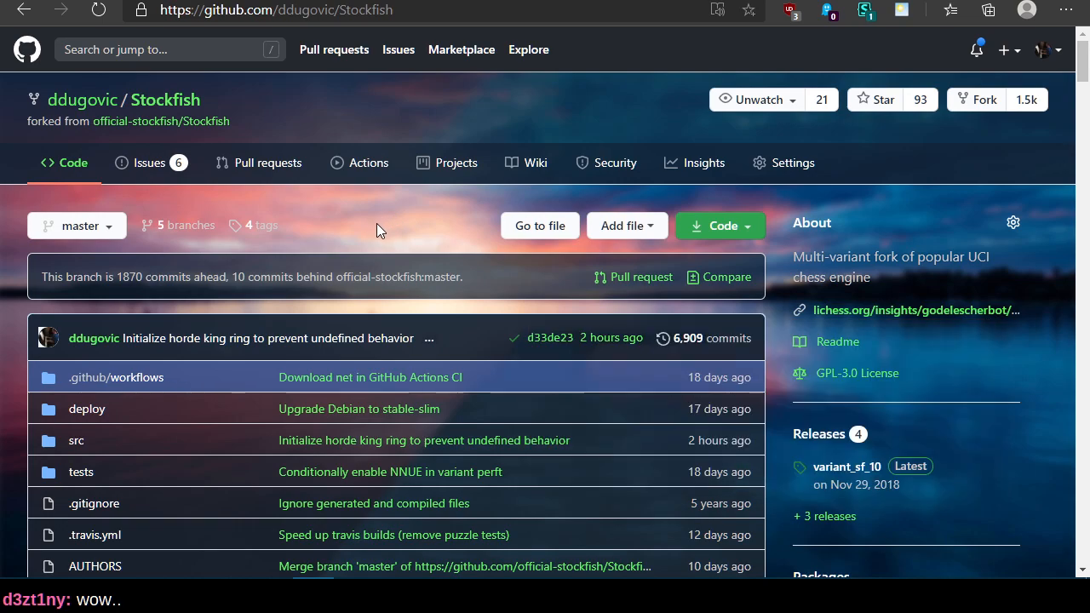
mouse_move(68, 82)
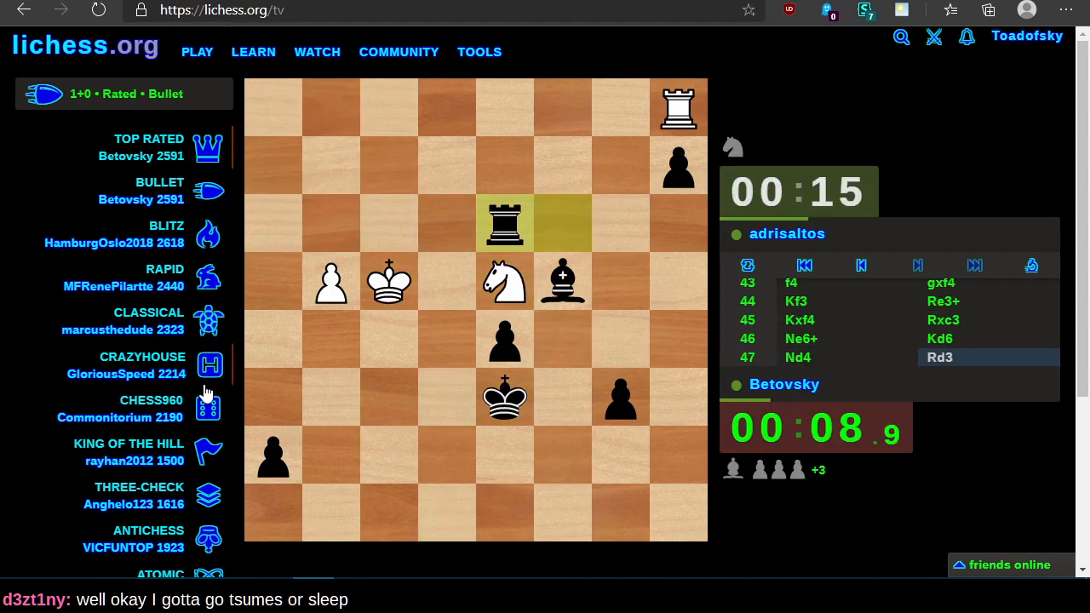
Step: Visit the online bot's profile from the friends list and go to Lichess TV
left_click(1008, 565)
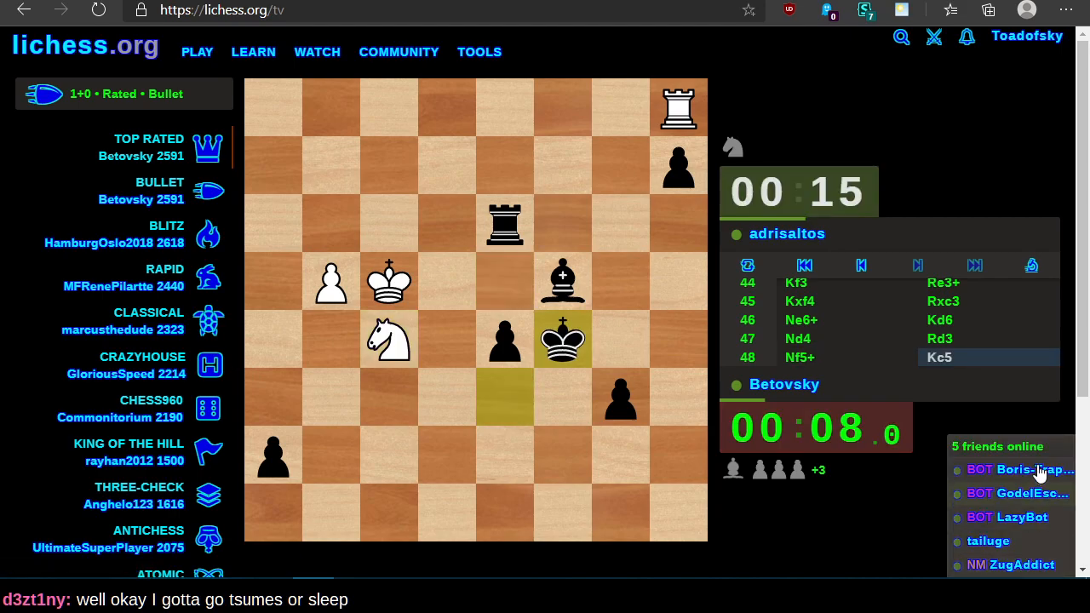
left_click(1018, 494)
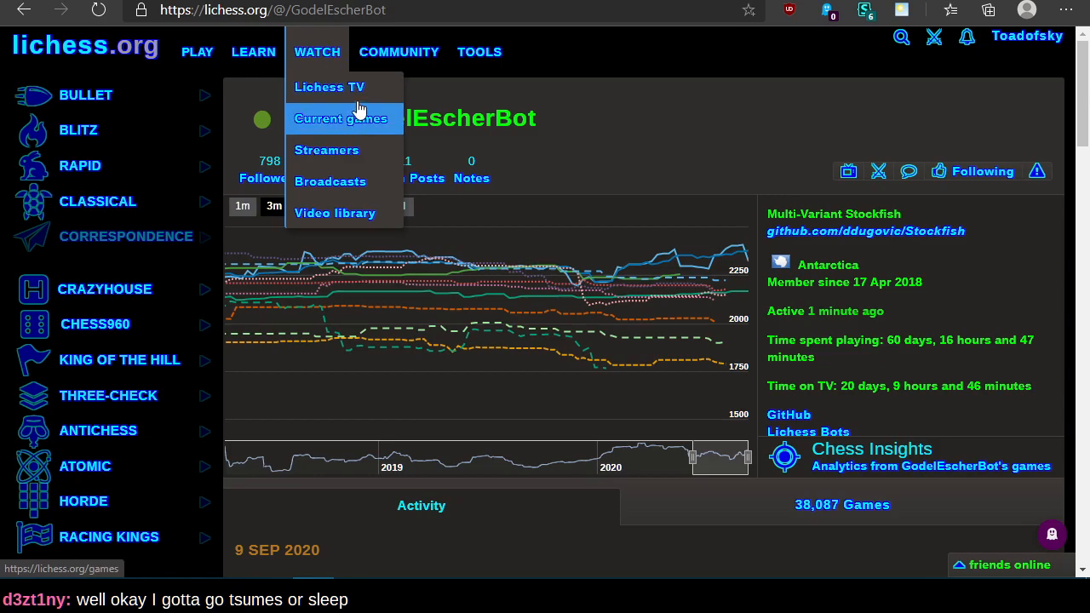
left_click(331, 87)
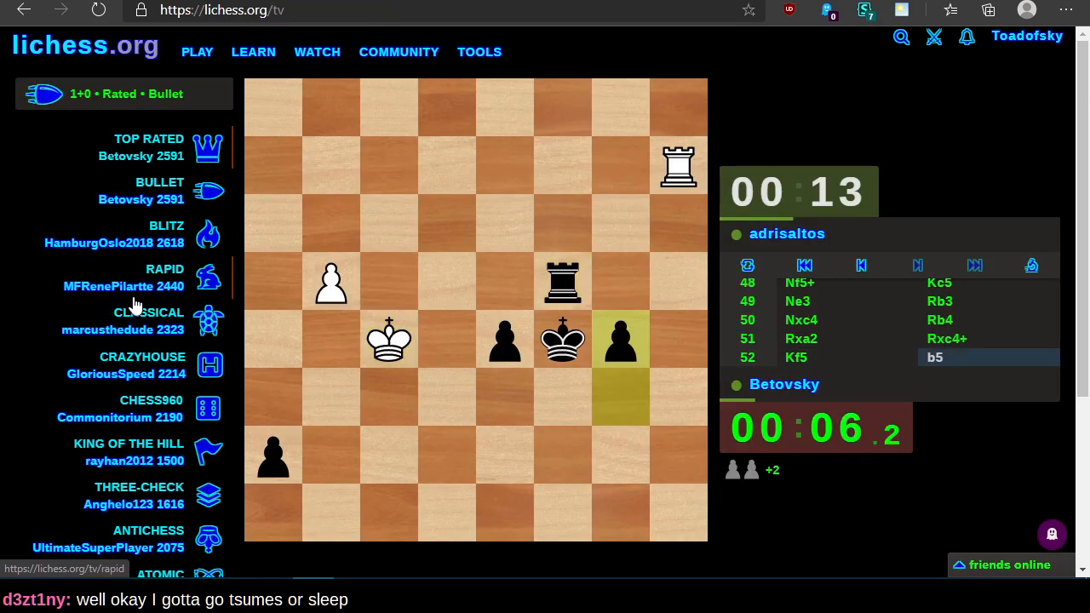
scroll("down", 3)
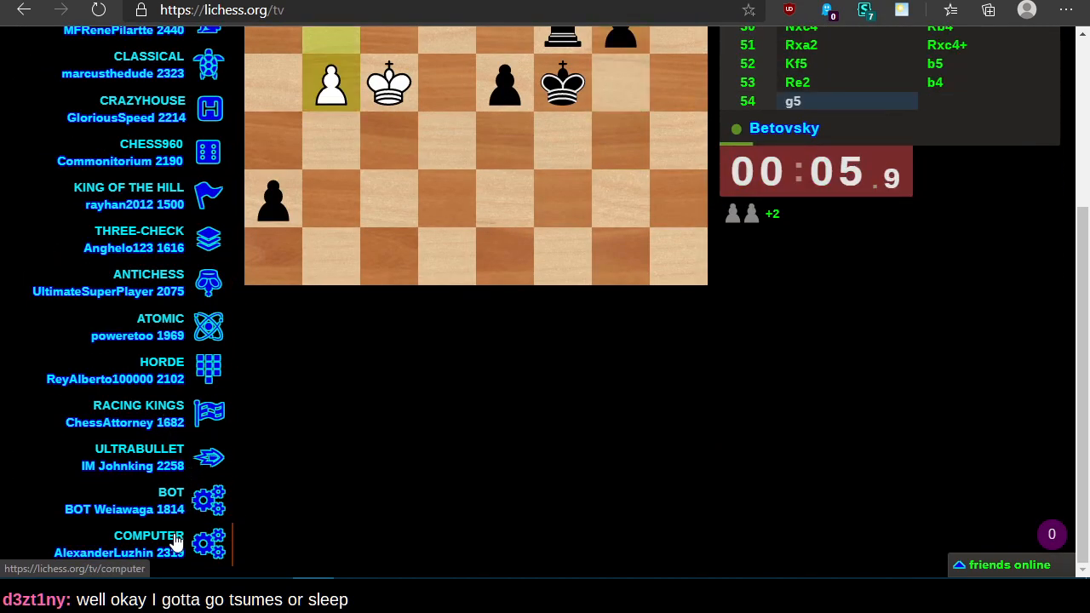
Step: Flip between the Bot and Computer TV channels, then return to the Stockfish fork on GitHub
left_click(148, 535)
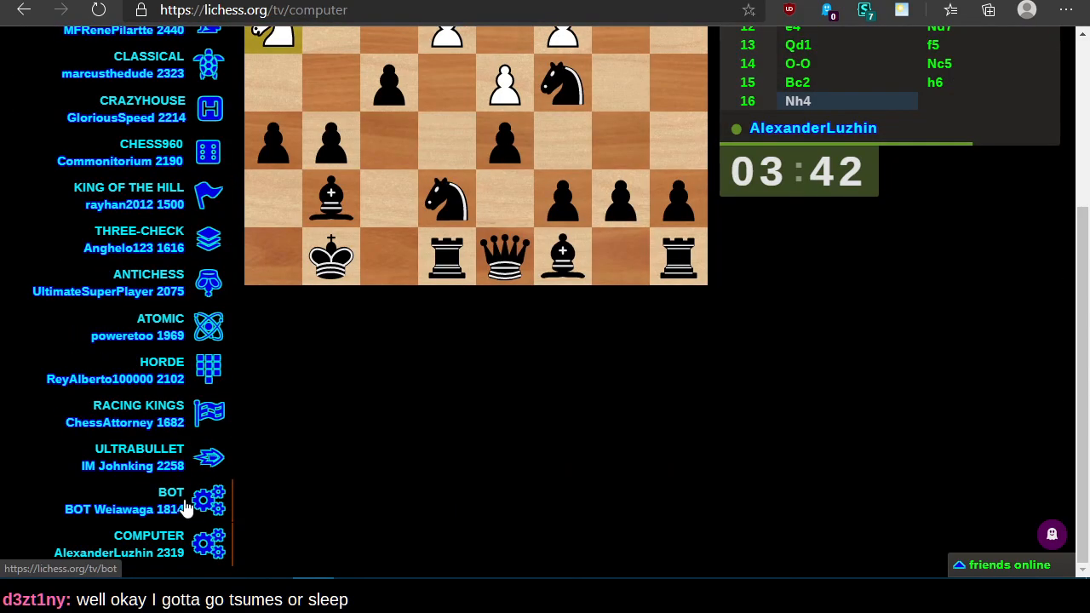
left_click(121, 501)
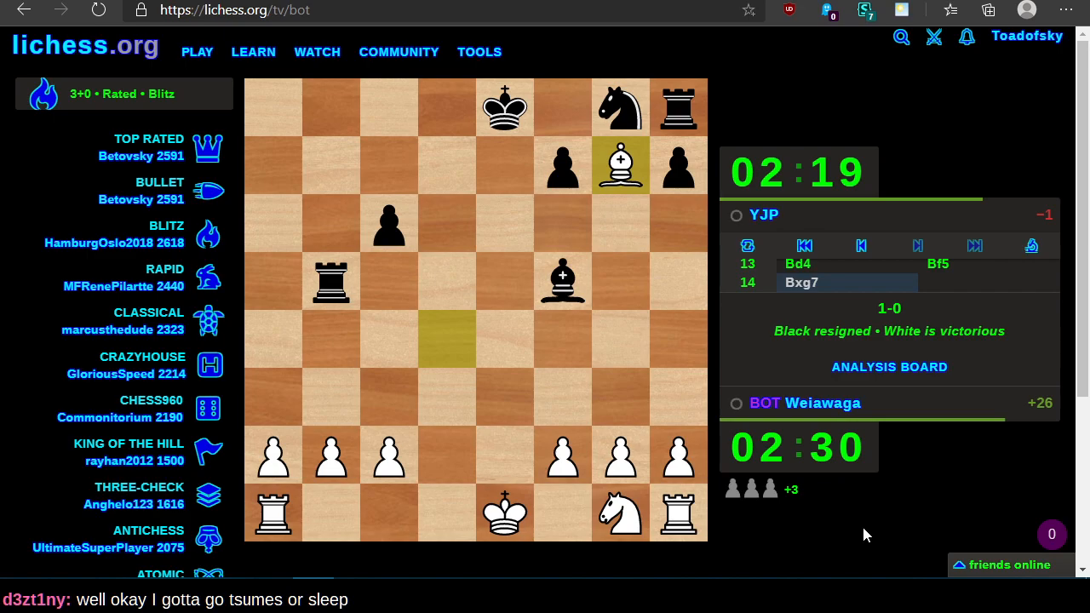
scroll("down", 3)
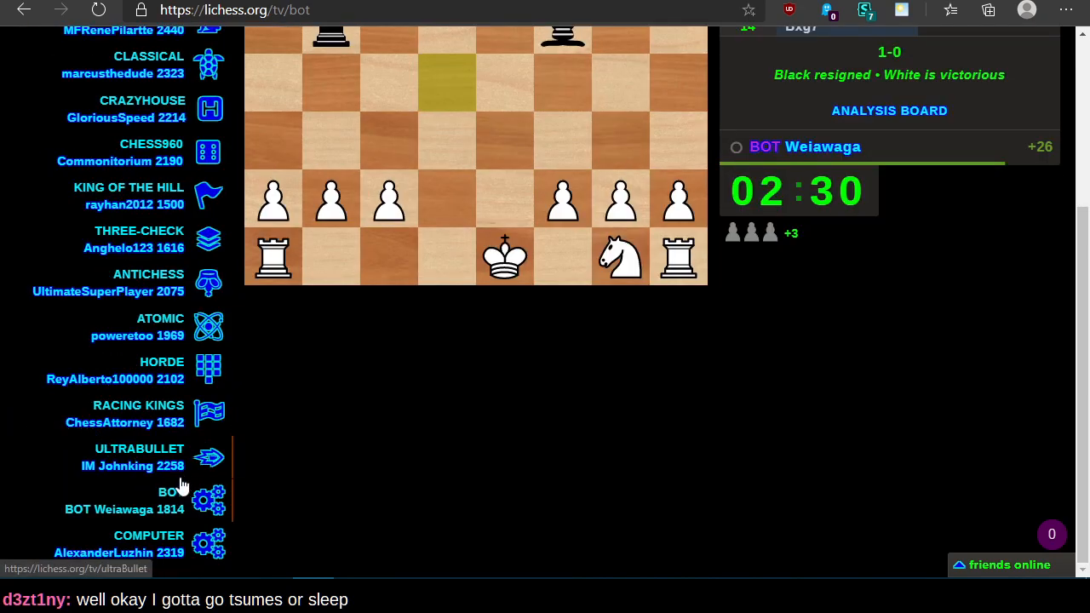
left_click(150, 535)
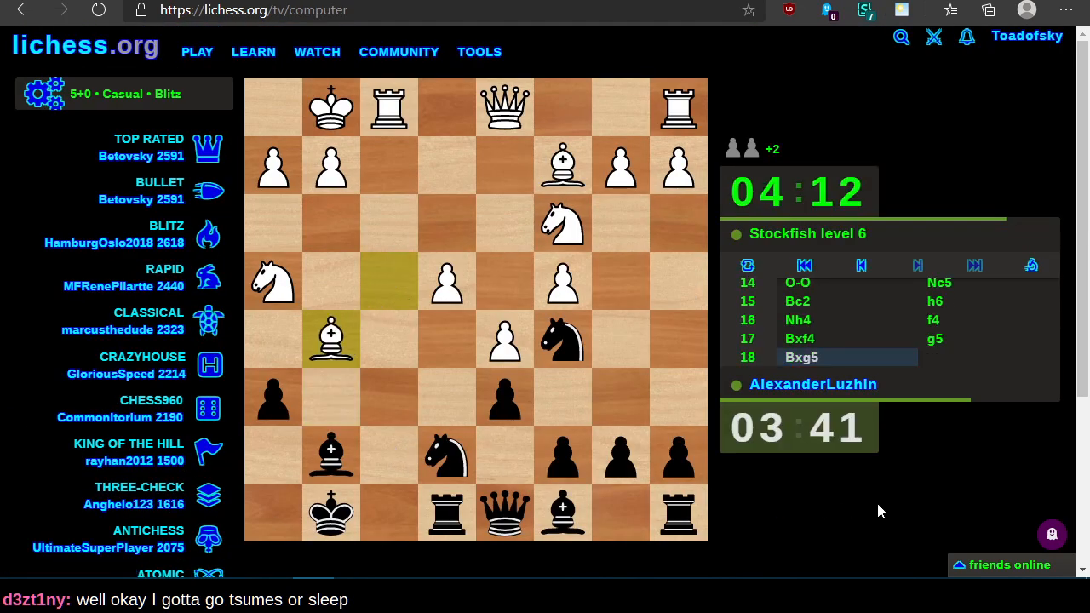
key("alt+tab")
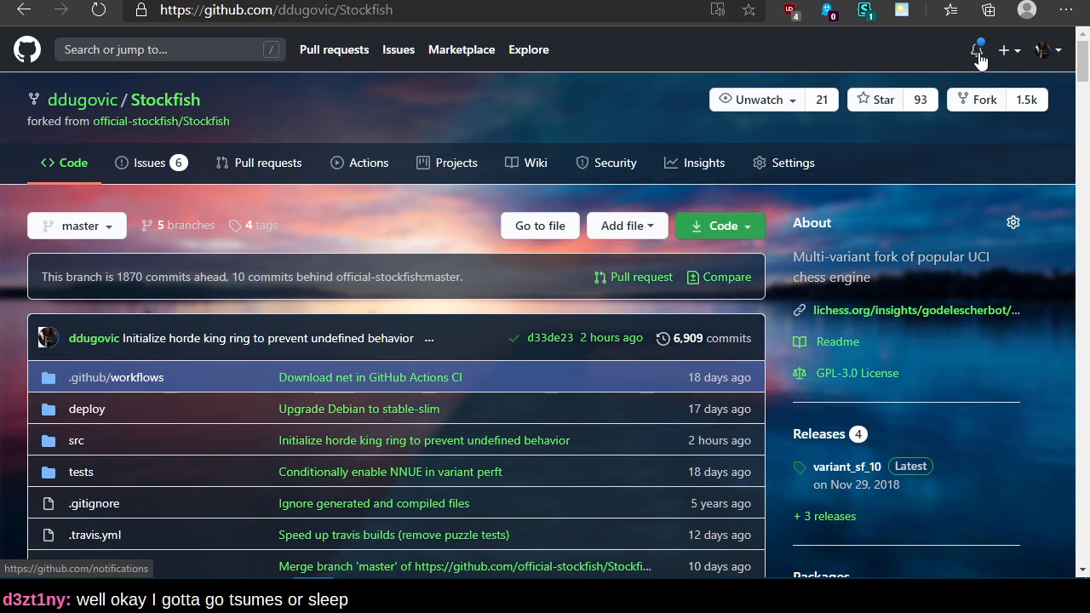
Step: Read the closed 'License?' issue #2 on jchen20/ReadMe- from the notifications inbox
left_click(978, 50)
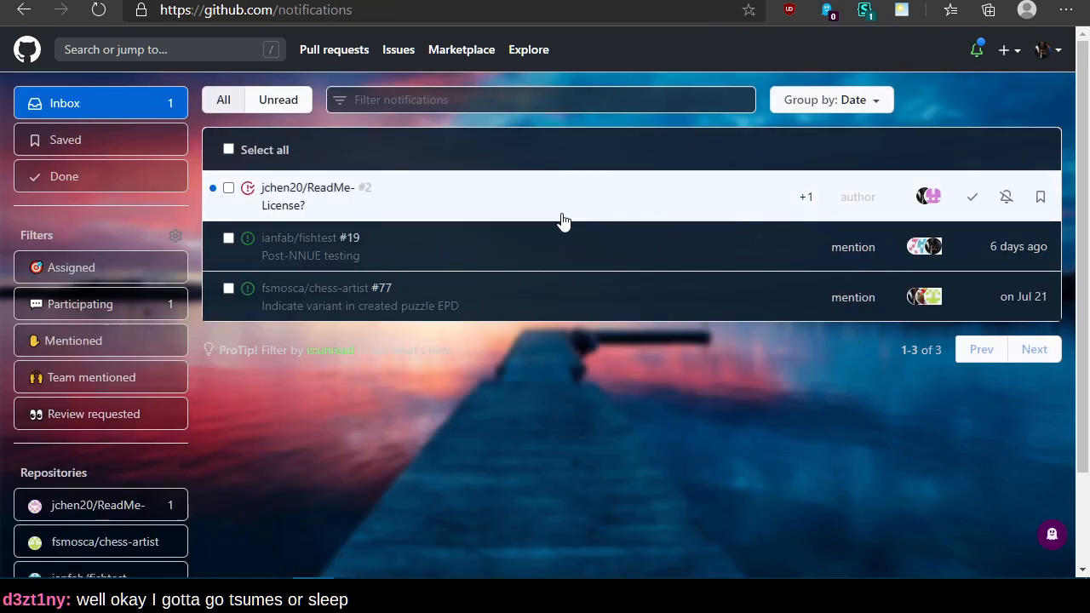
left_click(307, 196)
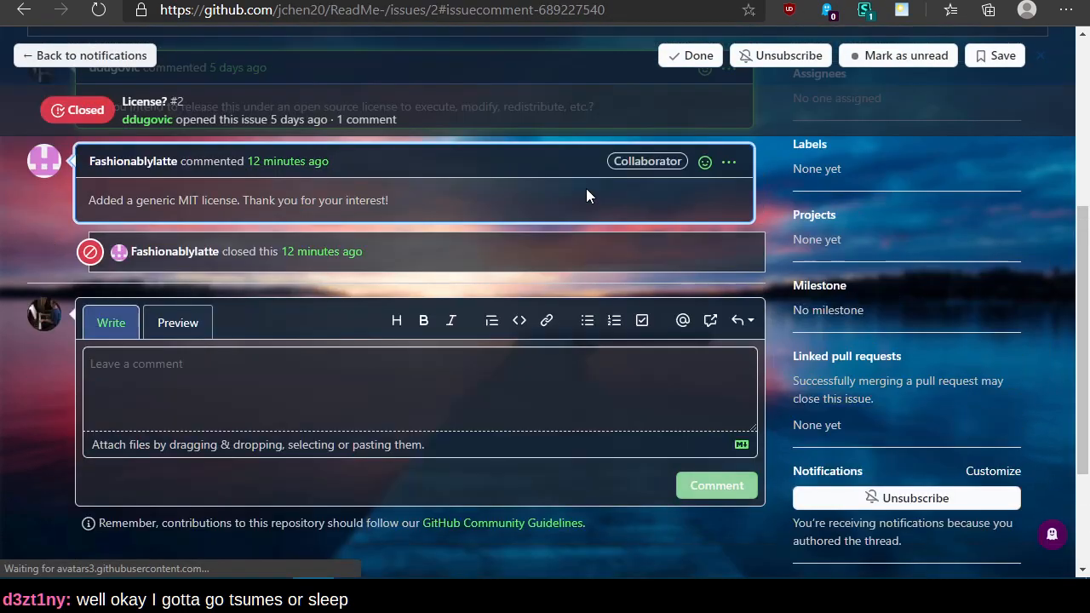
scroll("up", 3)
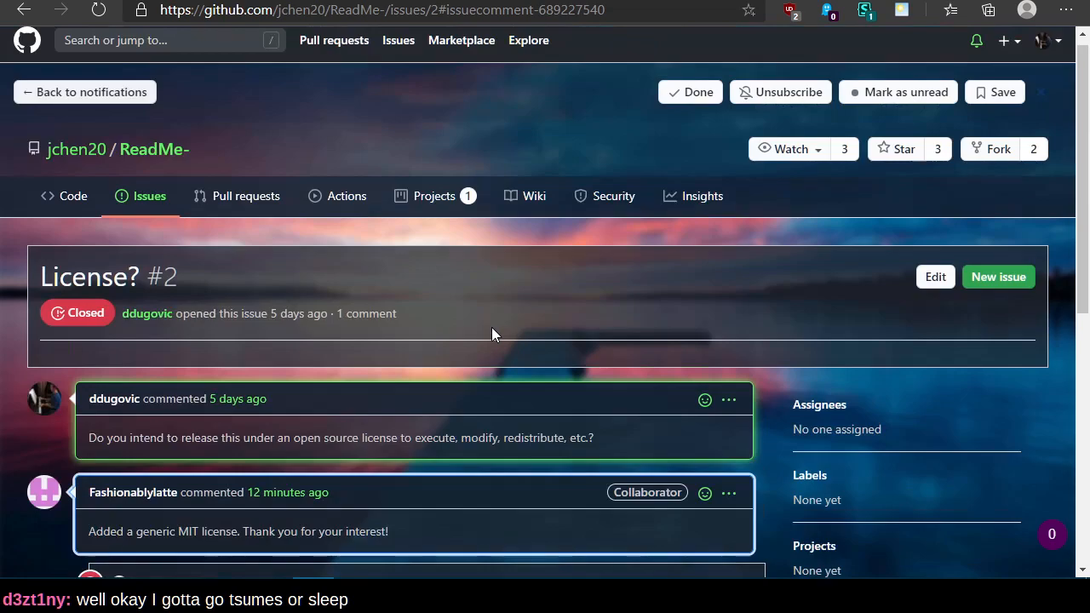
scroll("down", 3)
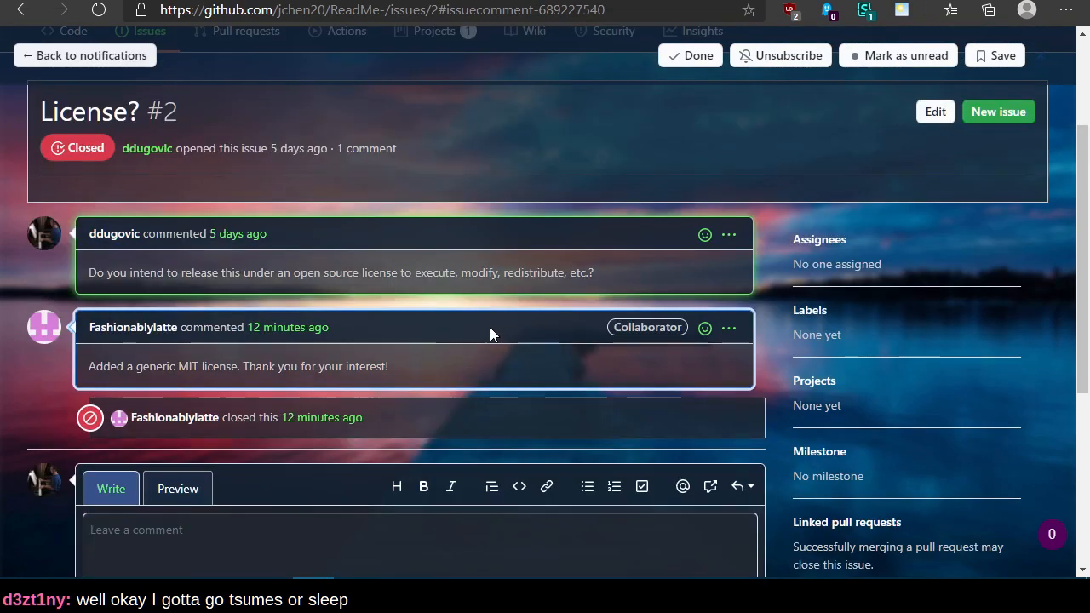
scroll("up", 3)
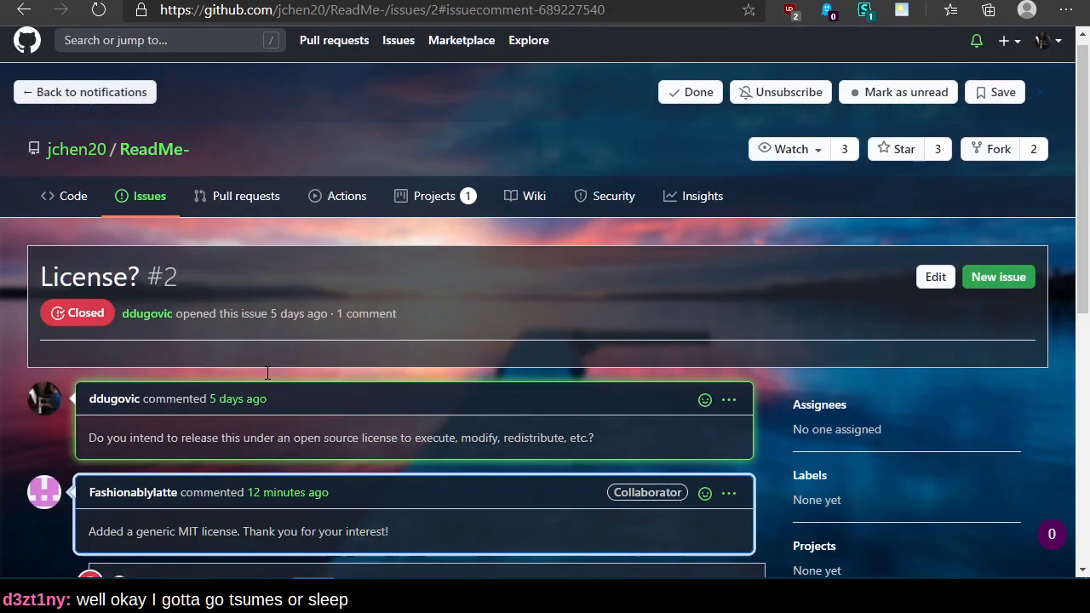
mouse_move(153, 150)
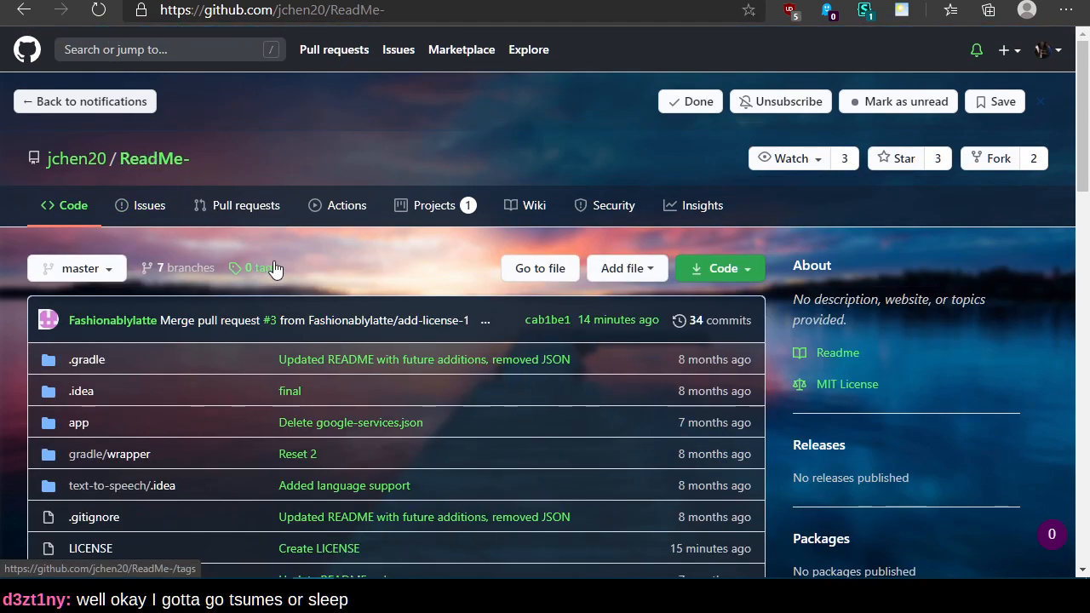
scroll("down", 3)
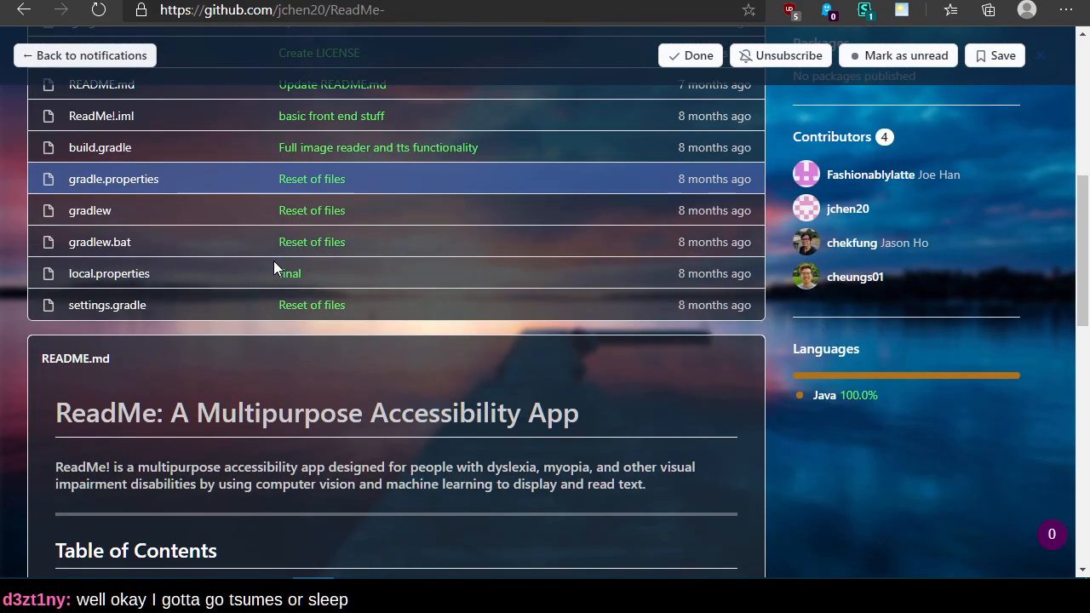
scroll("down", 3)
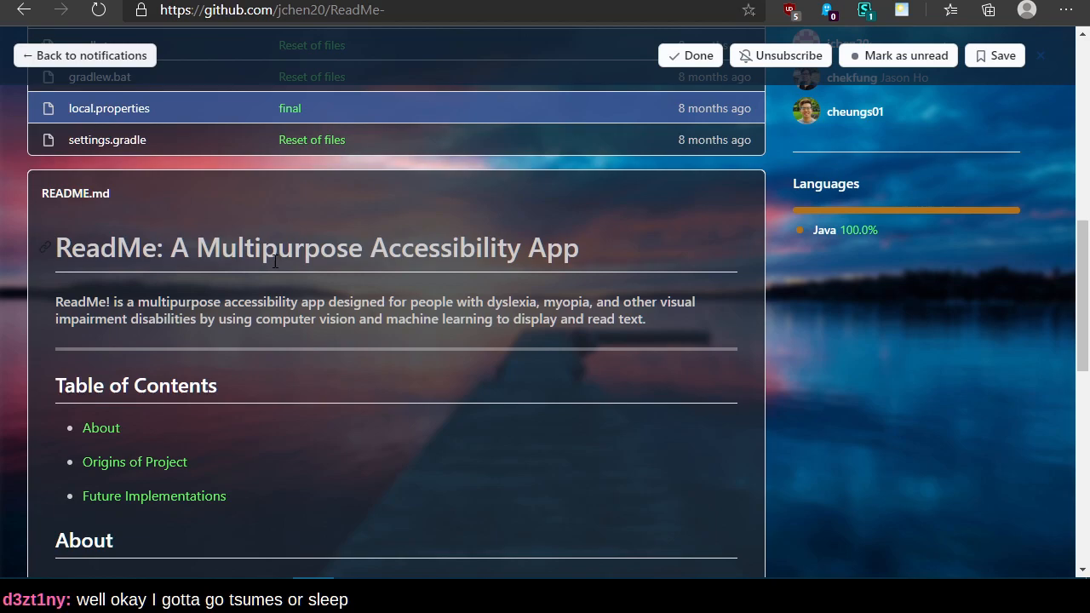
scroll("down", 3)
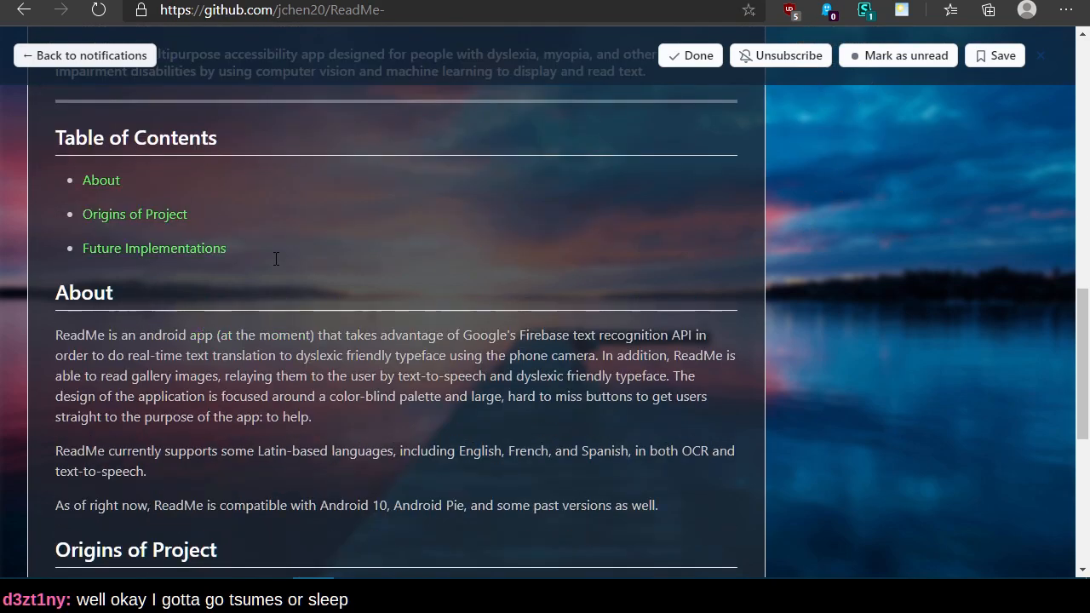
scroll("down", 3)
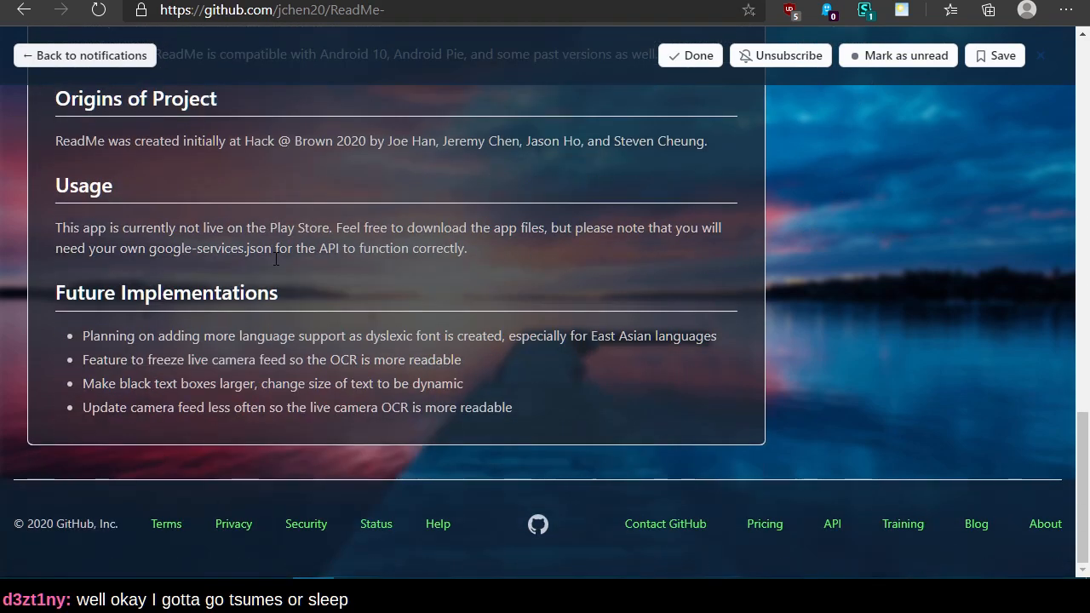
scroll("up", 3)
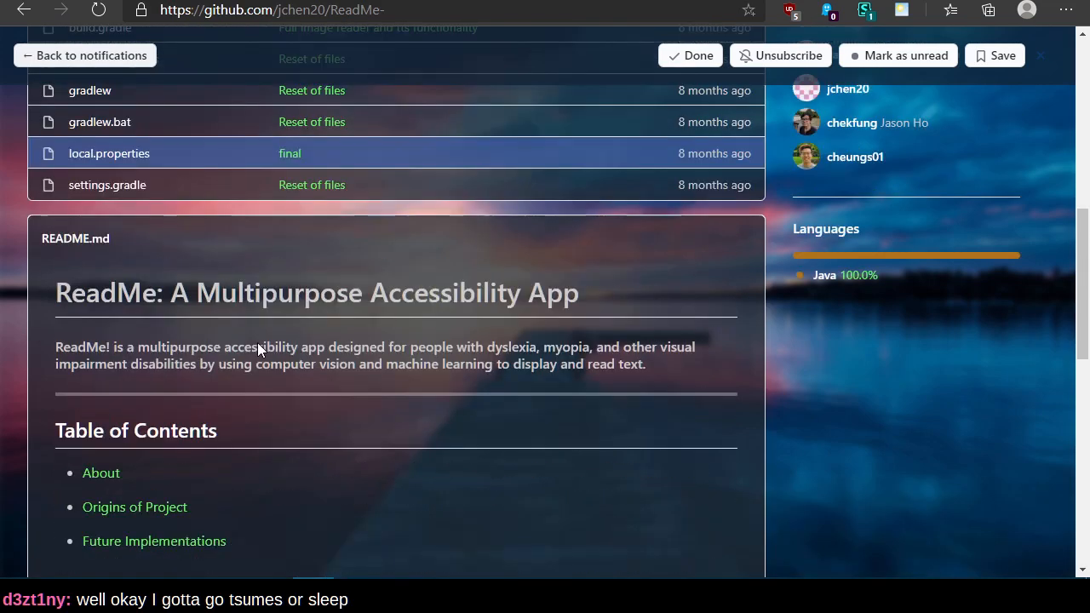
scroll("up", 3)
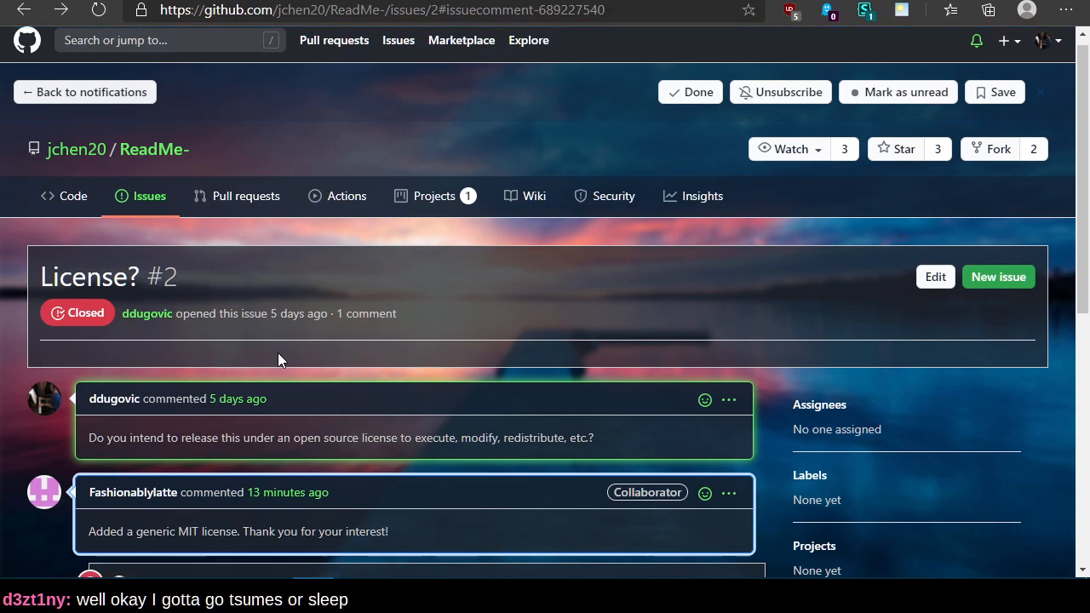
scroll("down", 3)
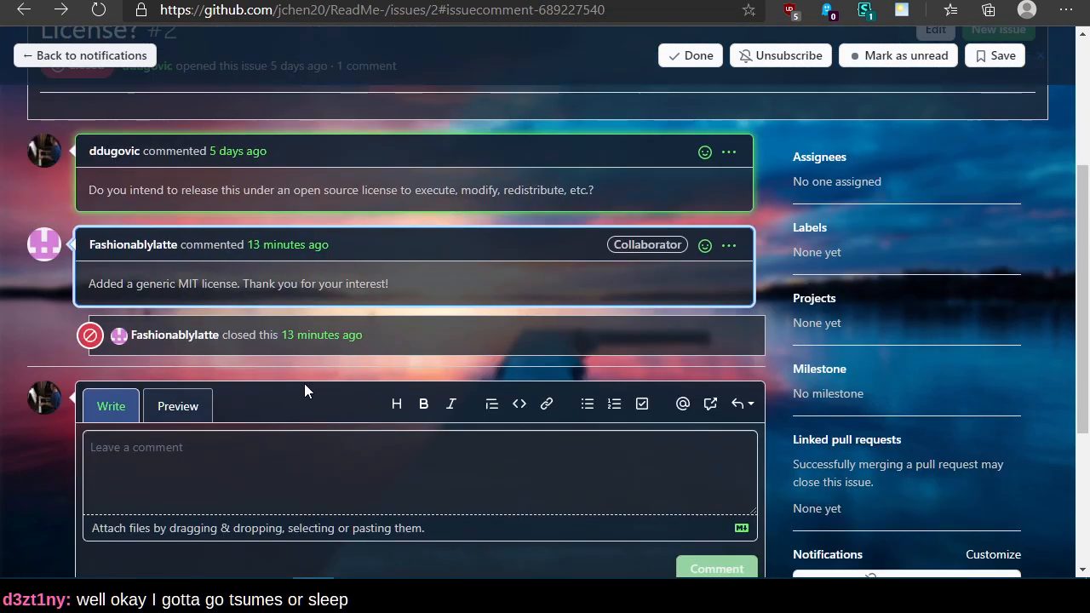
left_click(153, 159)
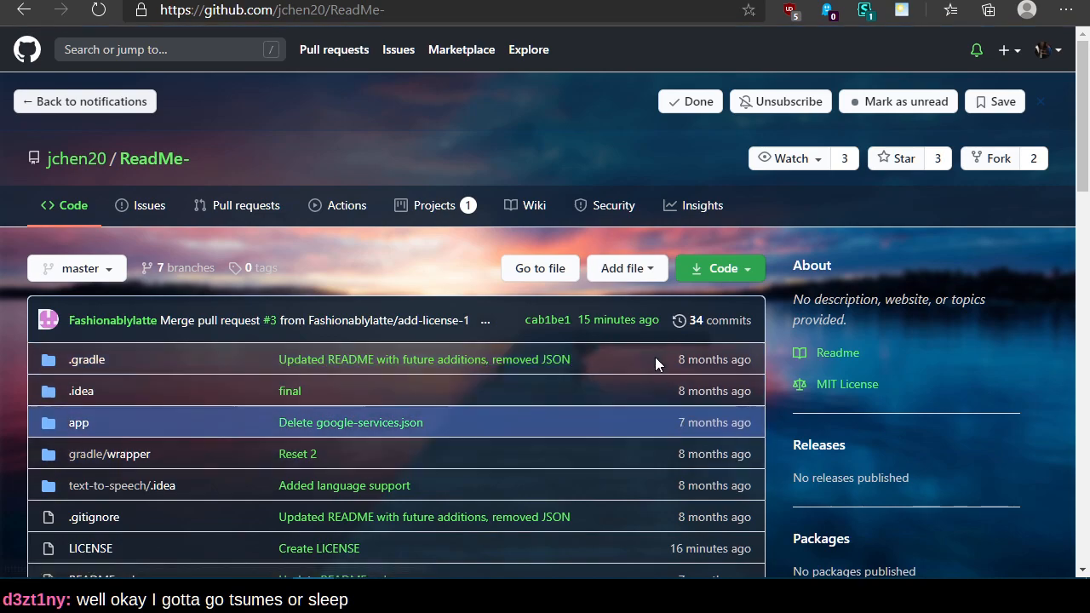
mouse_move(408, 400)
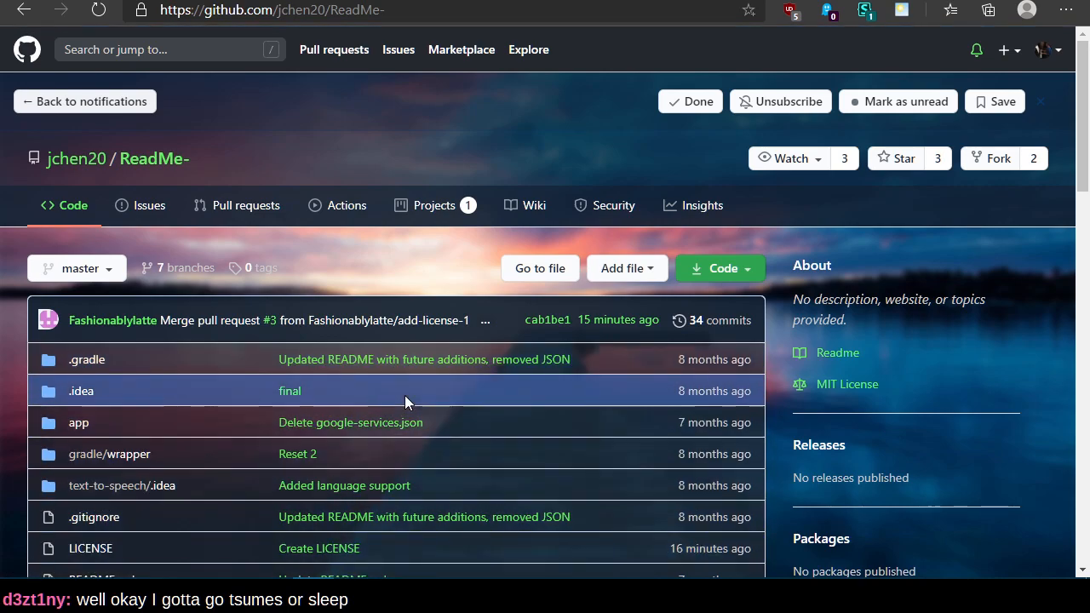
scroll("down", 3)
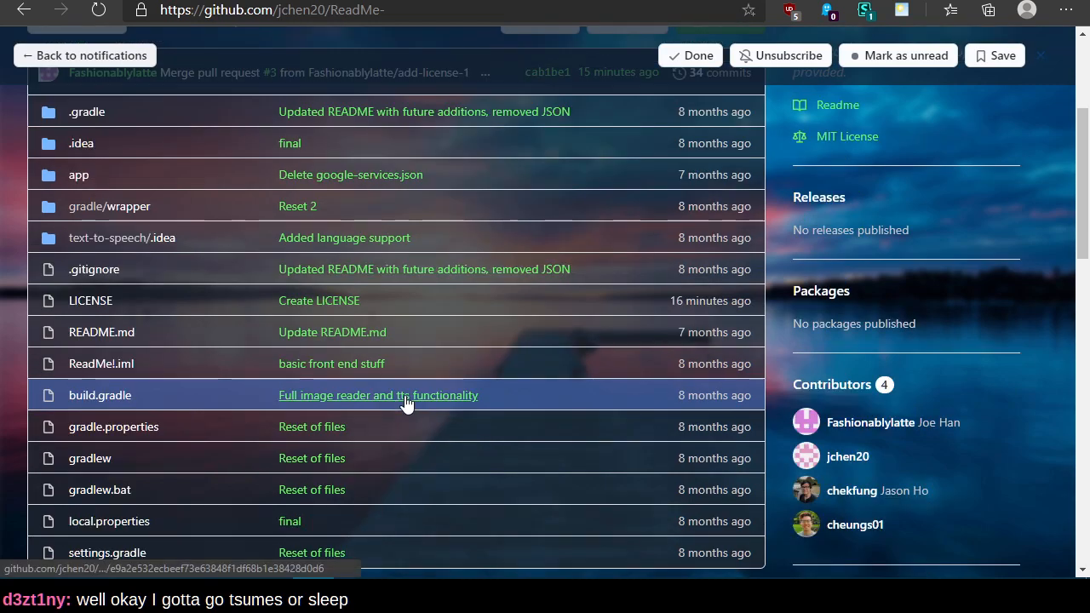
scroll("up", 3)
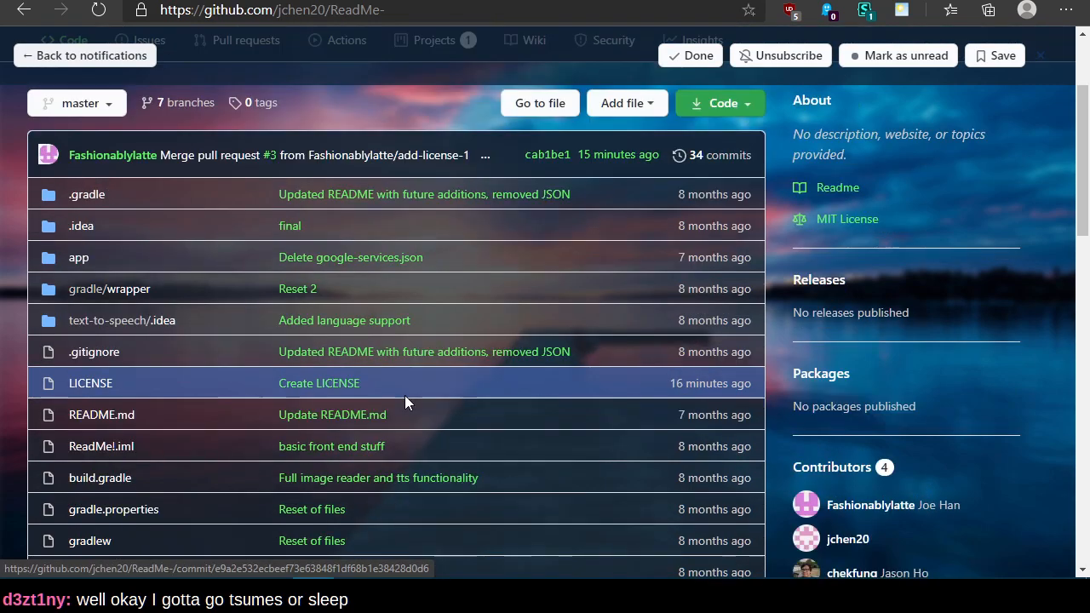
scroll("up", 3)
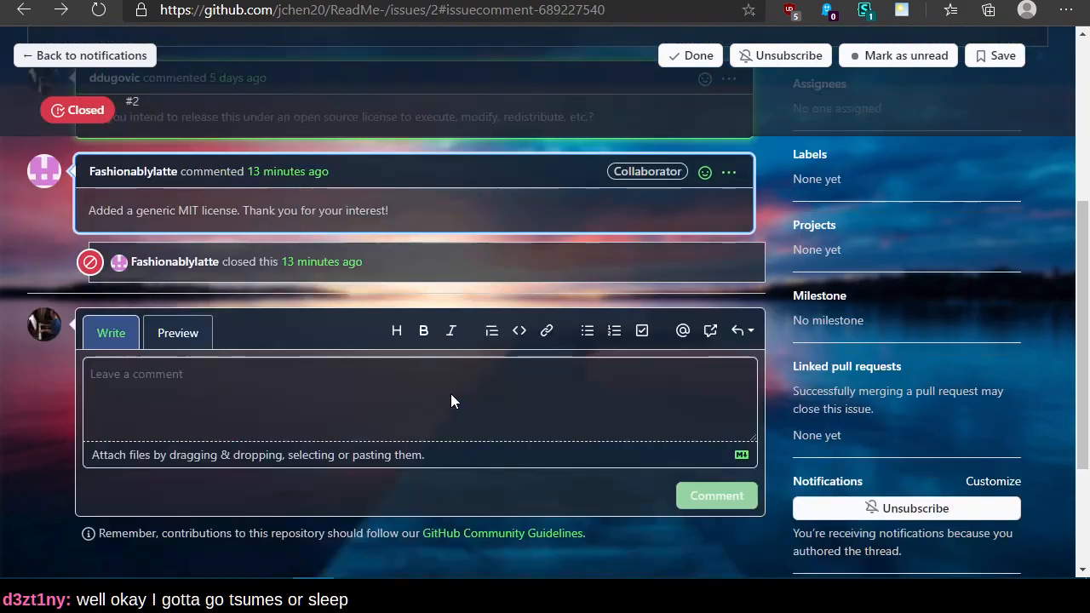
scroll("up", 3)
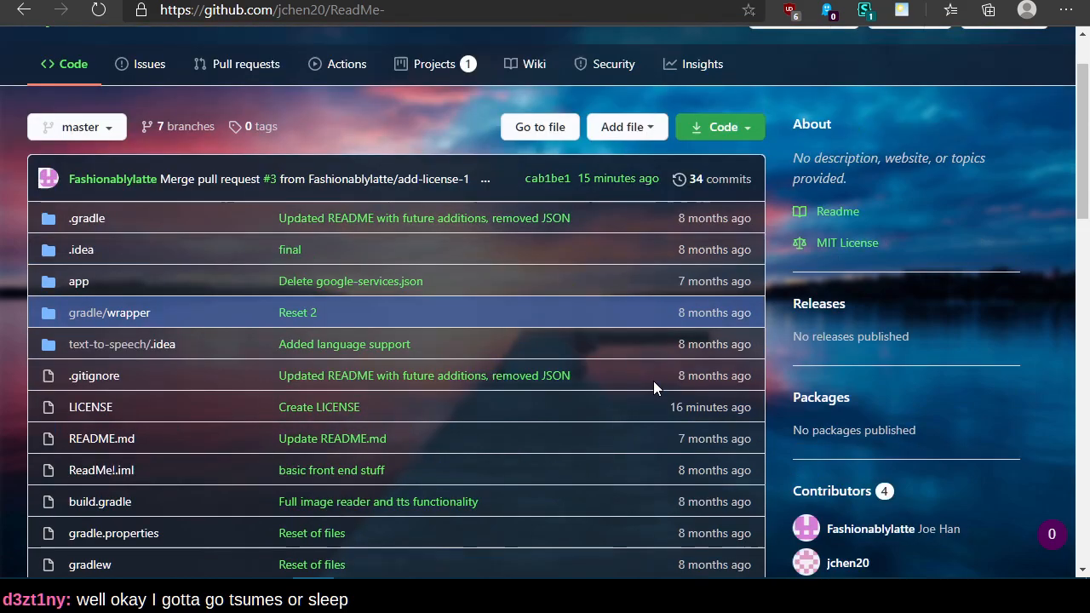
Step: Read down the ReadMe- README, highlighting the Android compatibility sentence
scroll("down", 3)
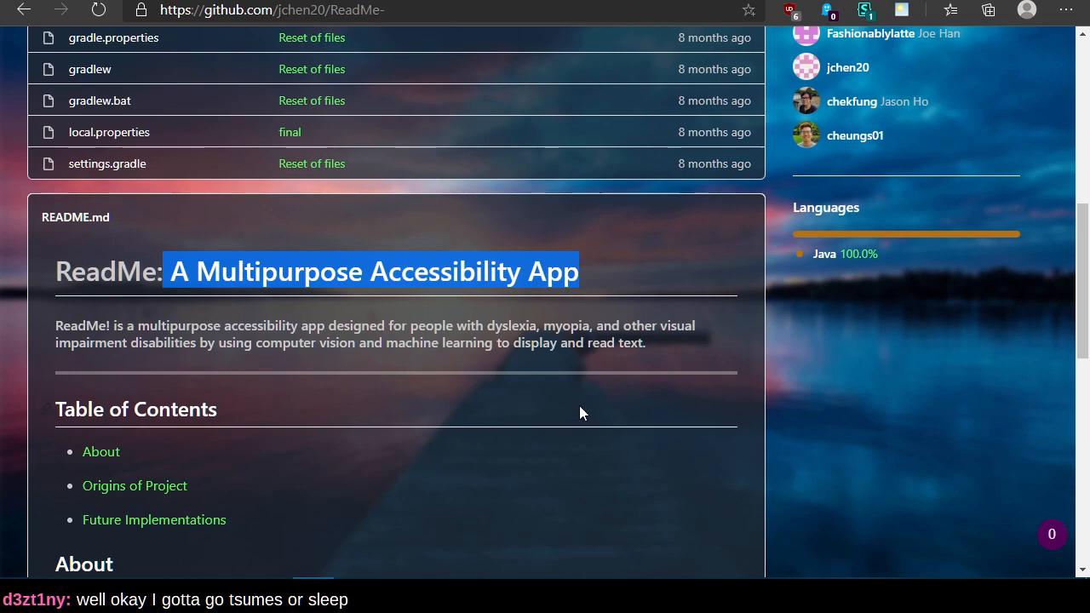
left_click(545, 368)
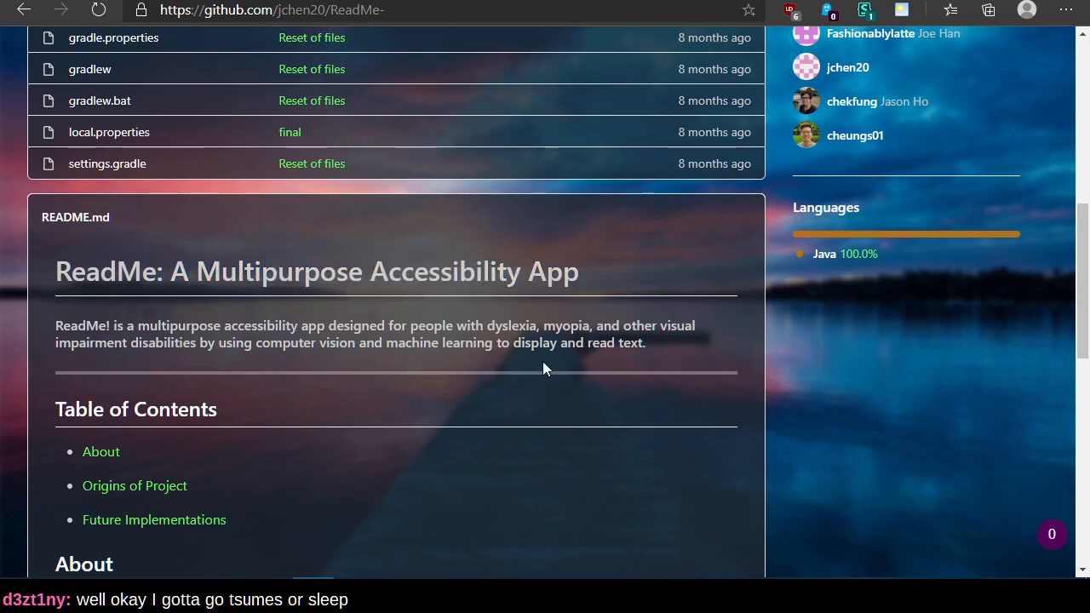
mouse_move(393, 402)
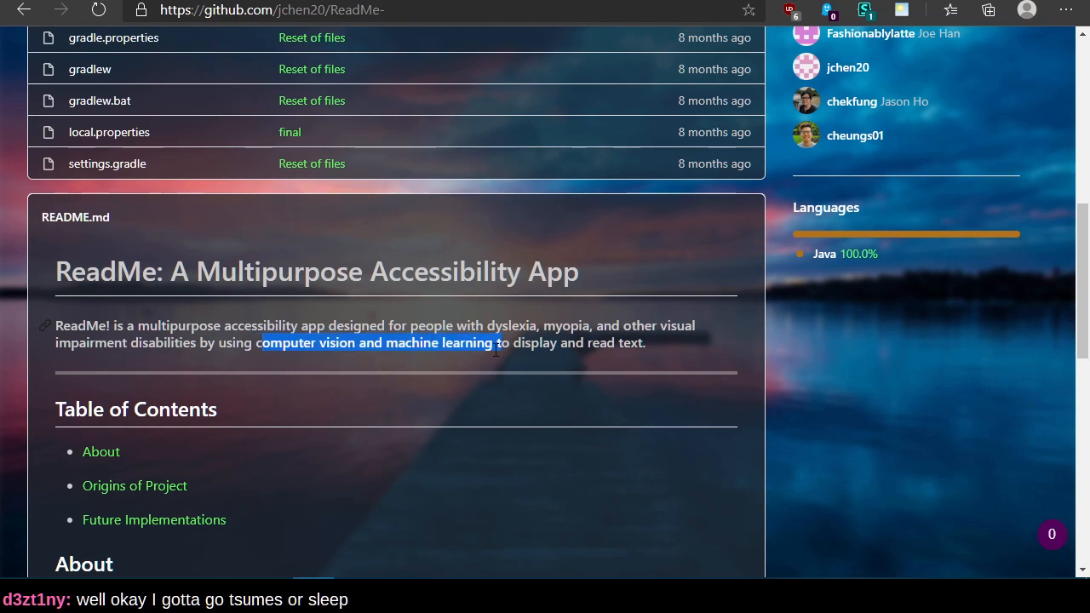
mouse_move(527, 436)
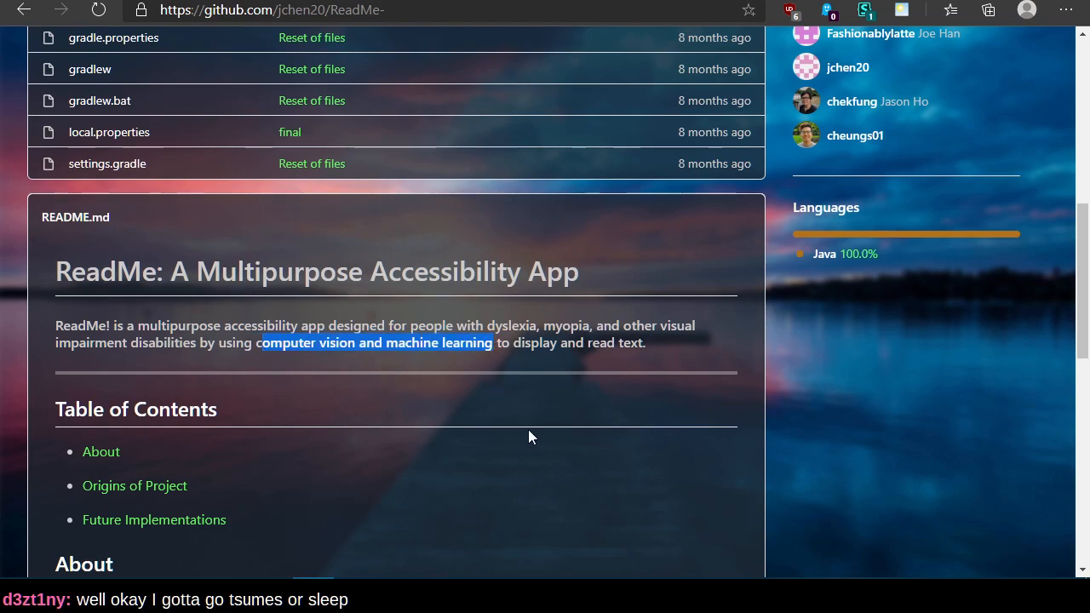
scroll("down", 3)
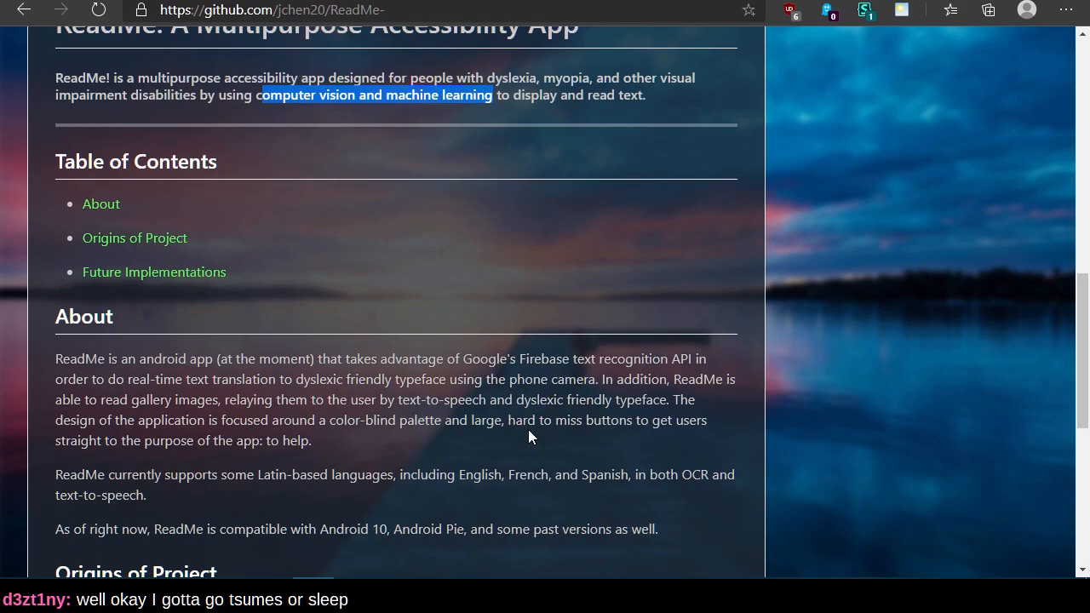
mouse_move(532, 426)
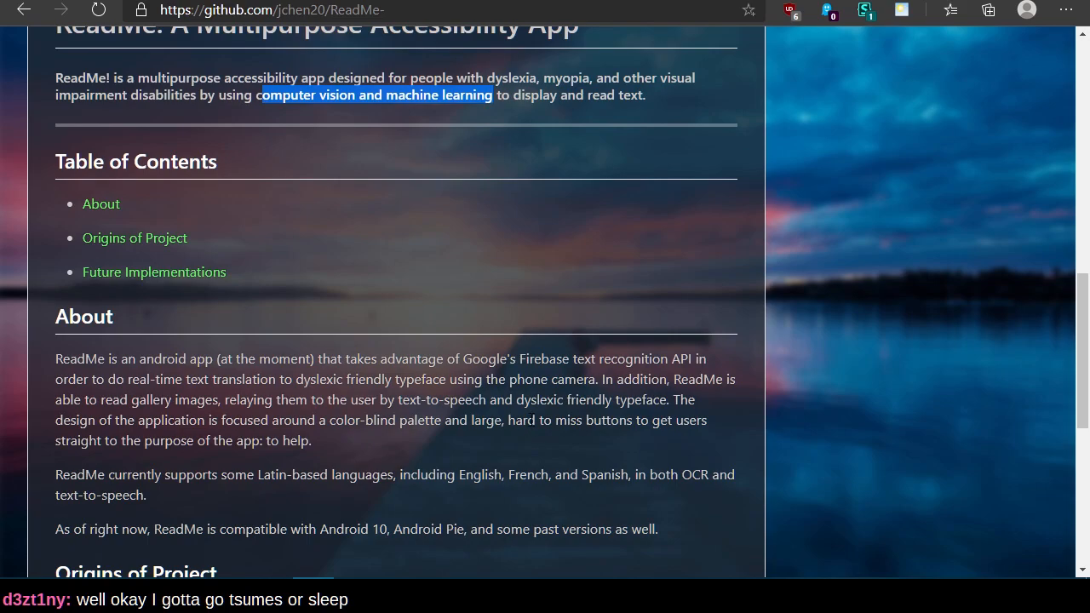
scroll("down", 3)
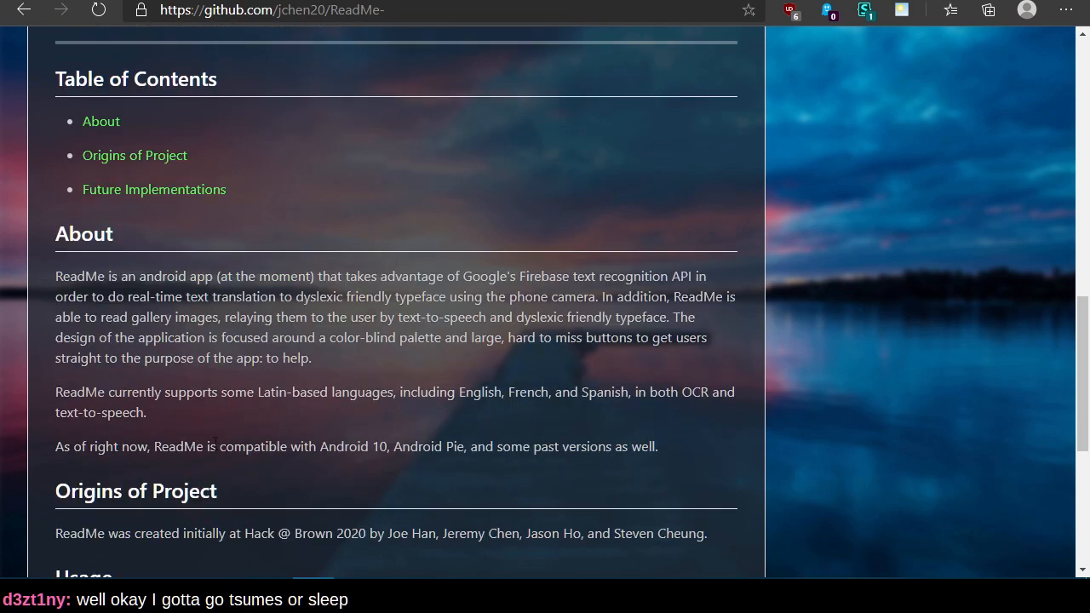
left_click_drag(204, 446, 599, 446)
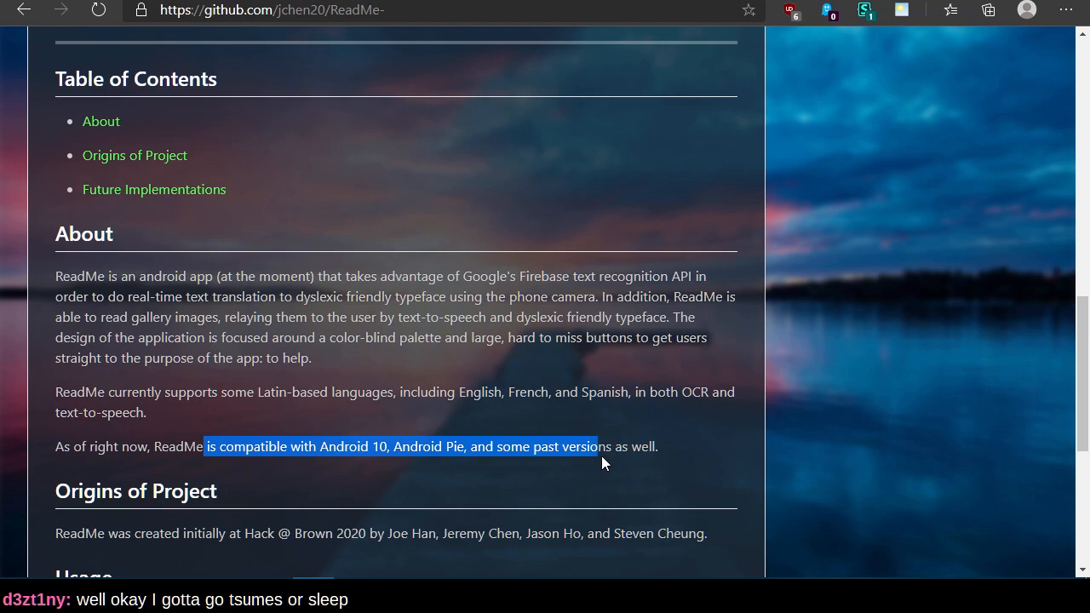
Step: Read the Usage paragraph to the end and scroll back up to the About section
scroll("down", 3)
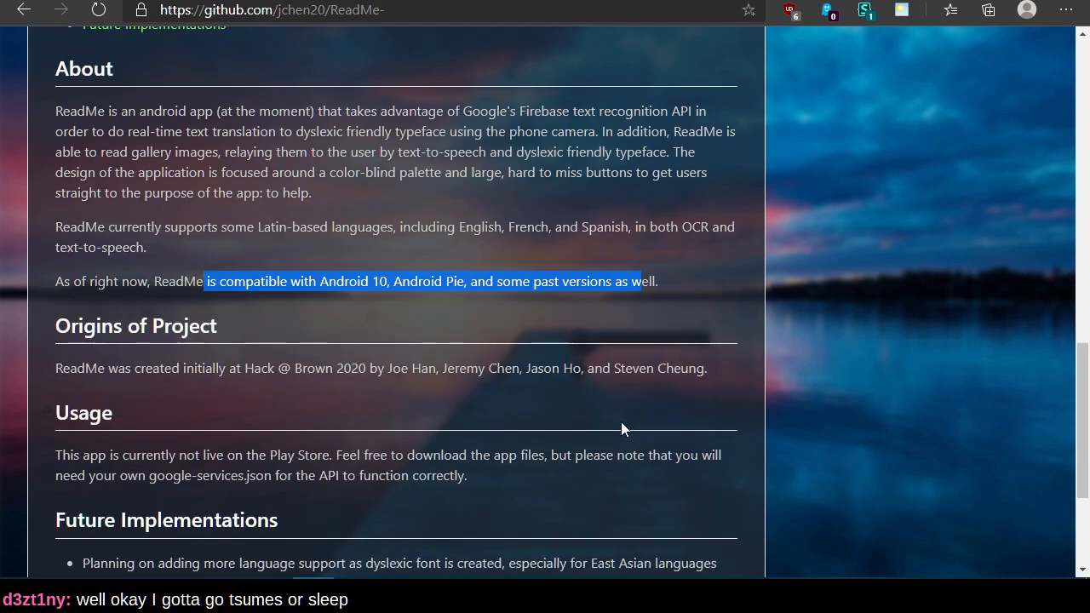
mouse_move(610, 412)
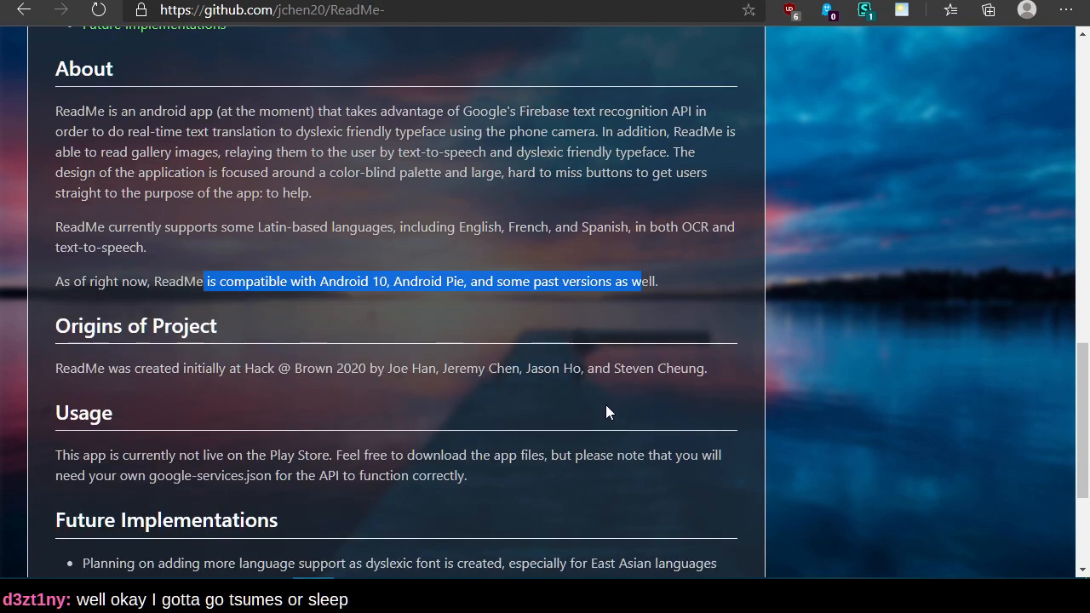
scroll("down", 3)
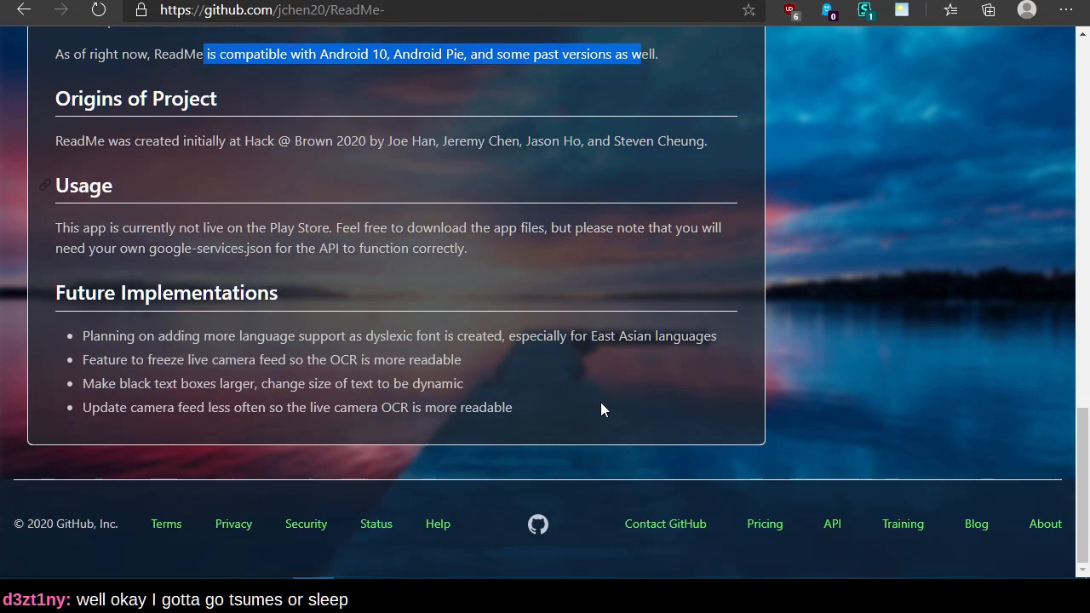
mouse_move(53, 230)
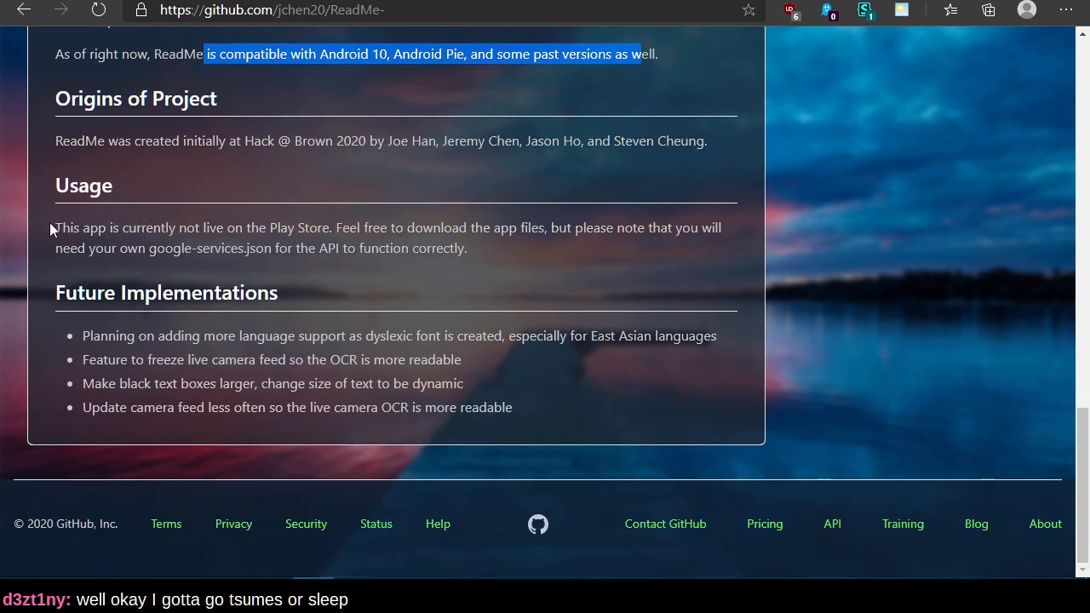
left_click_drag(55, 228, 466, 248)
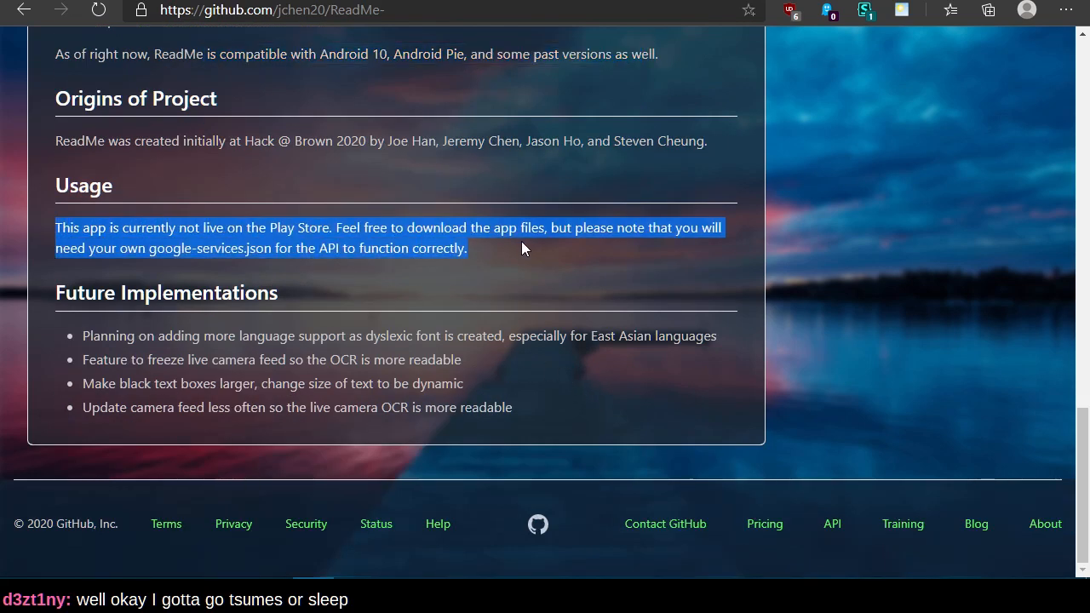
mouse_move(504, 255)
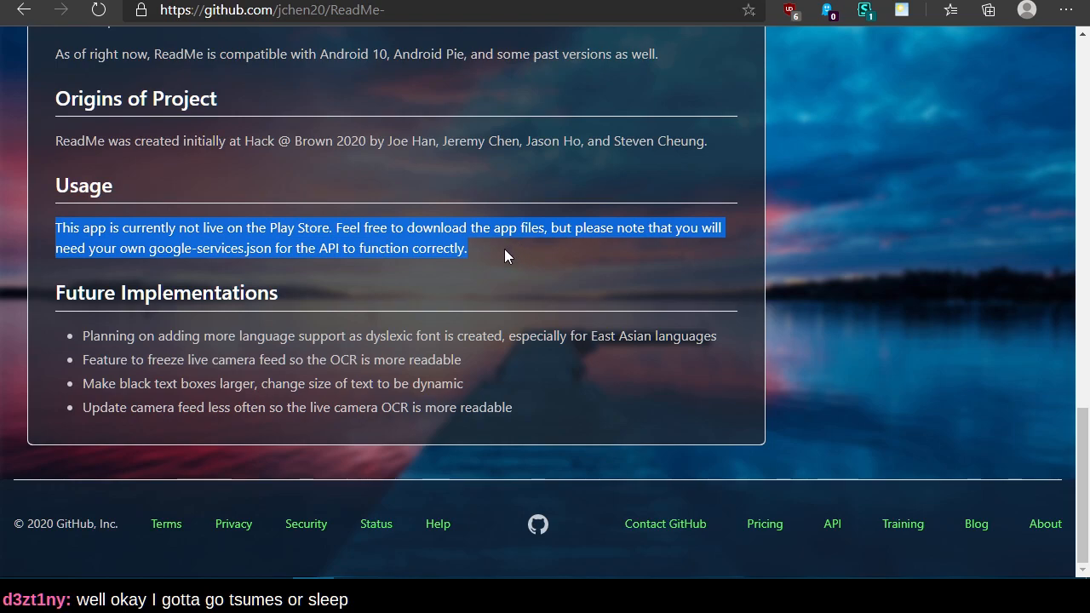
left_click_drag(506, 256, 367, 358)
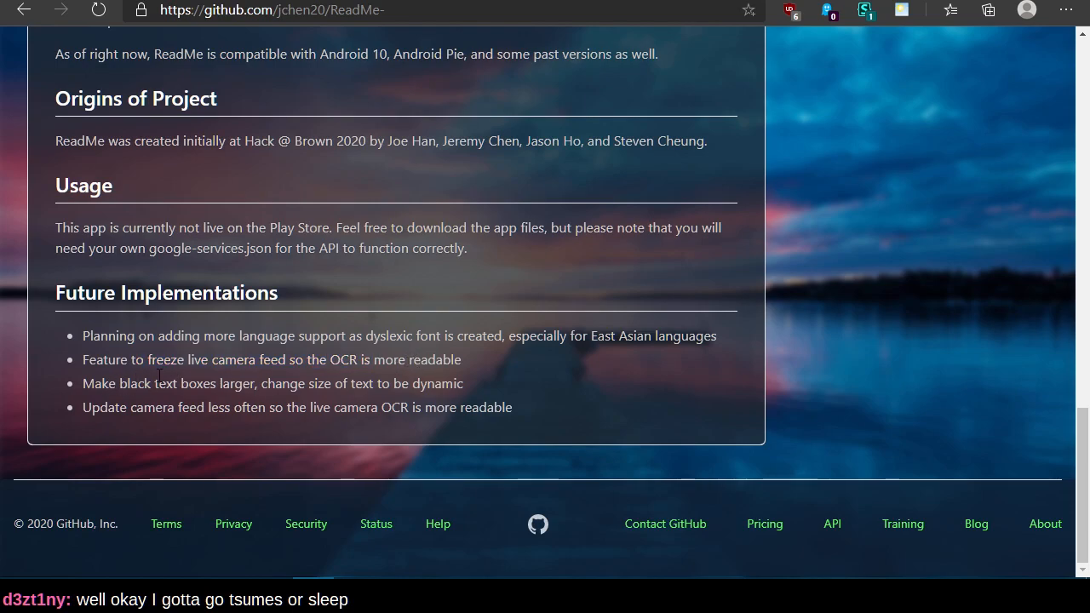
scroll("up", 3)
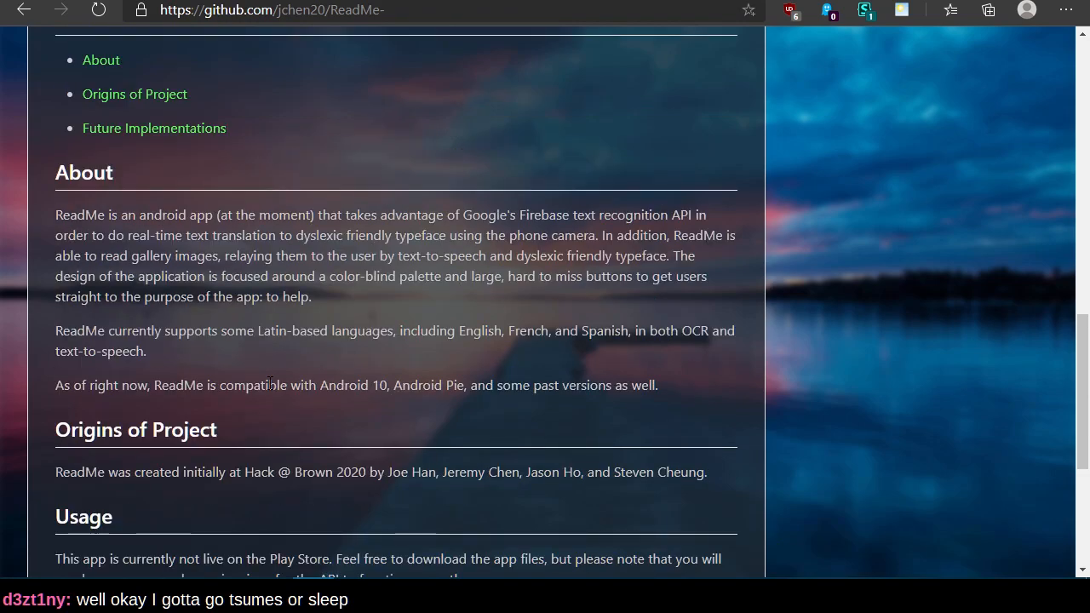
mouse_move(123, 338)
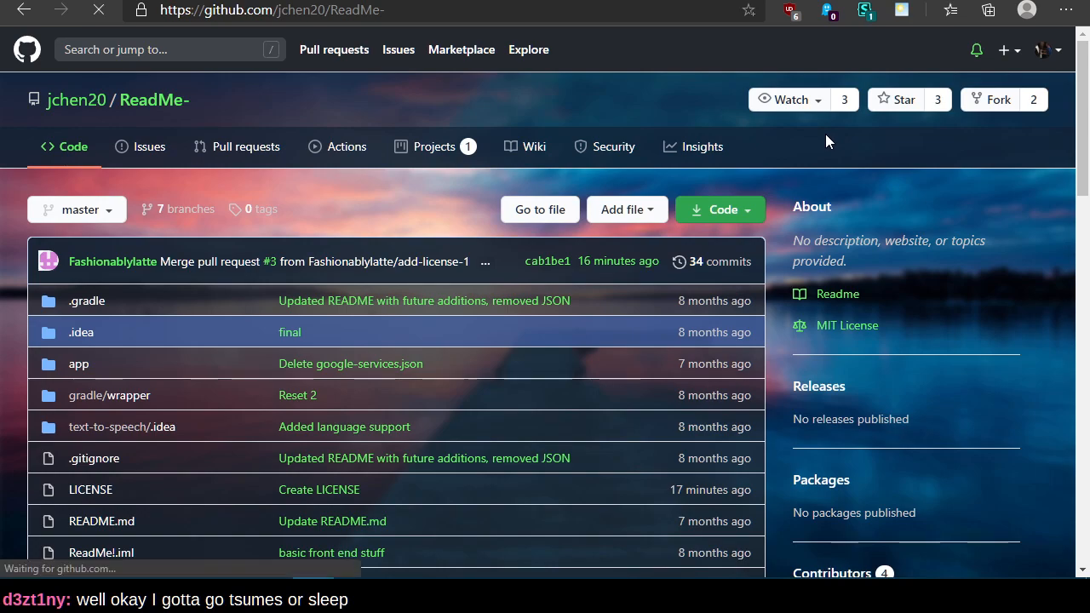
left_click(896, 99)
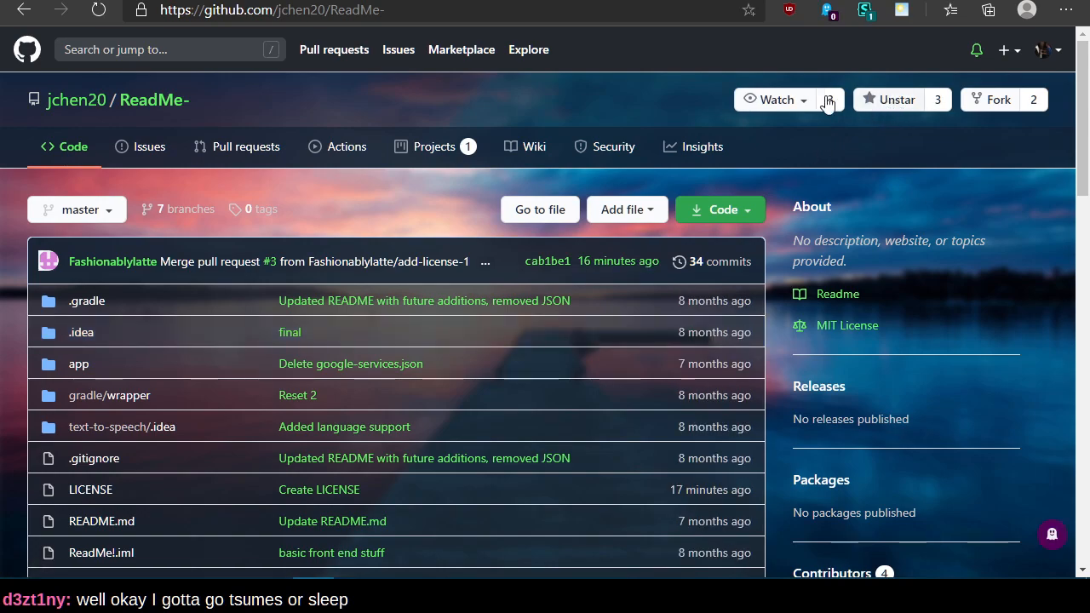
left_click(774, 99)
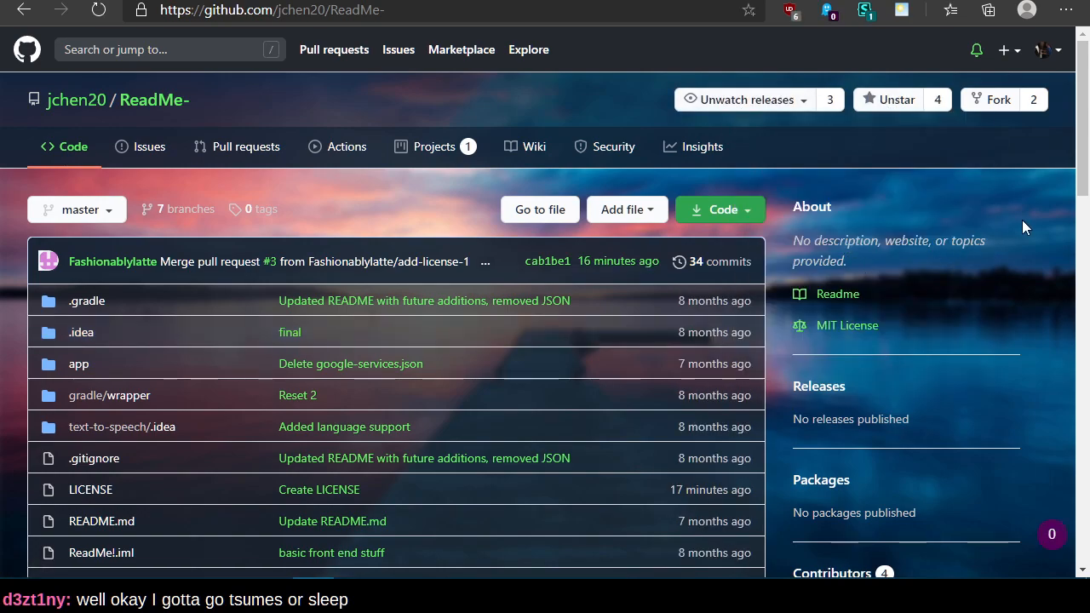
mouse_move(920, 191)
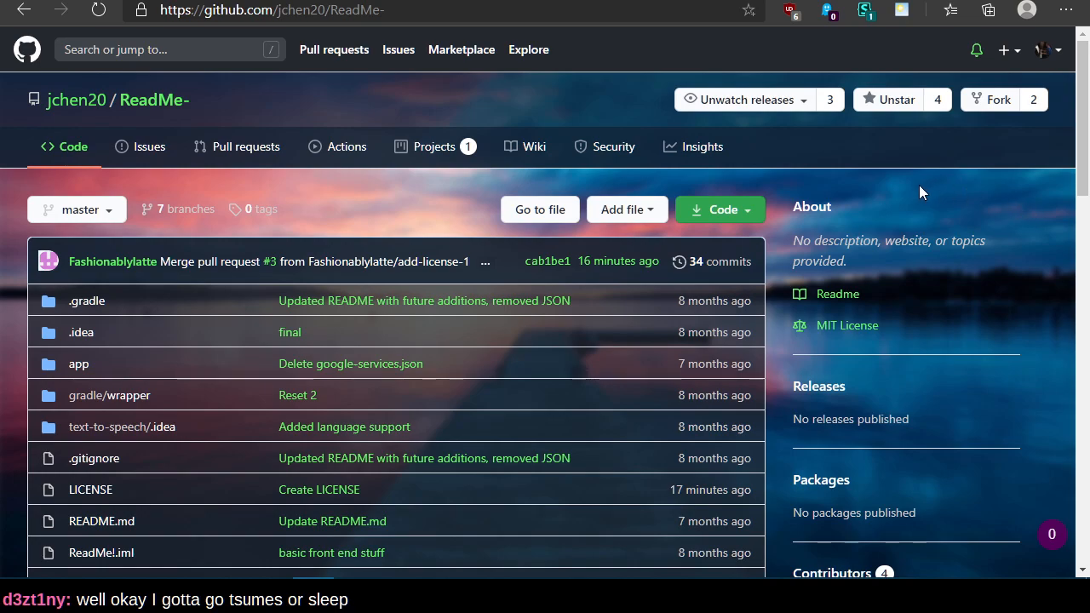
mouse_move(289, 230)
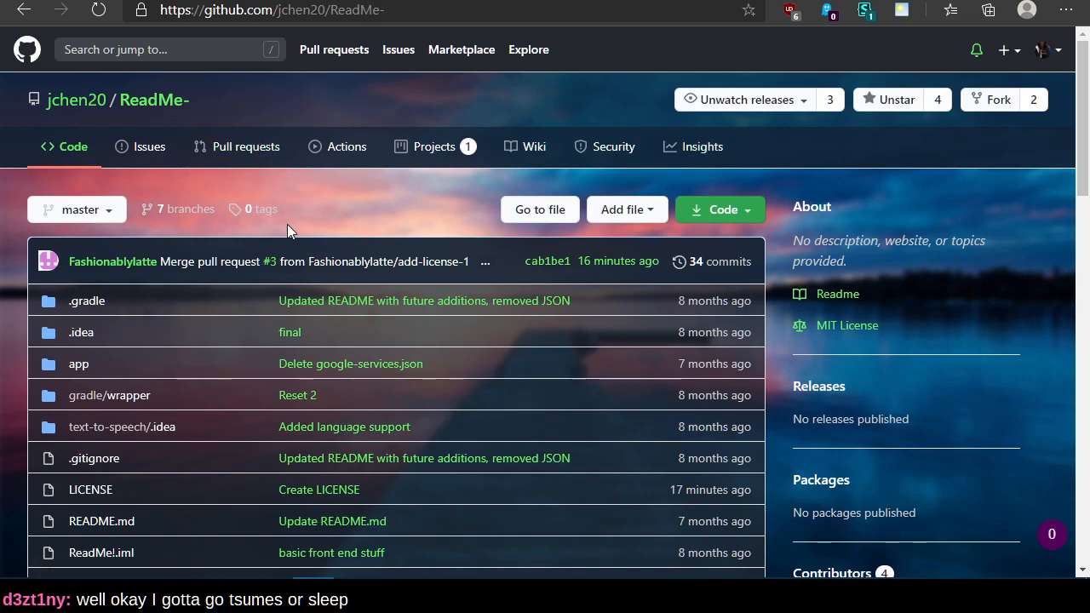
mouse_move(291, 180)
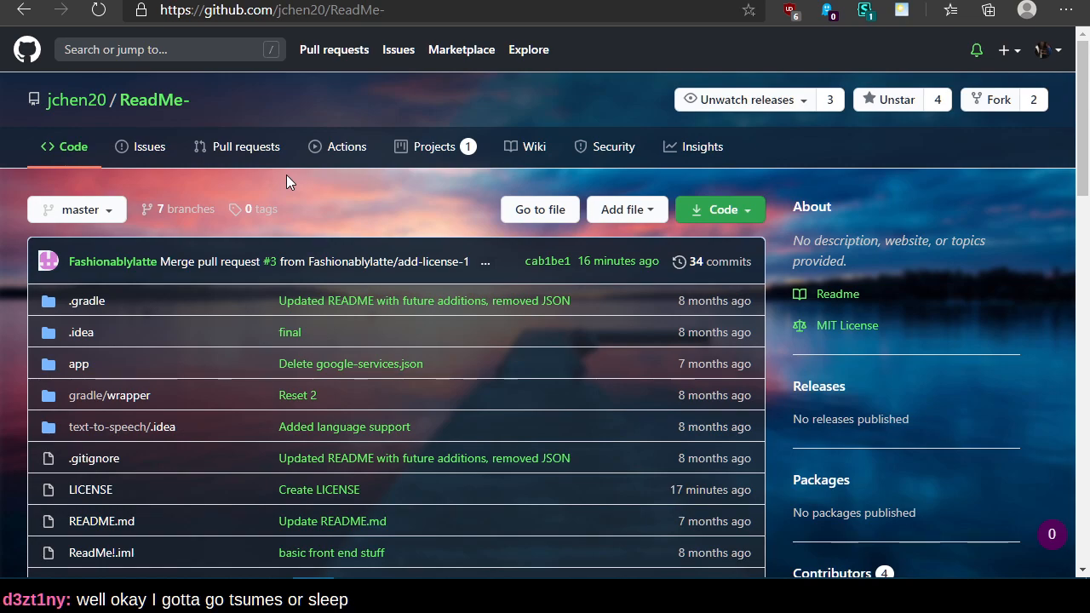
mouse_move(366, 7)
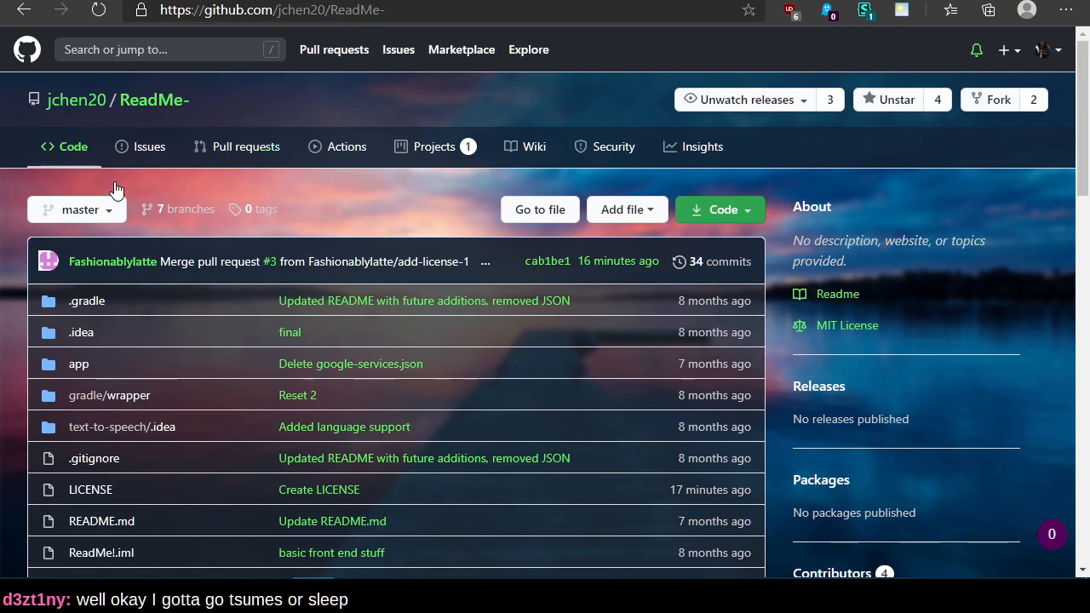
left_click(112, 262)
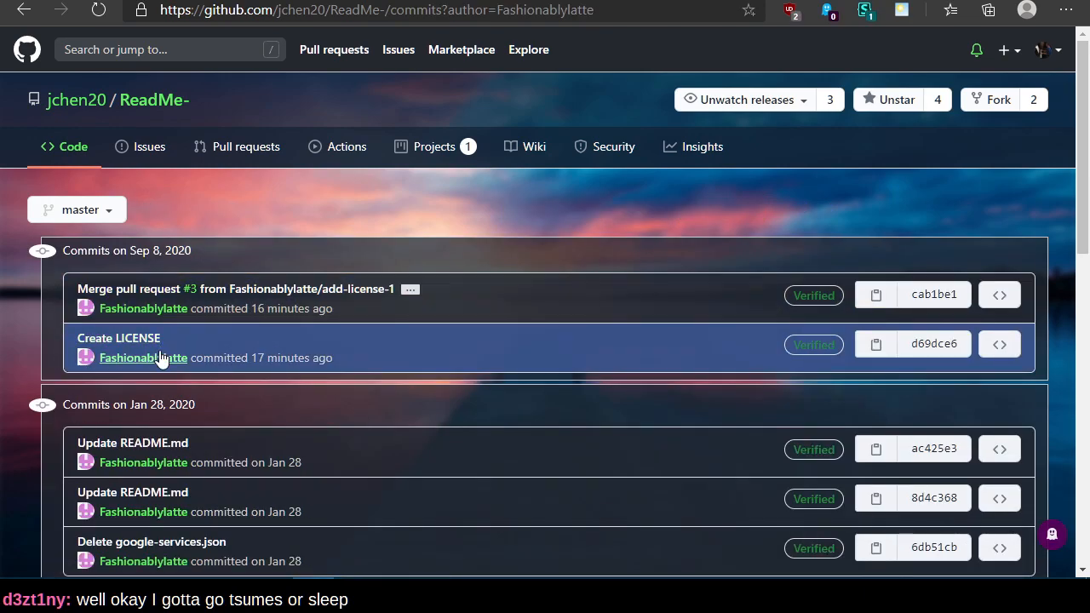
mouse_move(332, 94)
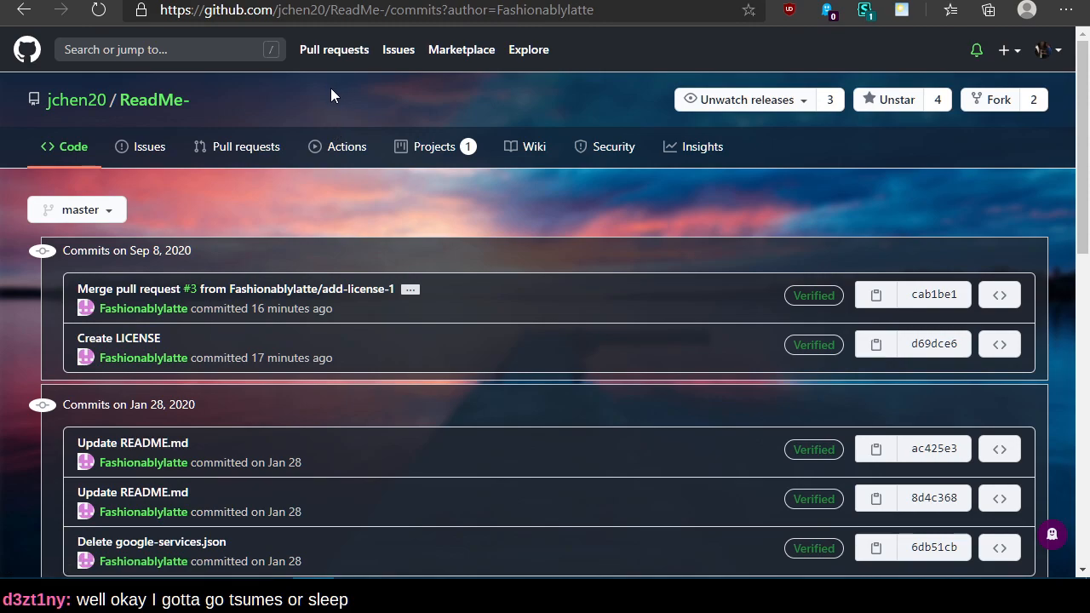
mouse_move(143, 308)
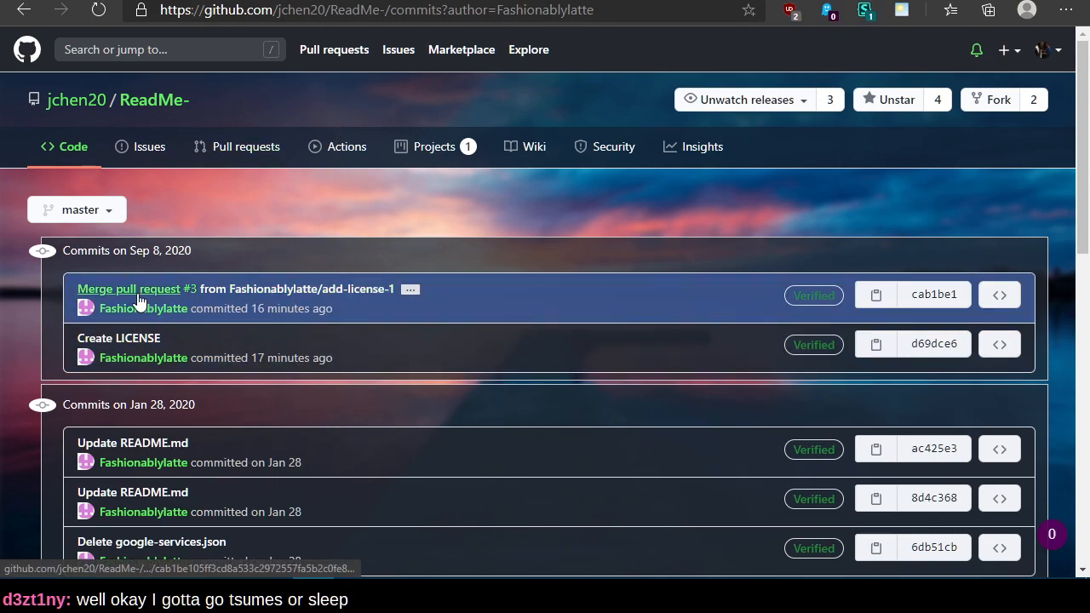
Step: Inspect the merge pull request commit, then go to its author's profile page
left_click(130, 290)
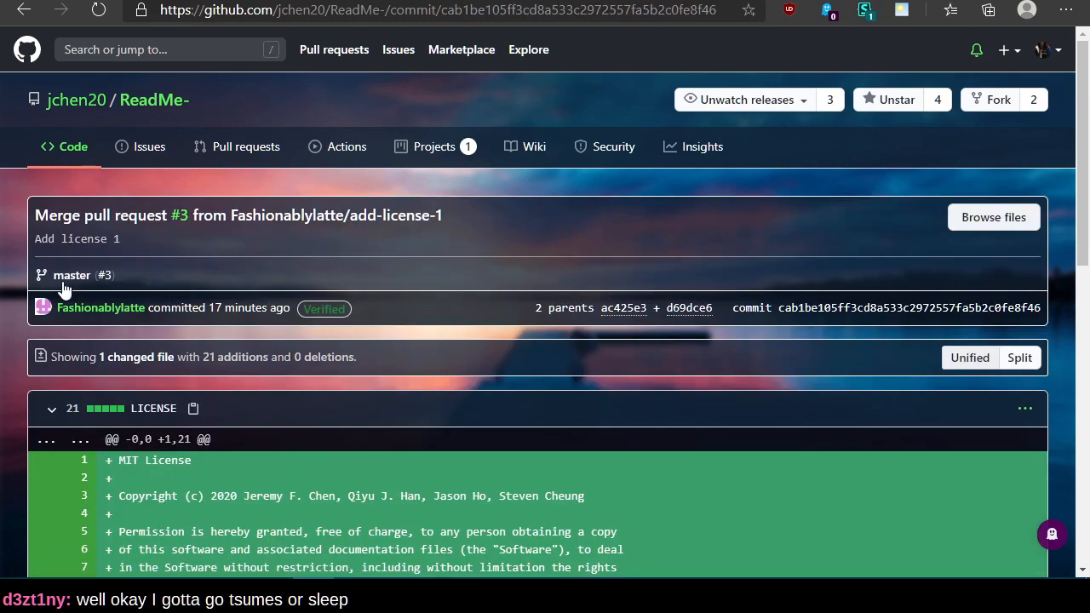
left_click(101, 307)
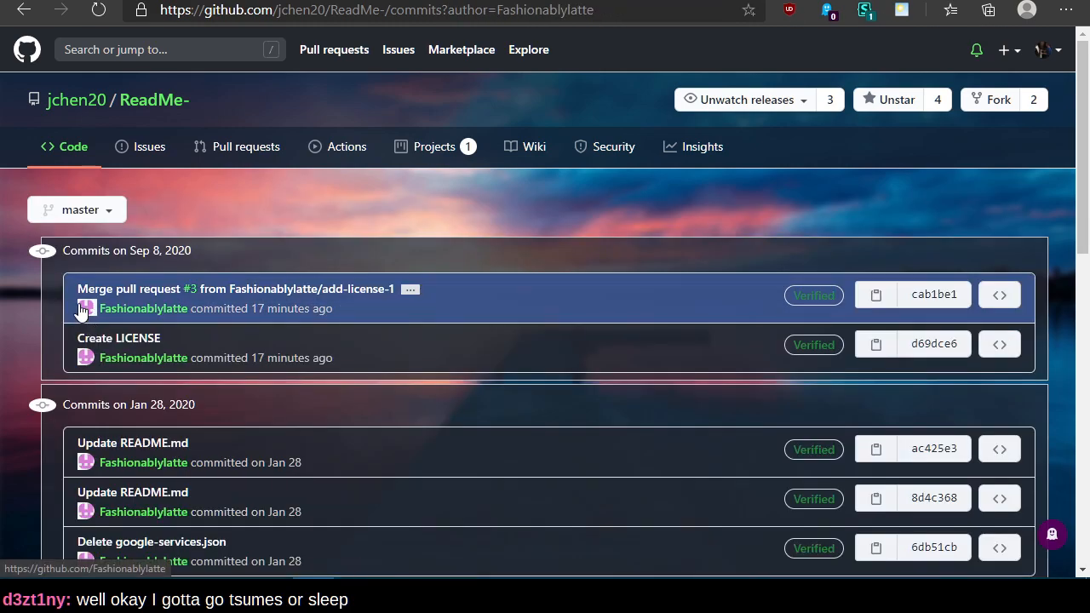
mouse_move(128, 290)
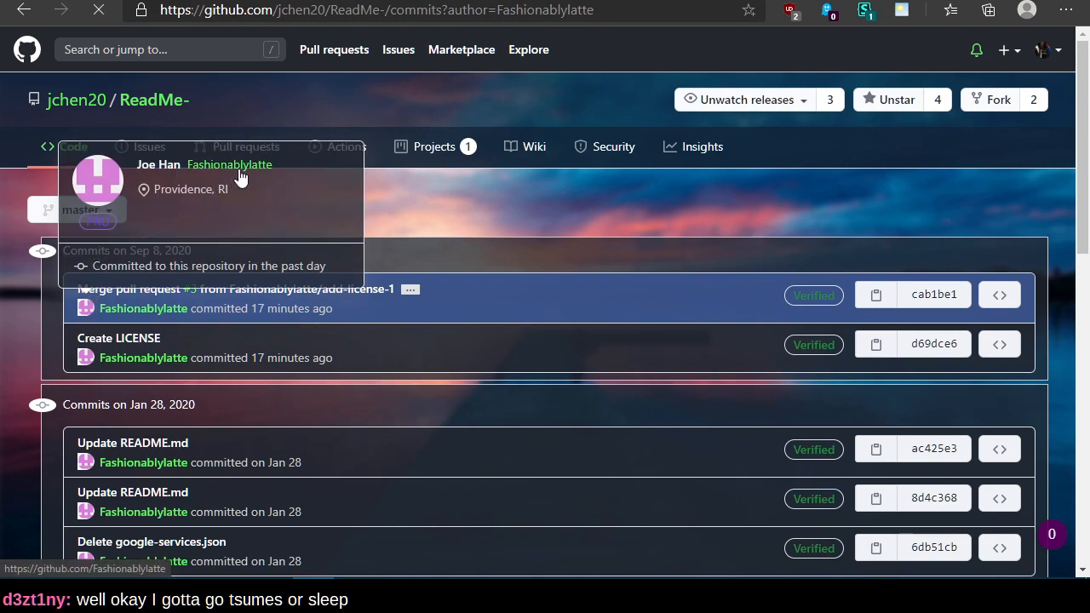
left_click(228, 163)
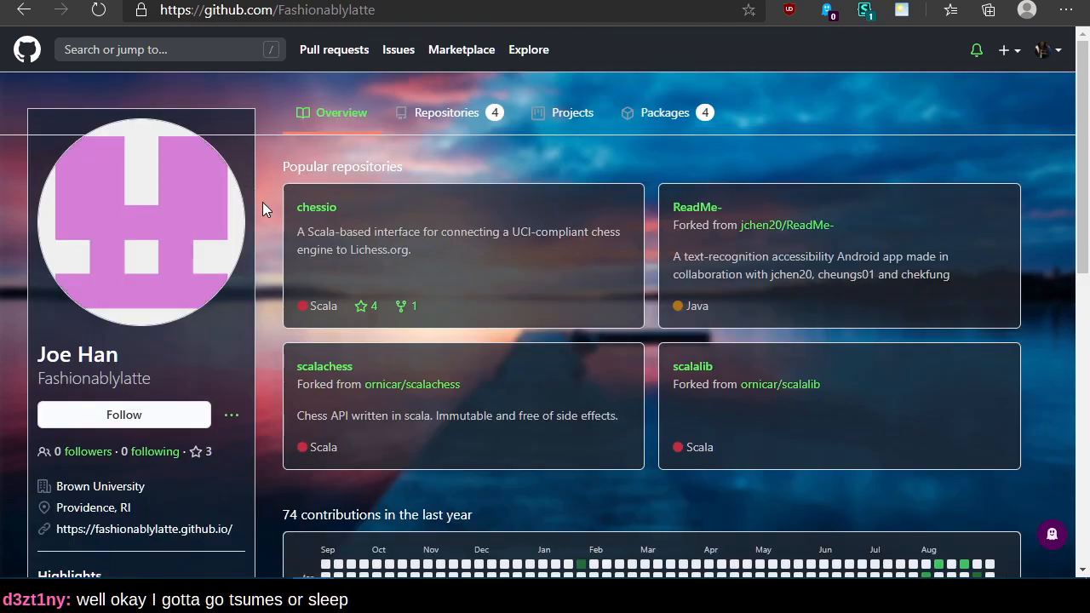
Step: From the author's profile, reach the chessio repository and switch back to the terminal
left_click(317, 208)
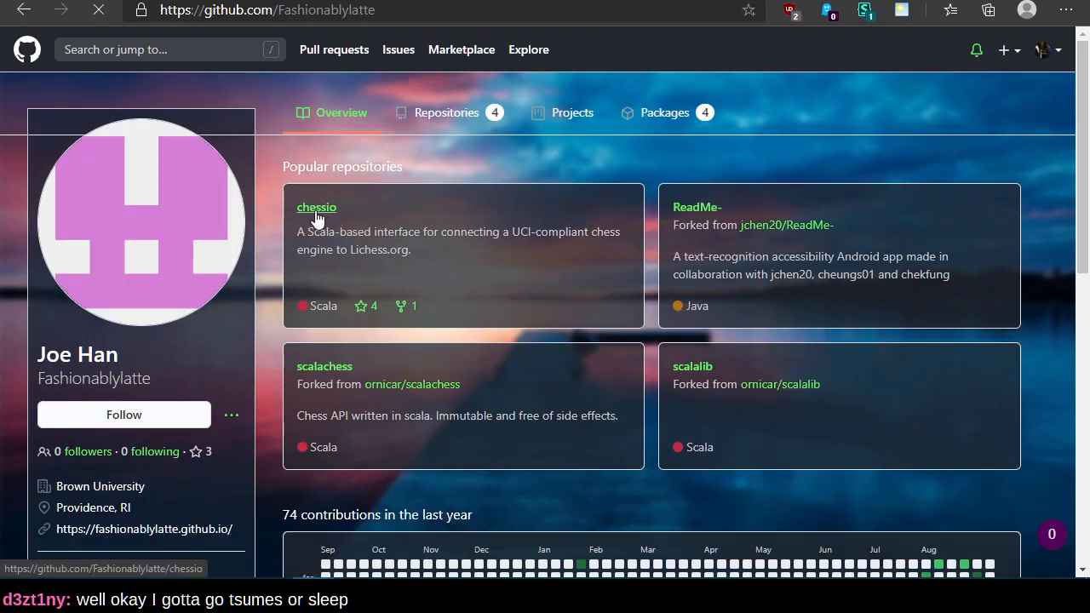
left_click(317, 208)
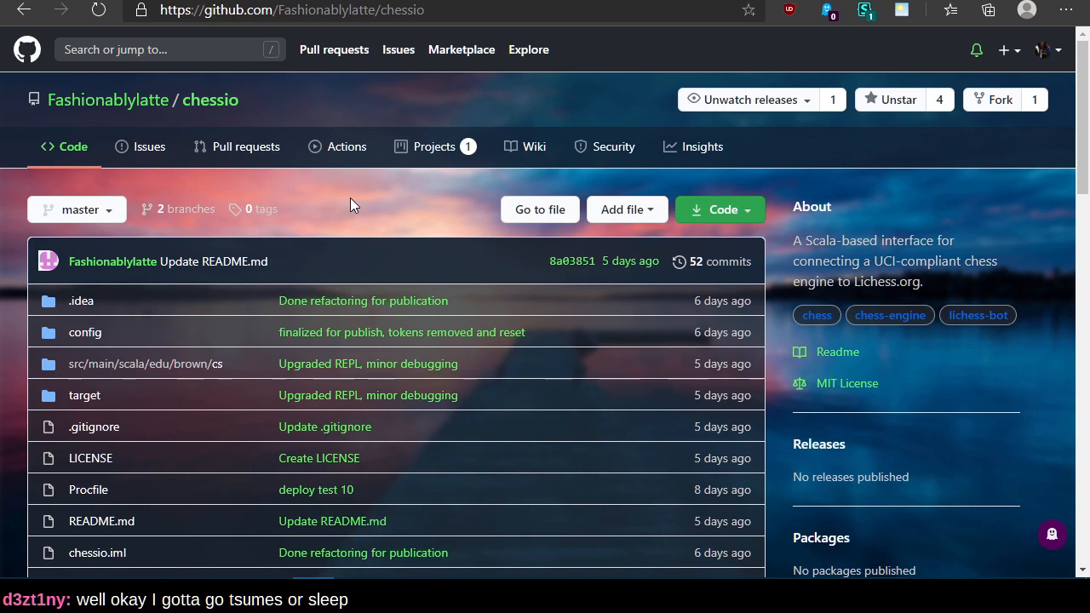
mouse_move(388, 194)
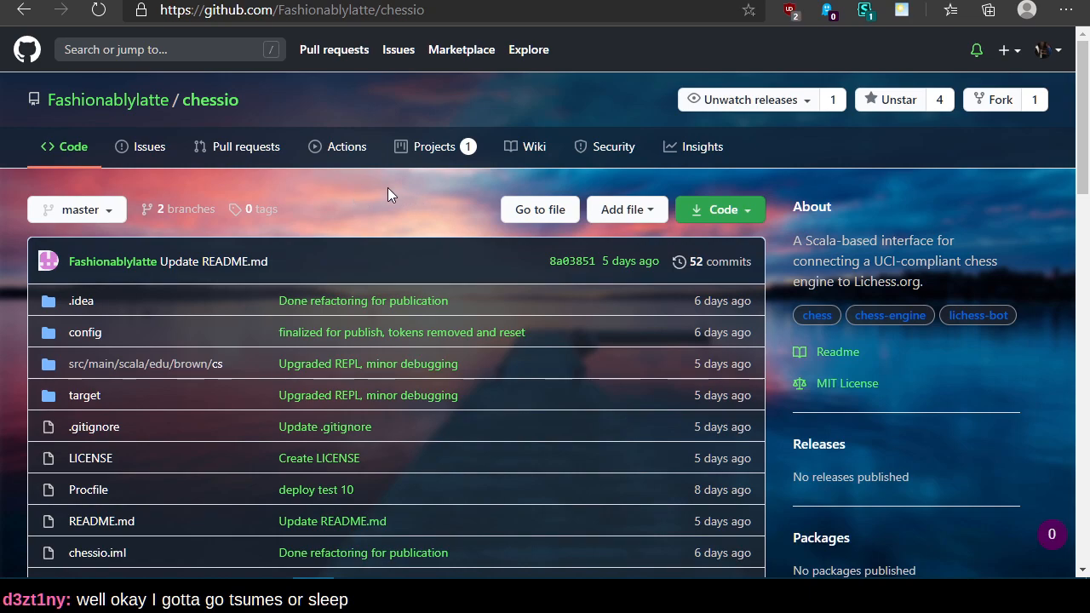
mouse_move(299, 220)
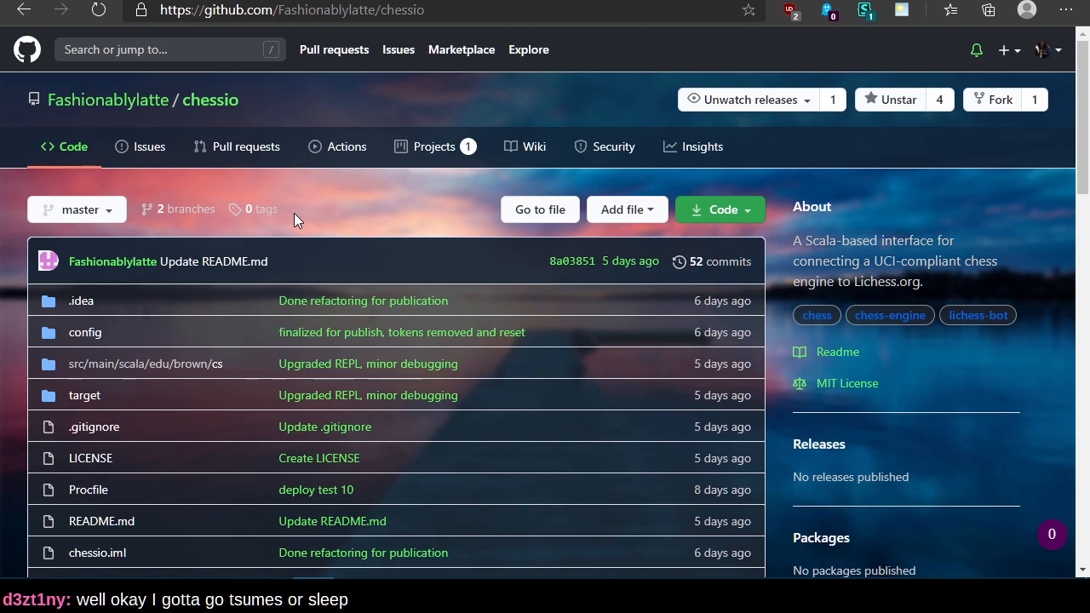
mouse_move(395, 179)
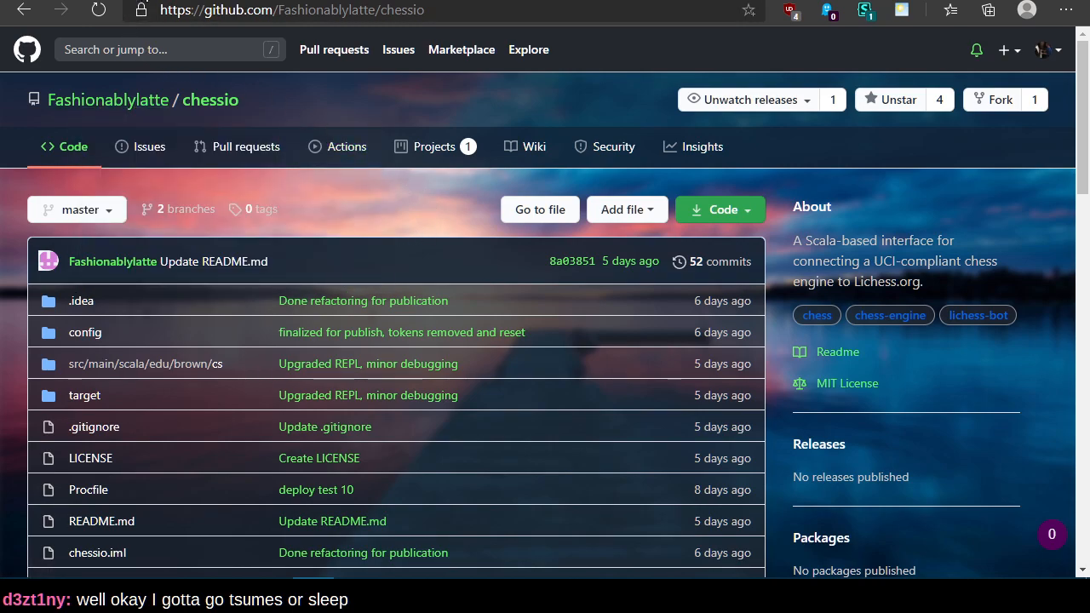
left_click(281, 10)
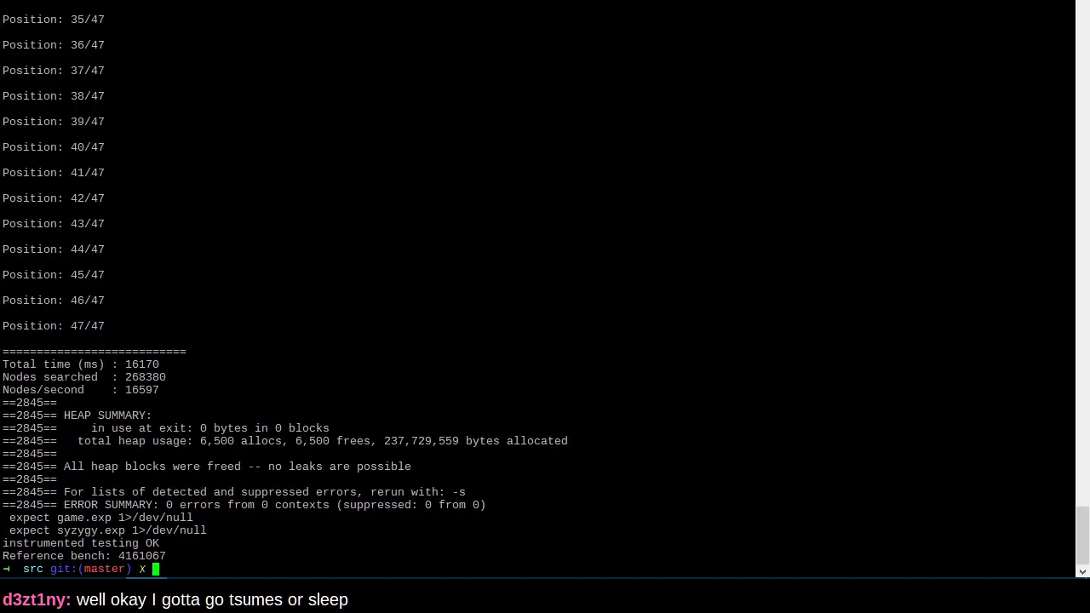
Step: Check the Stockfish repository status with git status
type("git status")
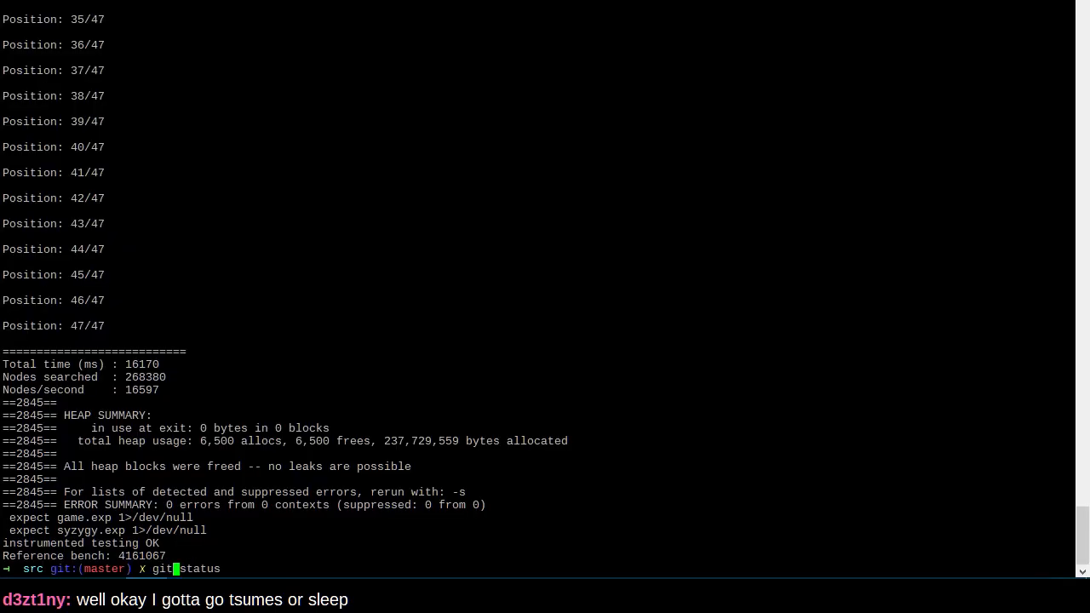
key("Return")
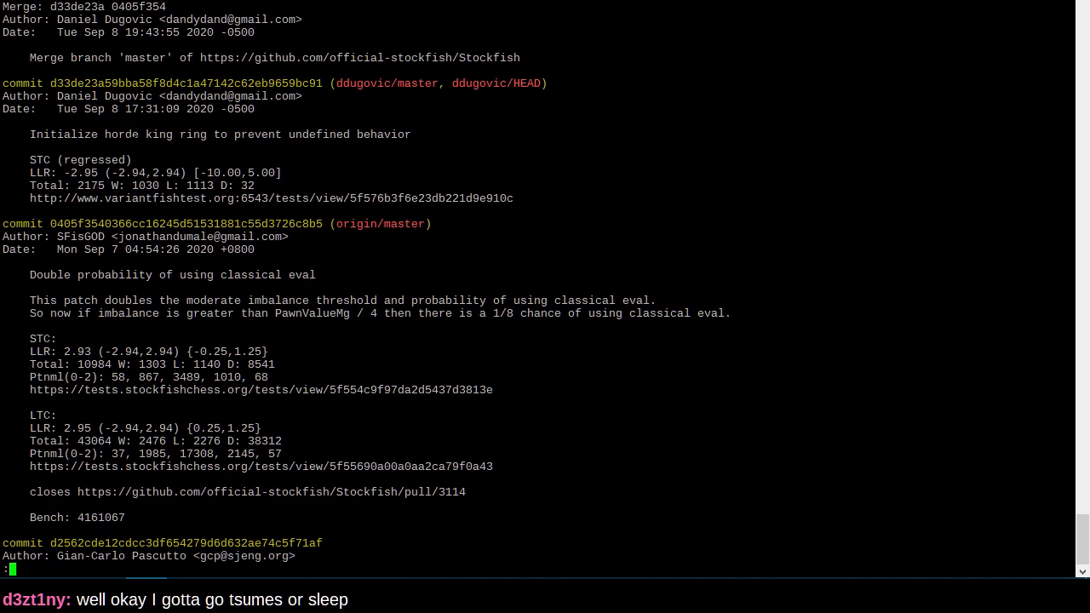
scroll("down", 3)
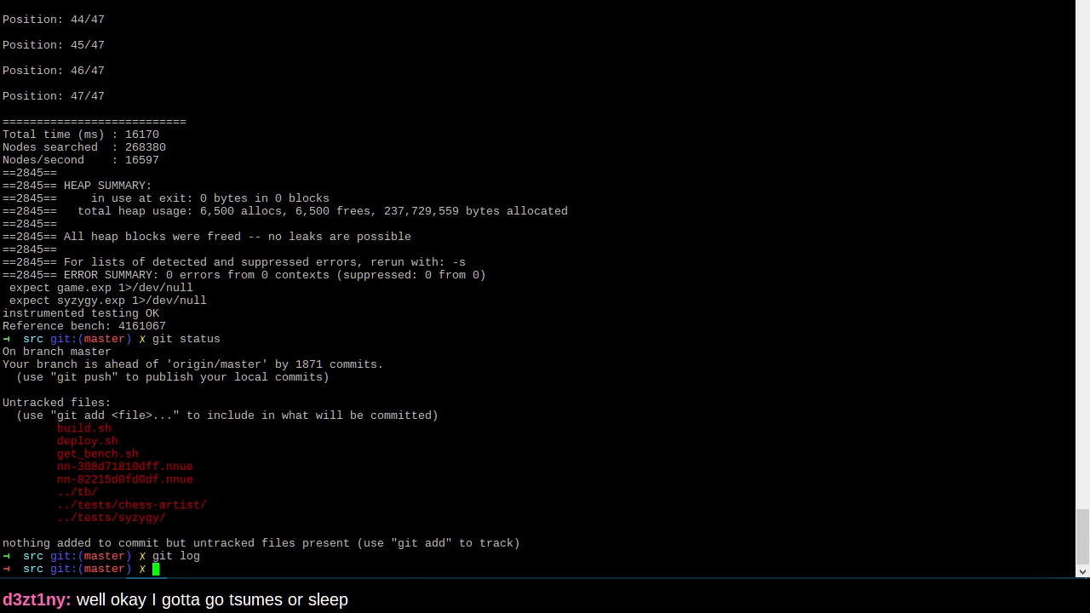
type("git status")
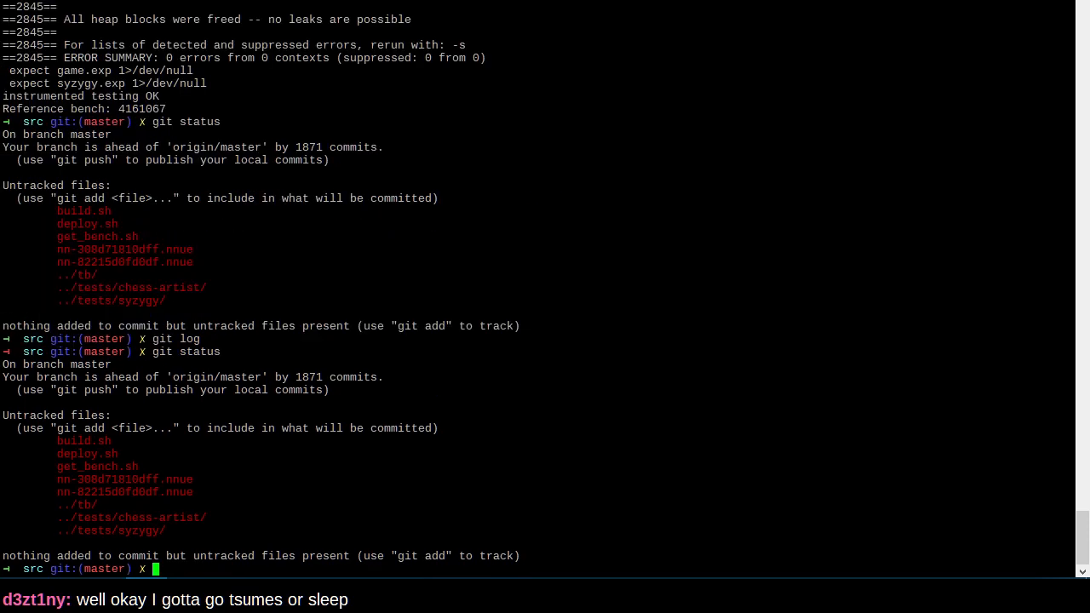
Step: Force-push sf-12-no-nnue and movegen-template to the ddugovic remote and run ./deploy.sh
type("git push -f ddugovic sf-12-no-nnue movegen-template")
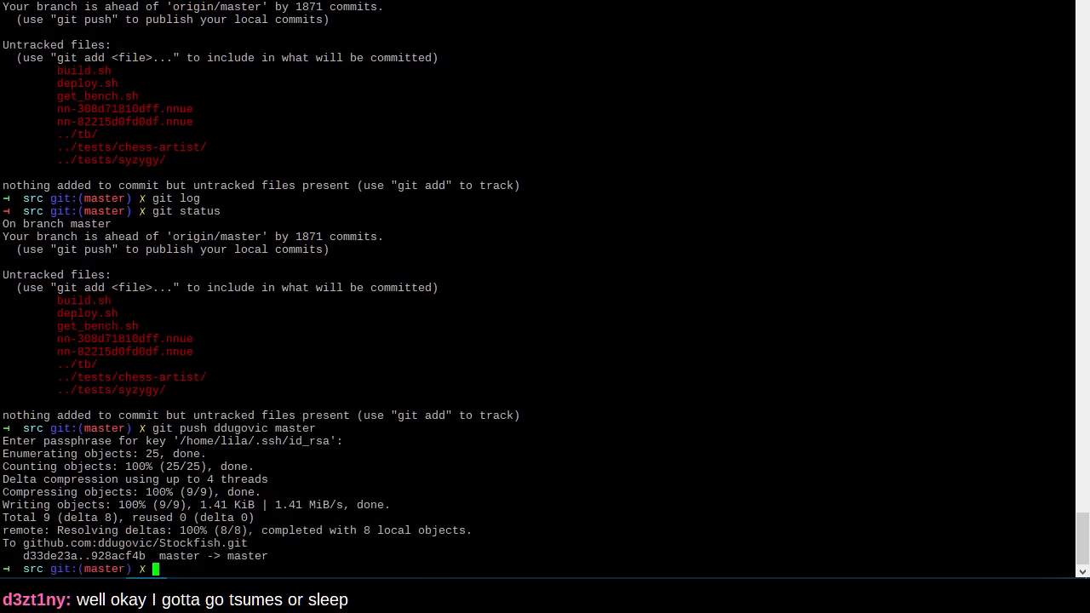
type("./deploy.sh")
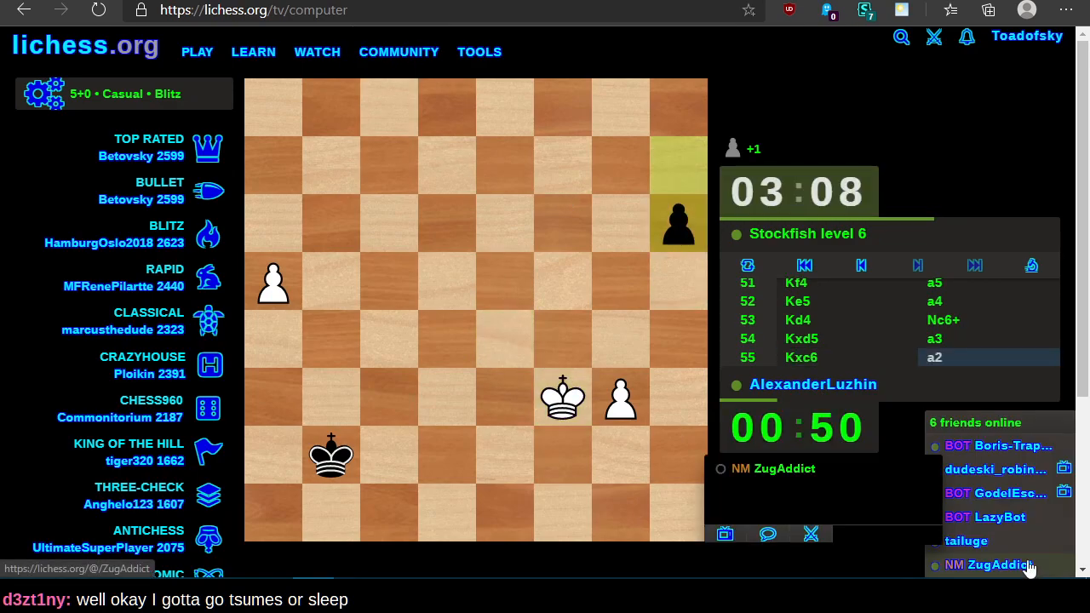
Step: From GodelEscherBot's profile, watch its live bullet game against justarandombought
left_click(994, 494)
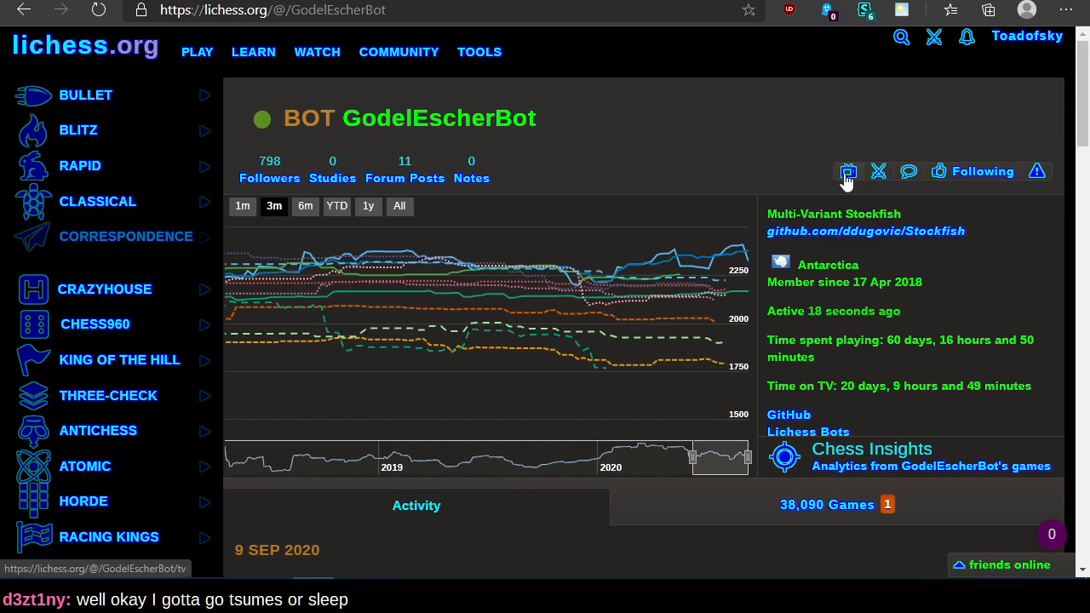
left_click(849, 171)
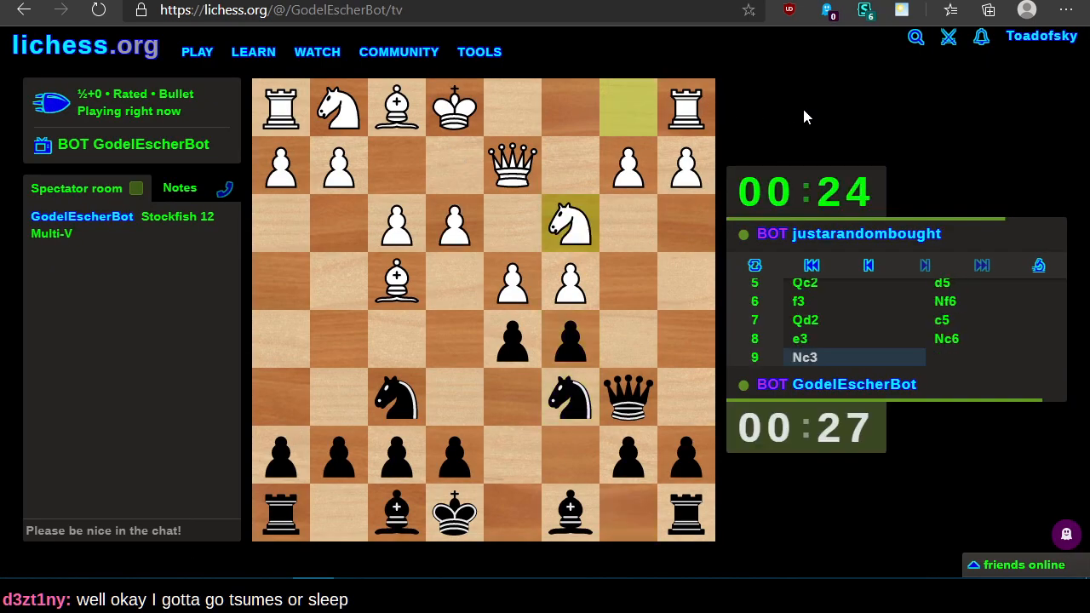
Step: Follow the bullet game full-screen to its draw, exit the terminal session, and return to the game
key("F11")
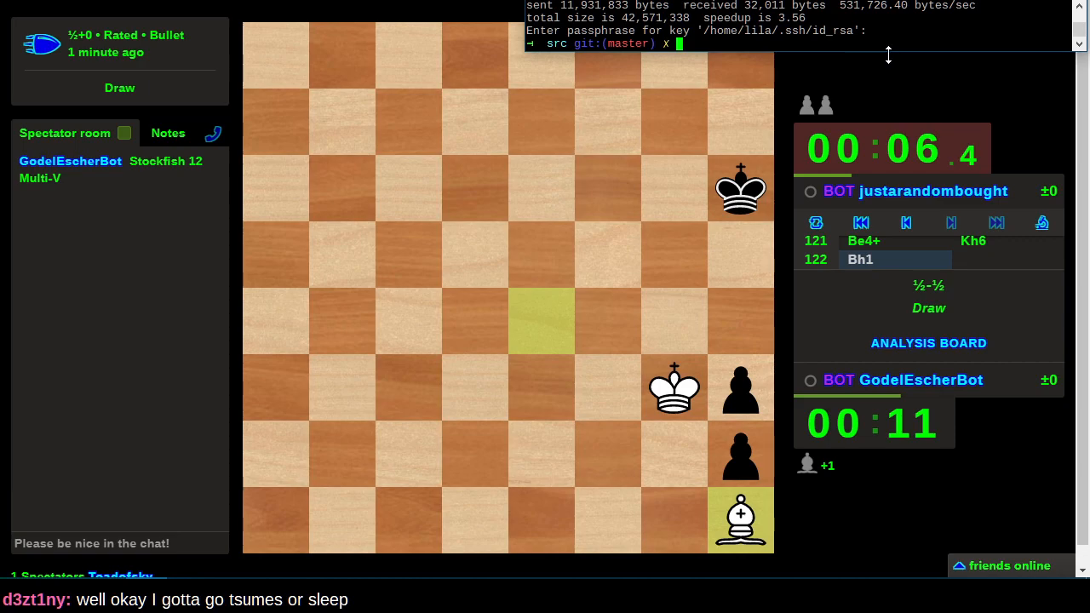
type("exit")
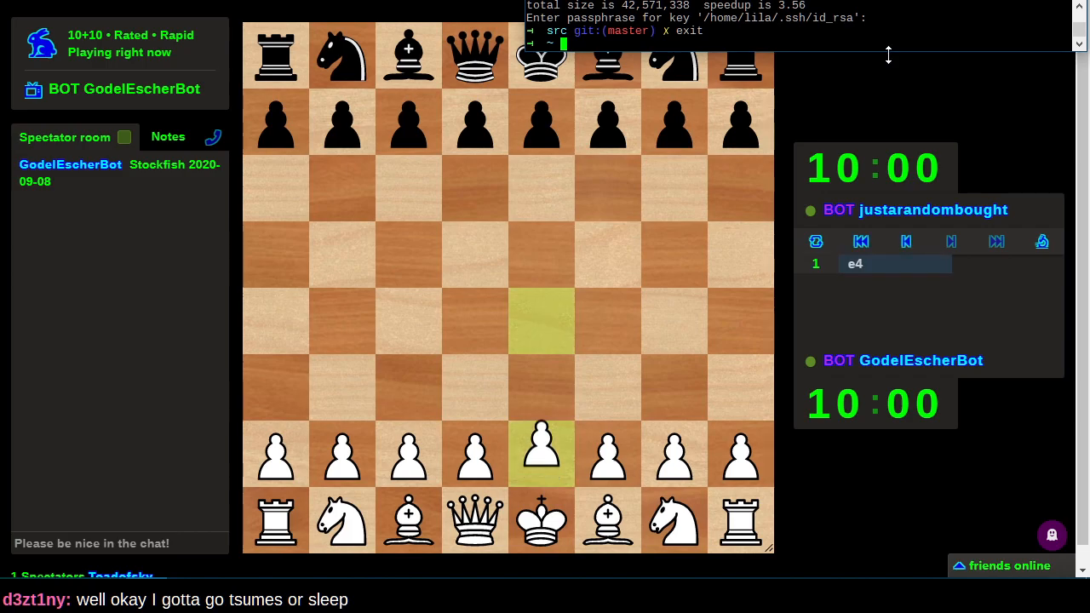
left_click(541, 320)
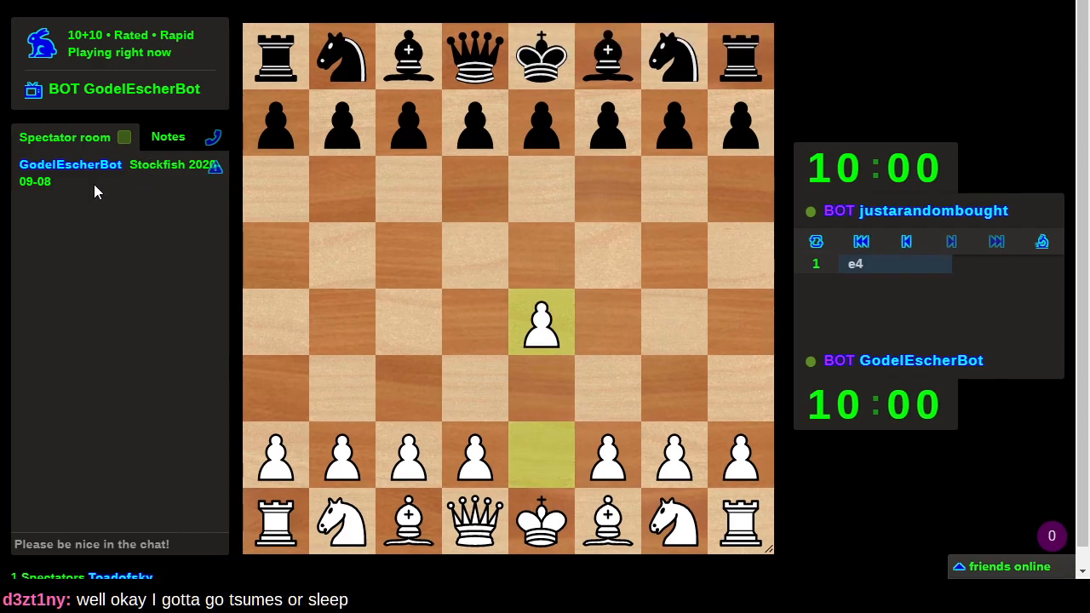
mouse_move(77, 259)
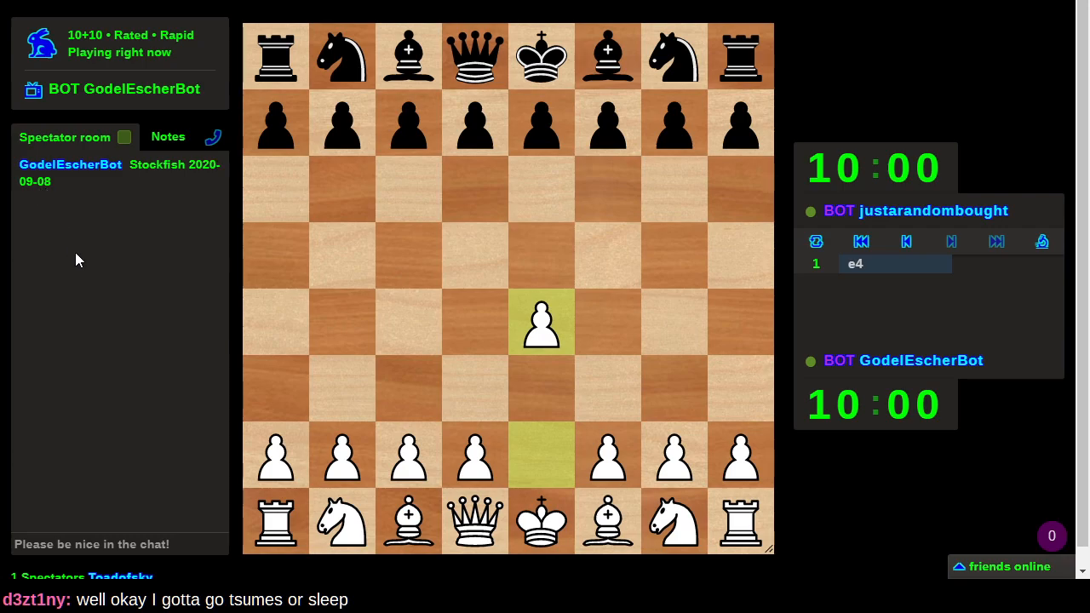
mouse_move(109, 330)
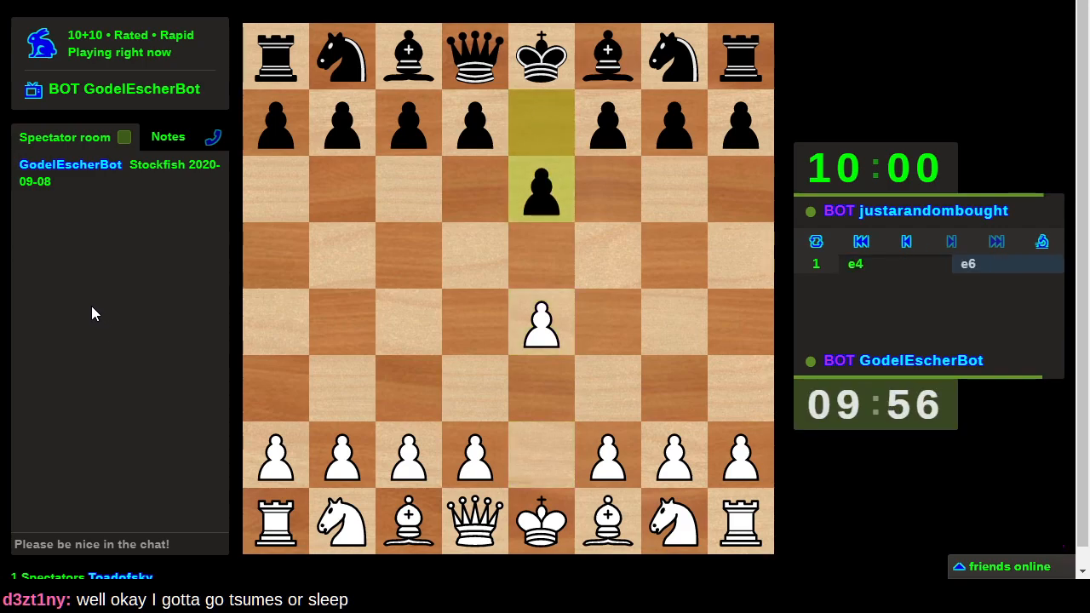
mouse_move(933, 571)
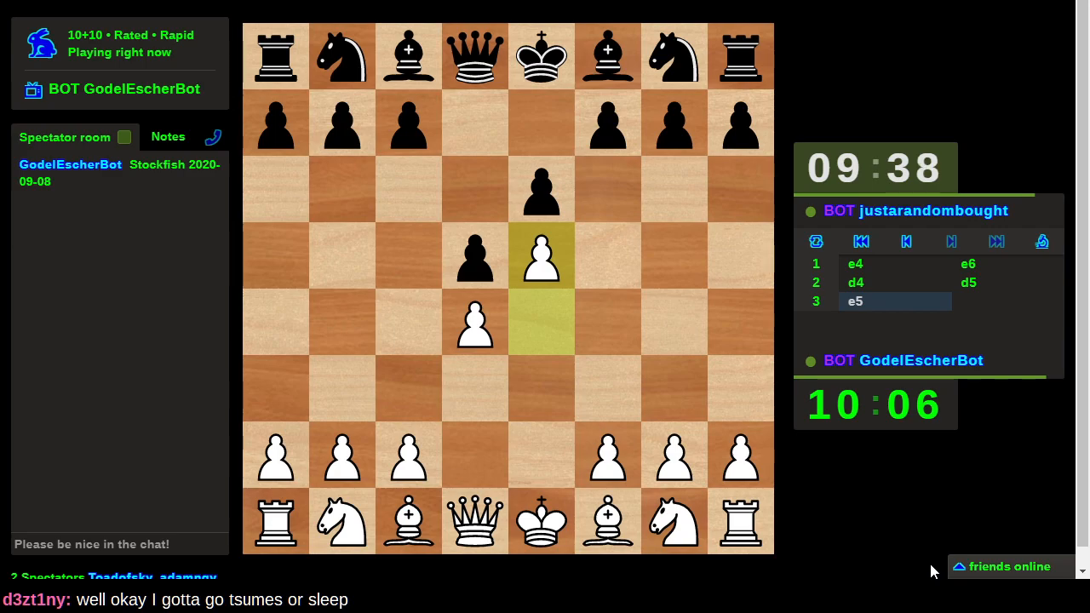
mouse_move(913, 464)
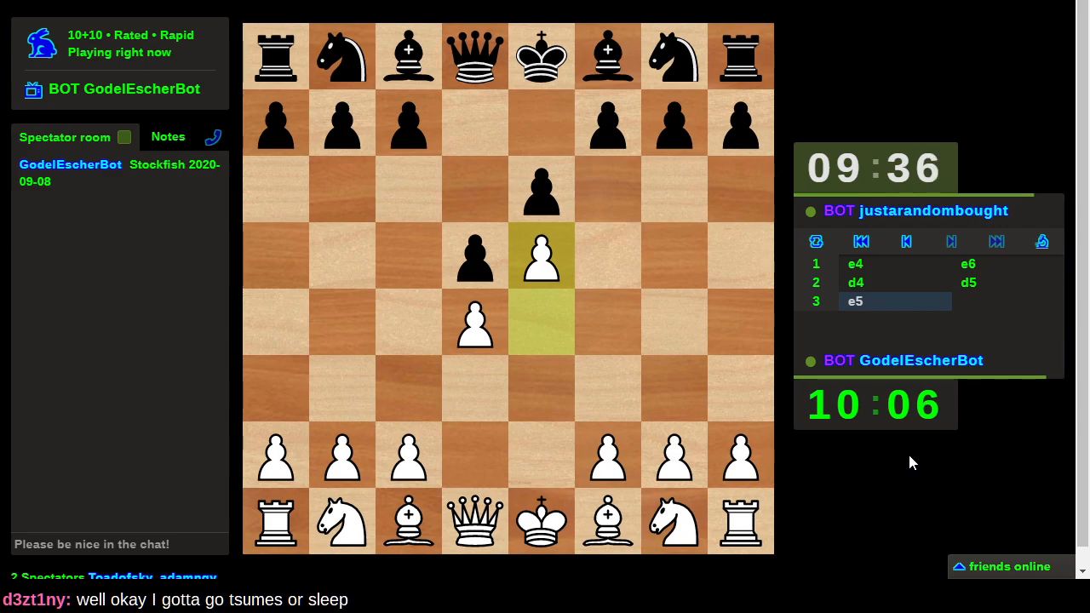
mouse_move(862, 434)
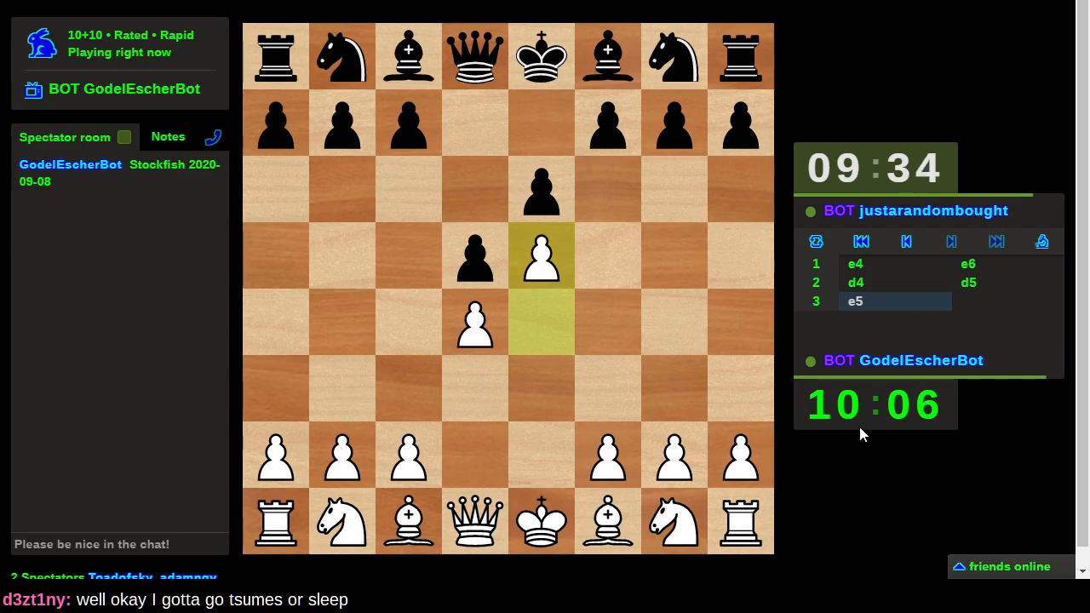
mouse_move(833, 460)
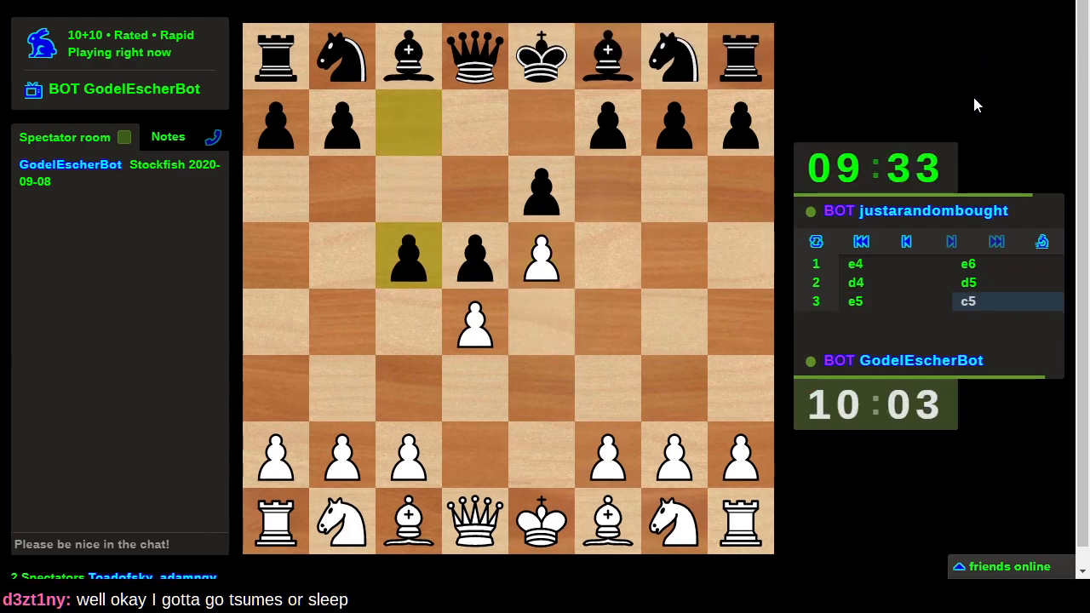
mouse_move(926, 571)
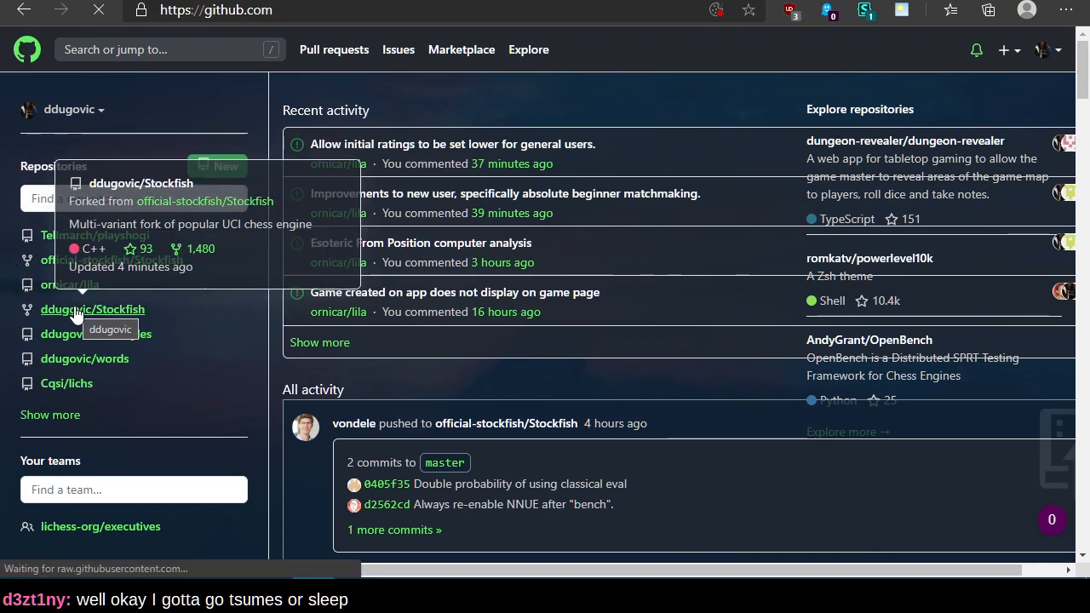
Step: Go to the ddugovic/Stockfish fork and check the latest commit's CI checks
left_click(91, 310)
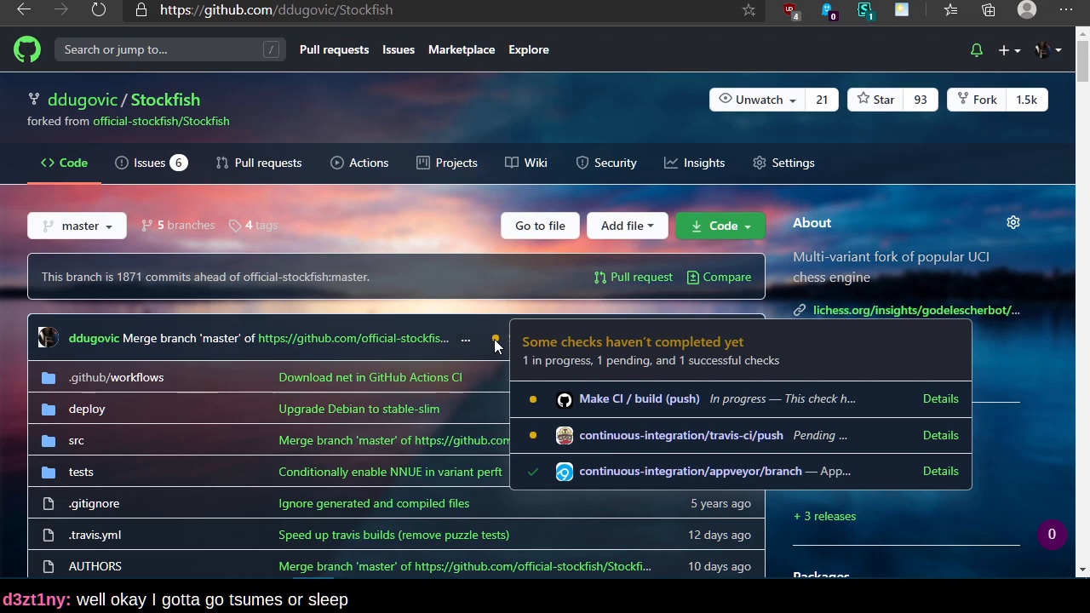
mouse_move(525, 407)
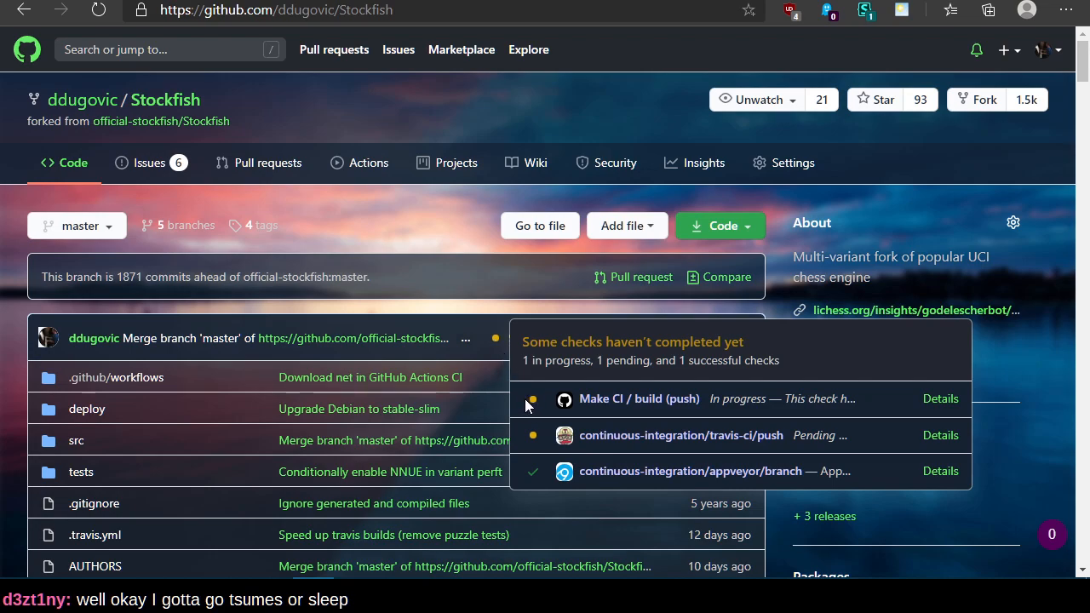
mouse_move(520, 440)
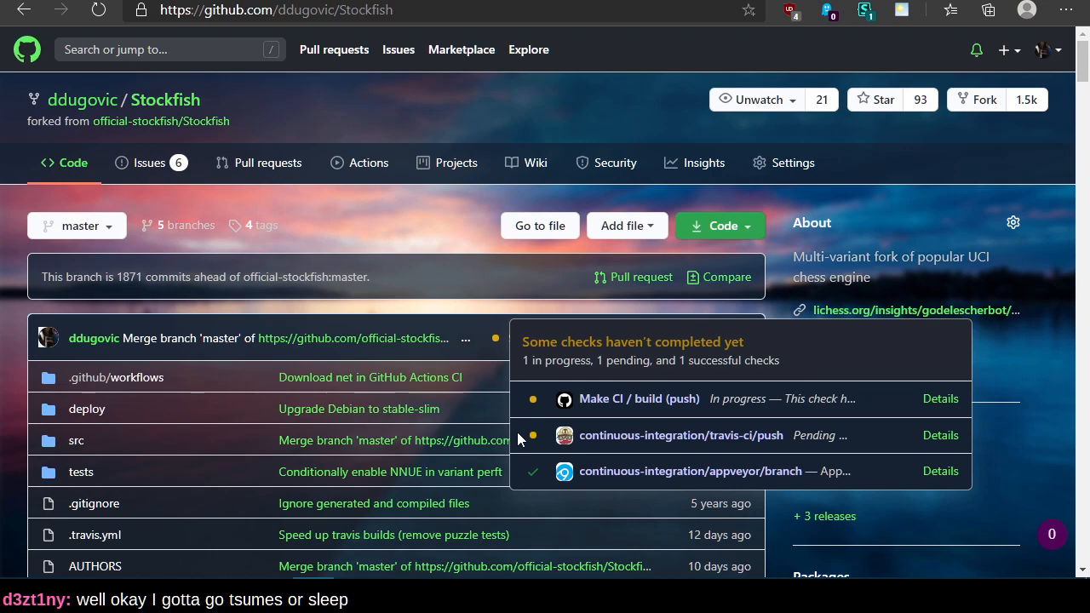
mouse_move(518, 426)
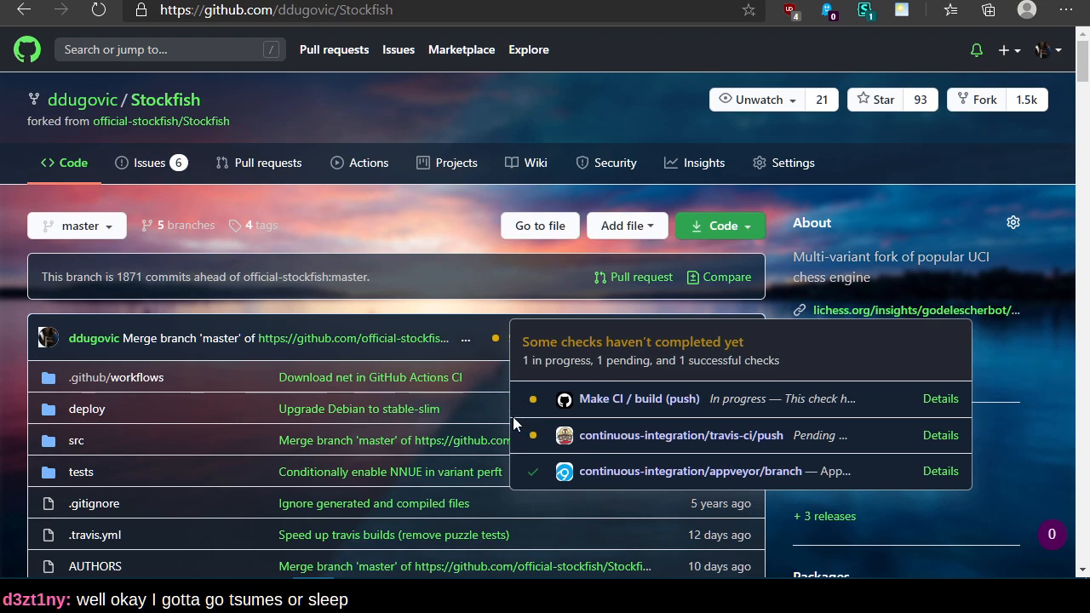
mouse_move(460, 341)
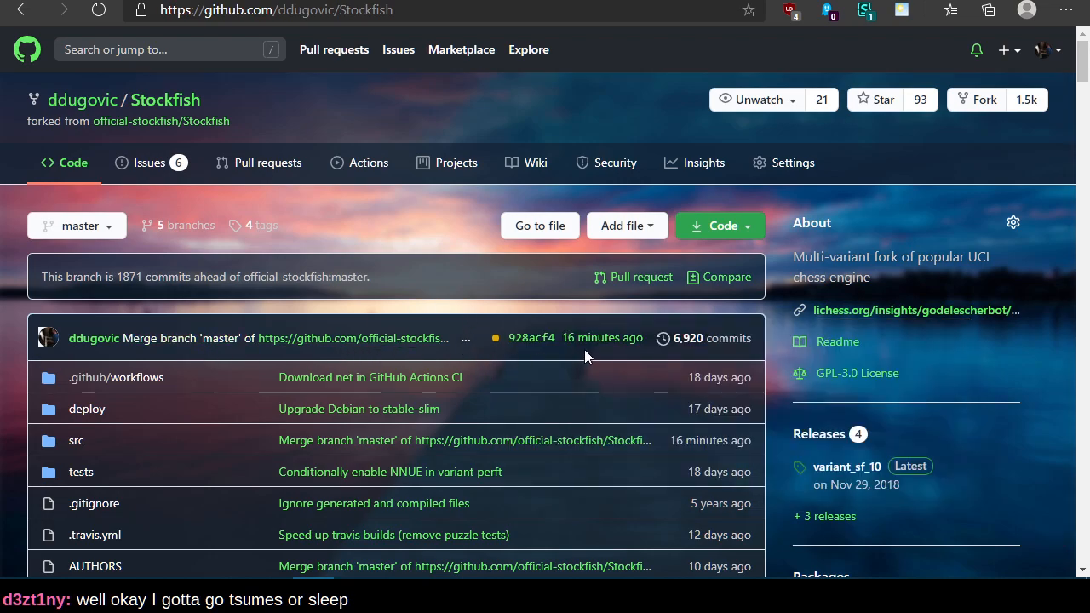
mouse_move(639, 382)
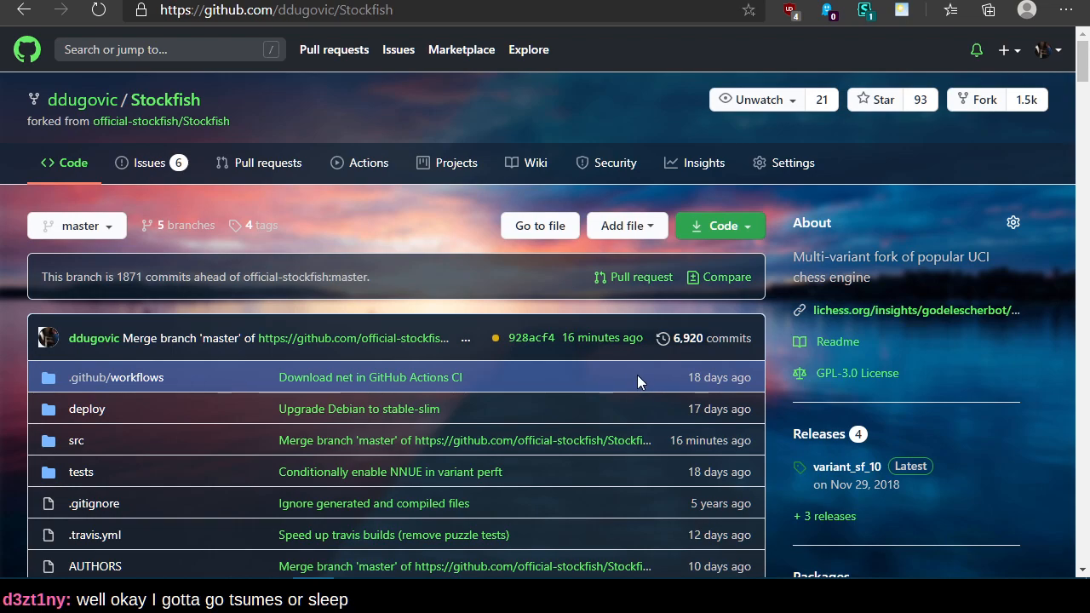
mouse_move(519, 310)
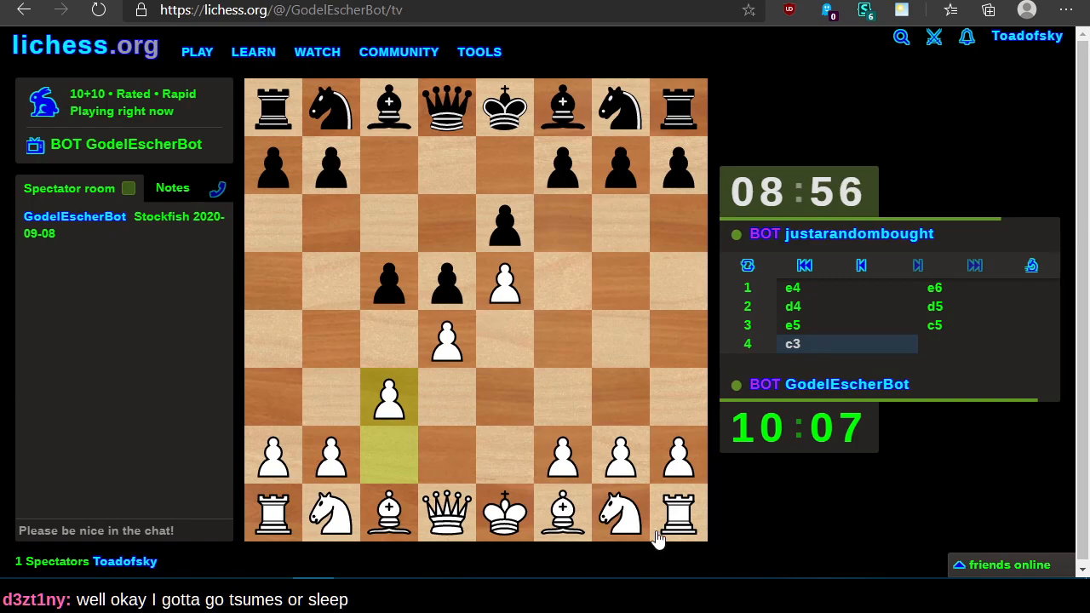
mouse_move(937, 572)
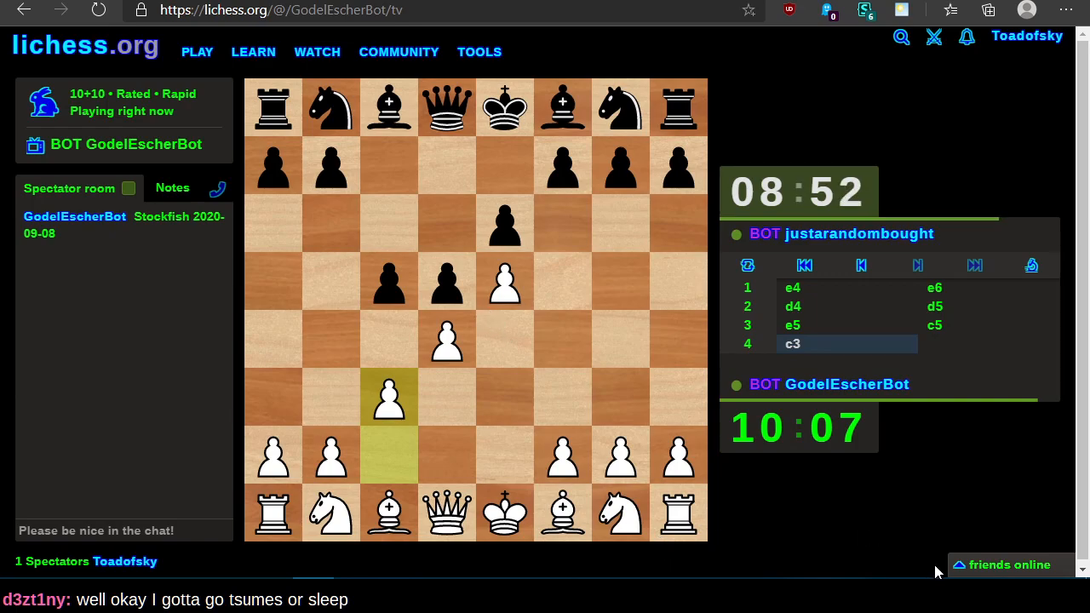
Step: Show GodelEscherBot's rapid game against justarandombought full-screen again
key("F11")
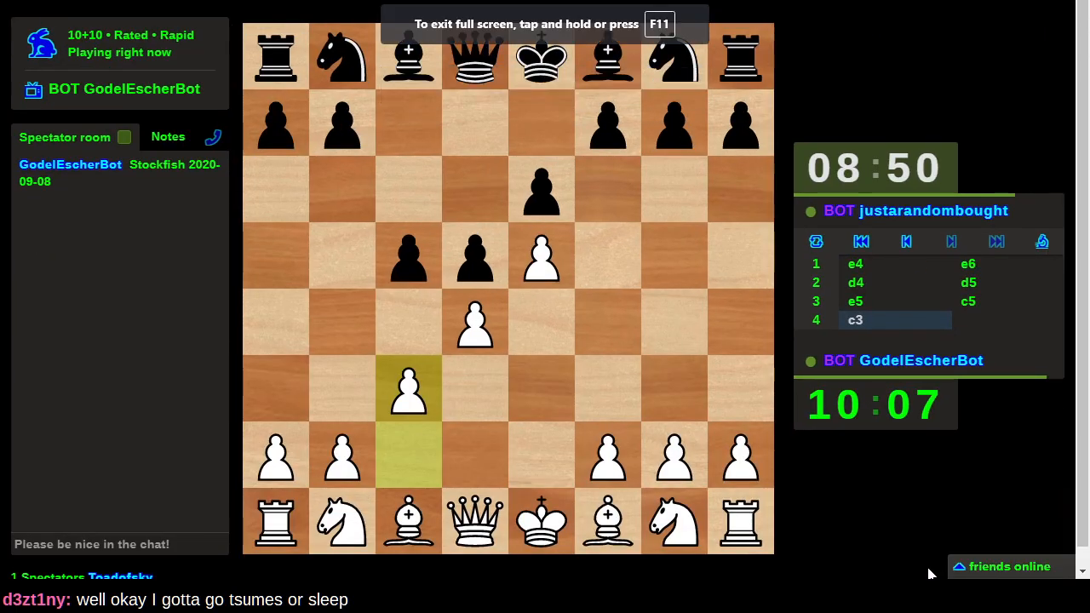